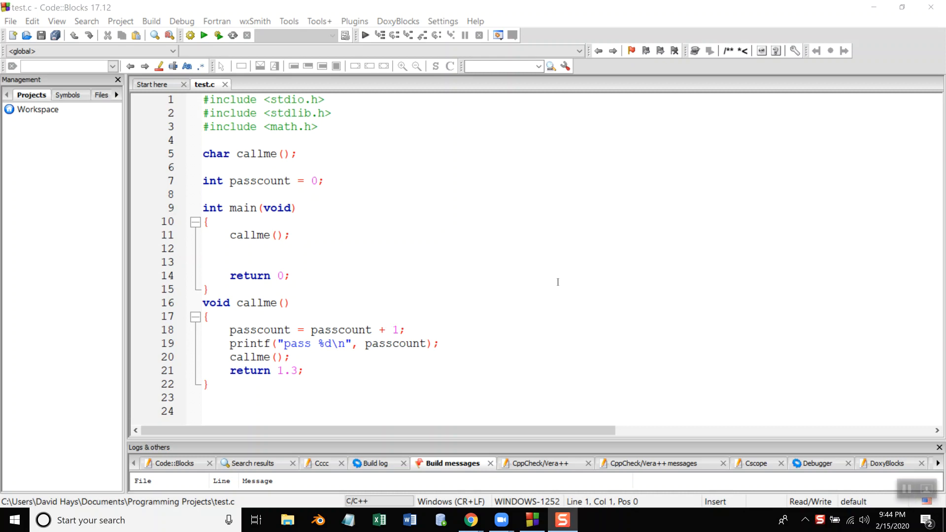
# Step: Write a for loop header counting x from 1 to 3 after checking the textbook exercise
pyautogui.press('alt+tab')
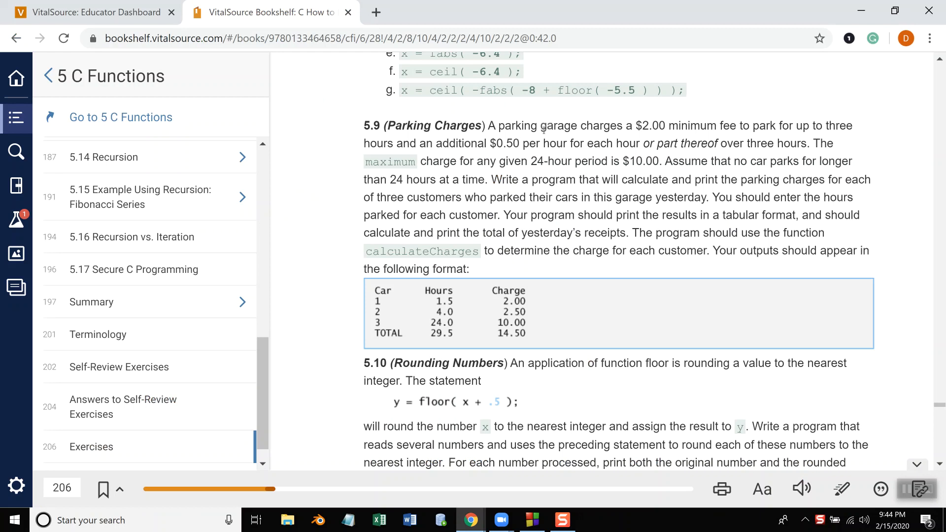
pyautogui.moveTo(624, 104)
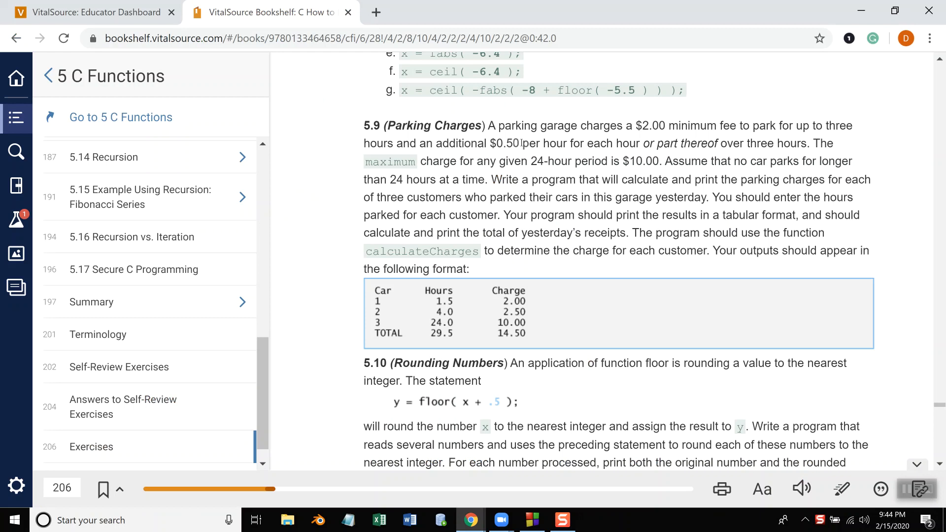
pyautogui.moveTo(746, 155)
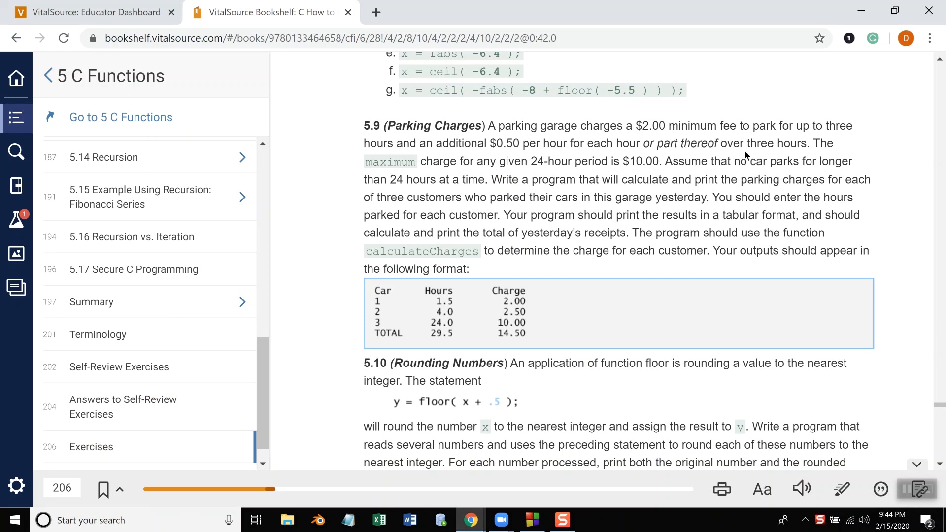
pyautogui.moveTo(389, 162)
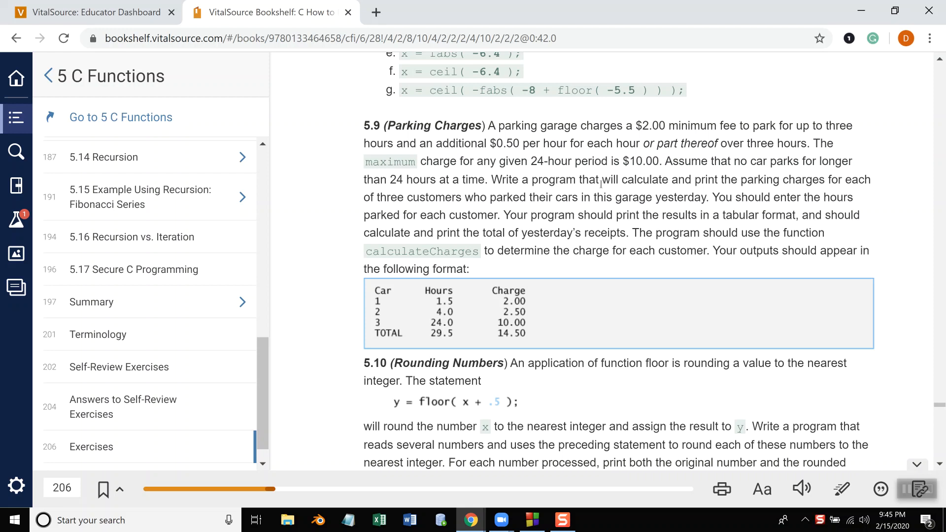
pyautogui.moveTo(844, 193)
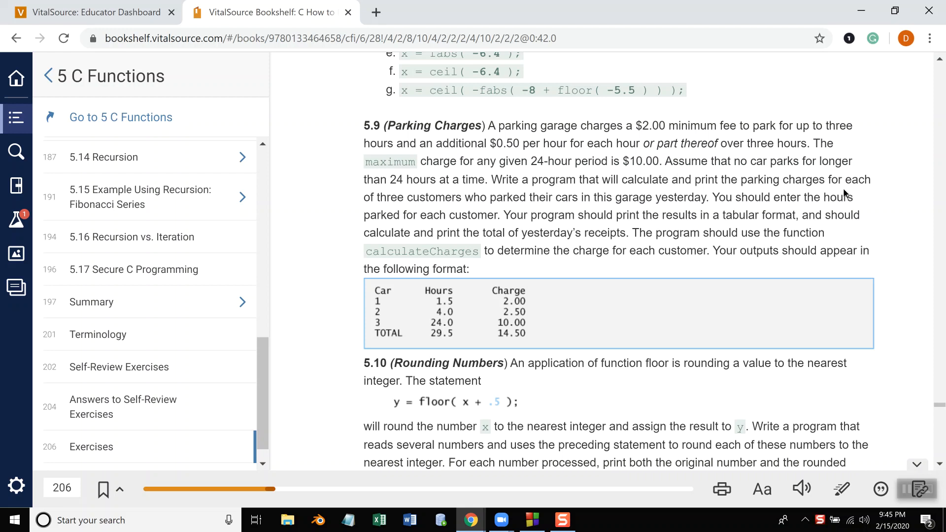
pyautogui.moveTo(595, 211)
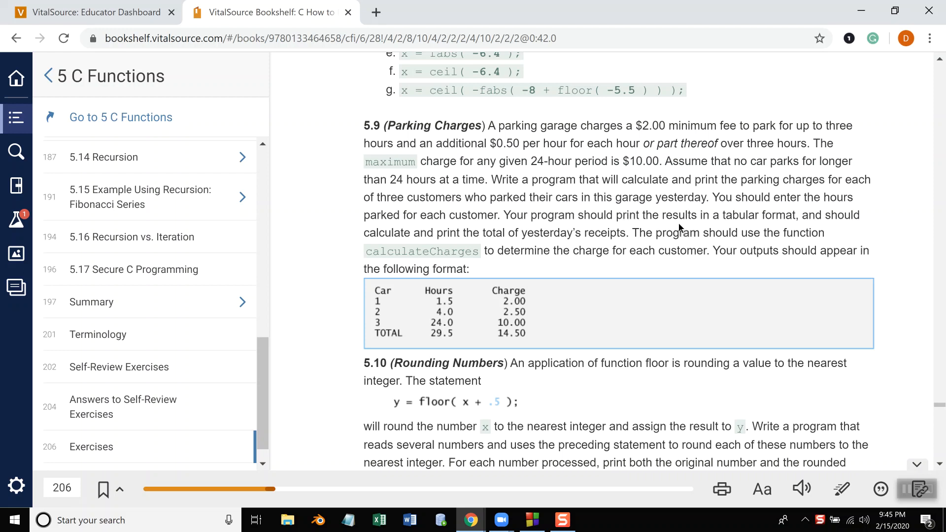
pyautogui.moveTo(819, 231)
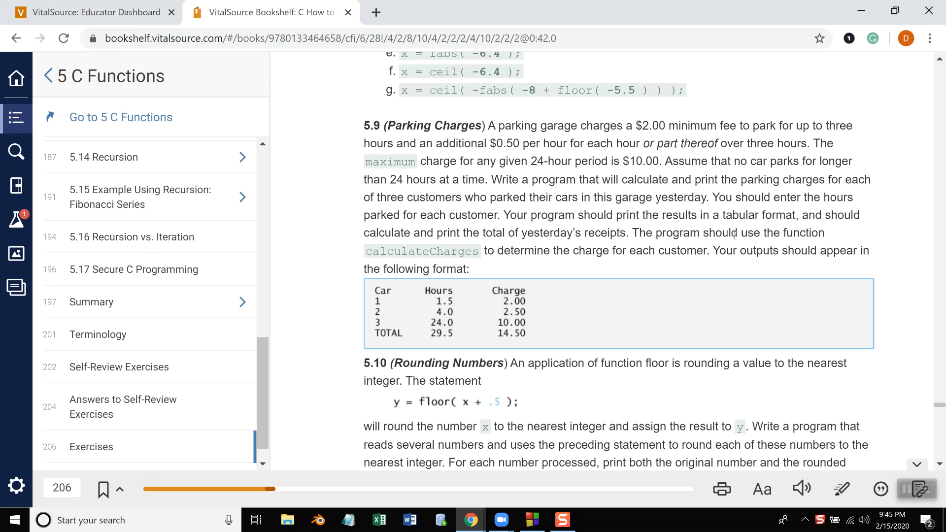
pyautogui.moveTo(545, 267)
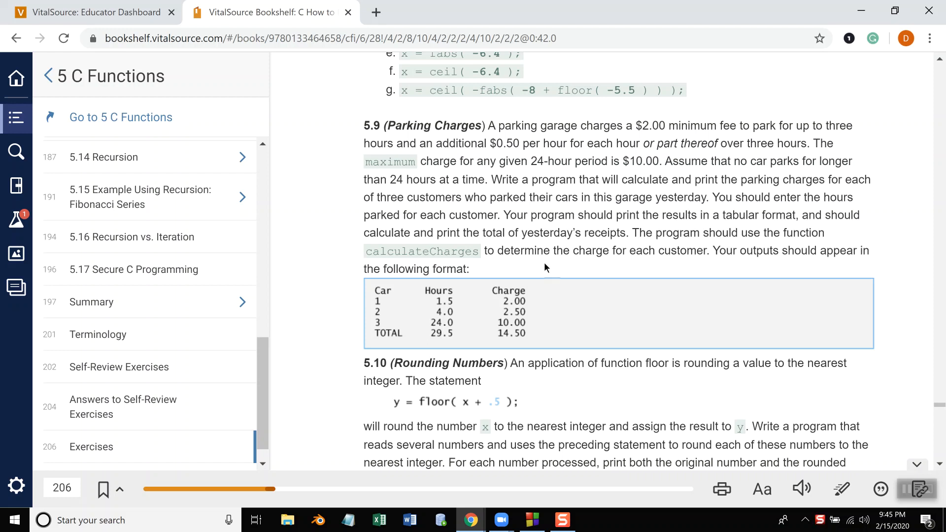
pyautogui.moveTo(560, 267)
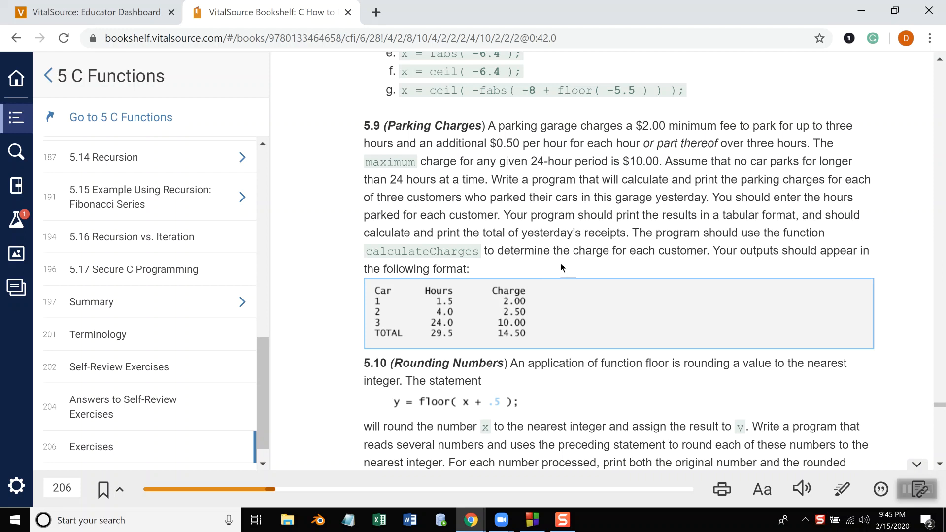
pyautogui.moveTo(500, 270)
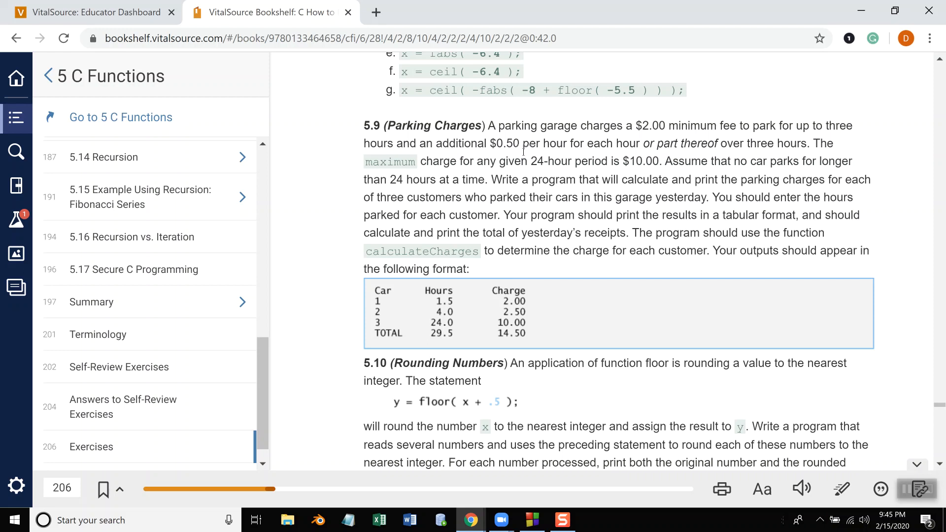
pyautogui.moveTo(473, 209)
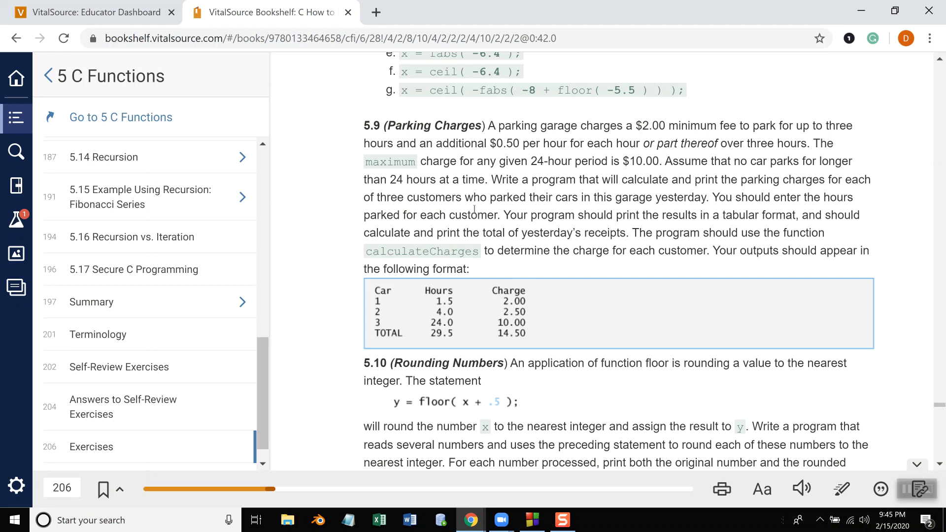
pyautogui.moveTo(469, 294)
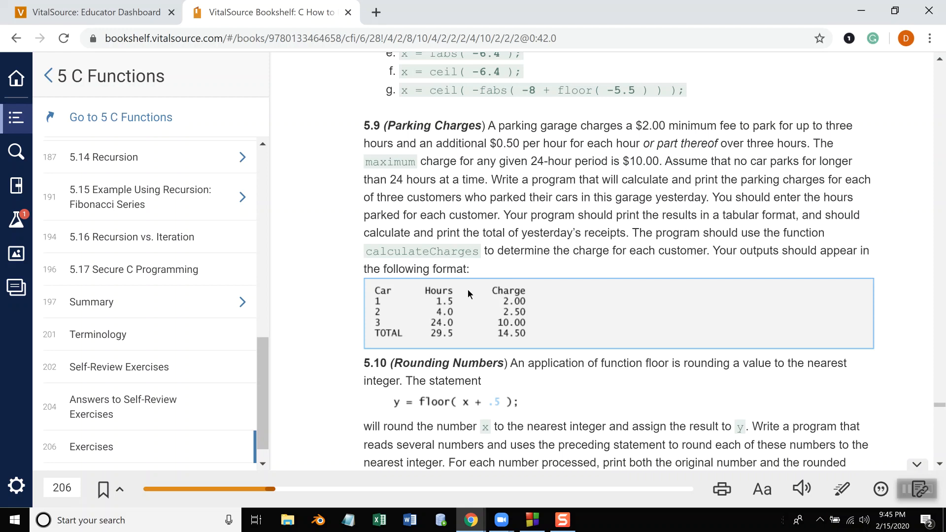
pyautogui.moveTo(448, 303)
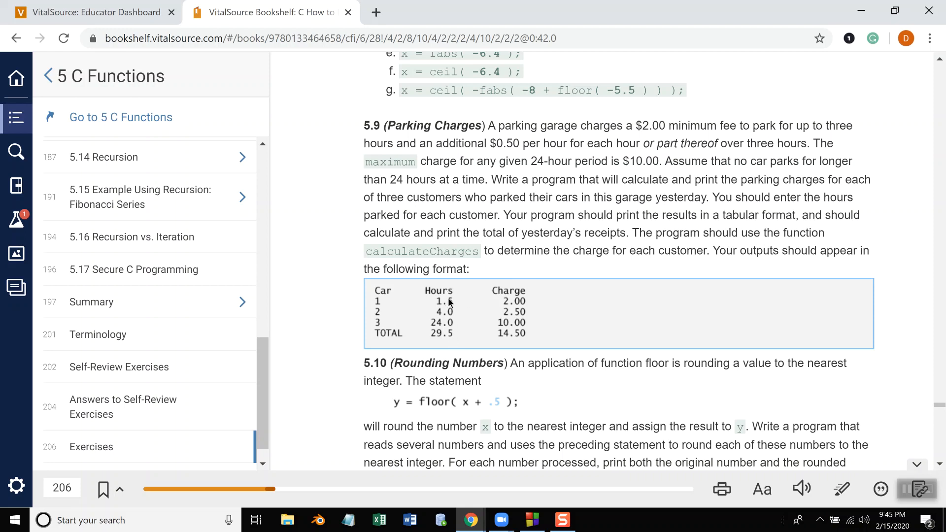
pyautogui.moveTo(517, 313)
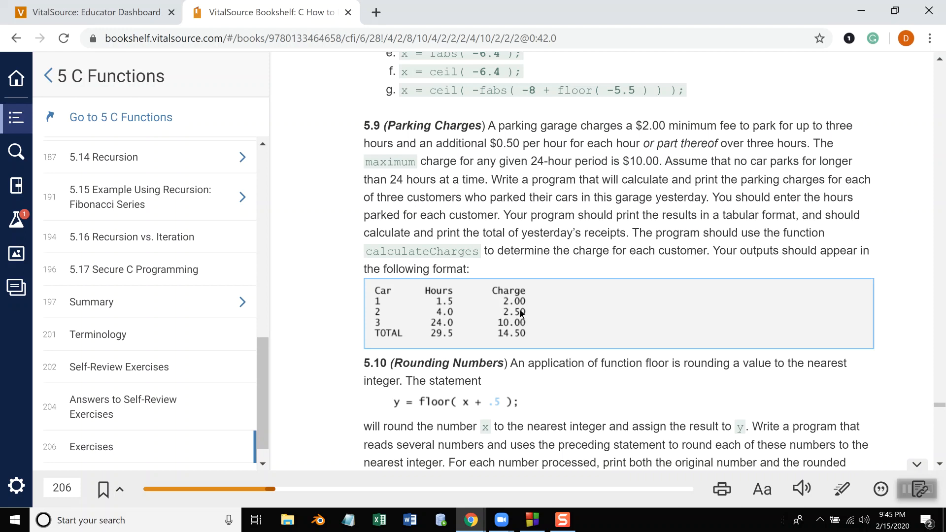
pyautogui.moveTo(514, 289)
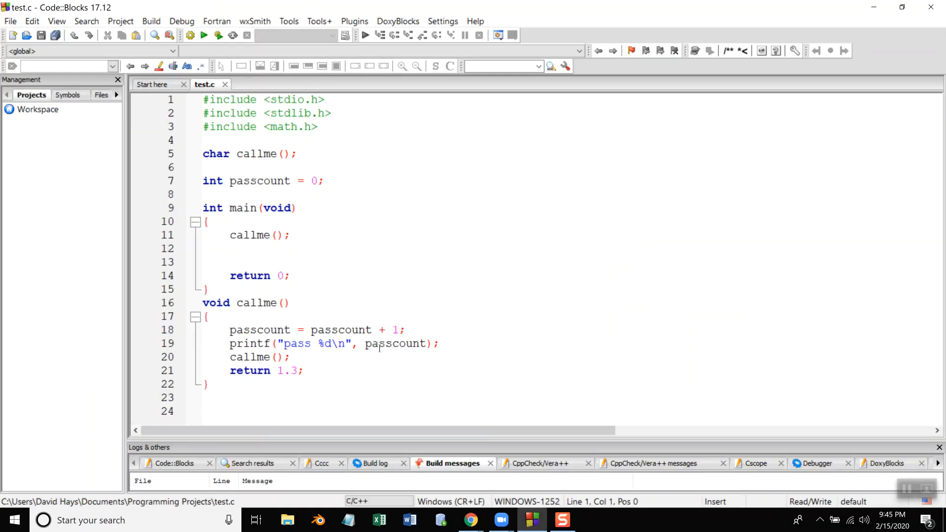
pyautogui.moveTo(303, 226)
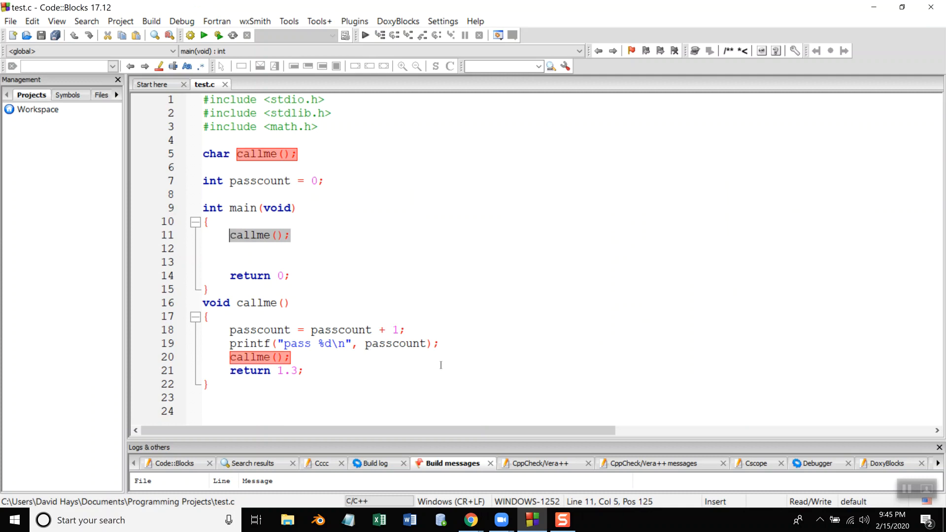
pyautogui.write('for (int x=')
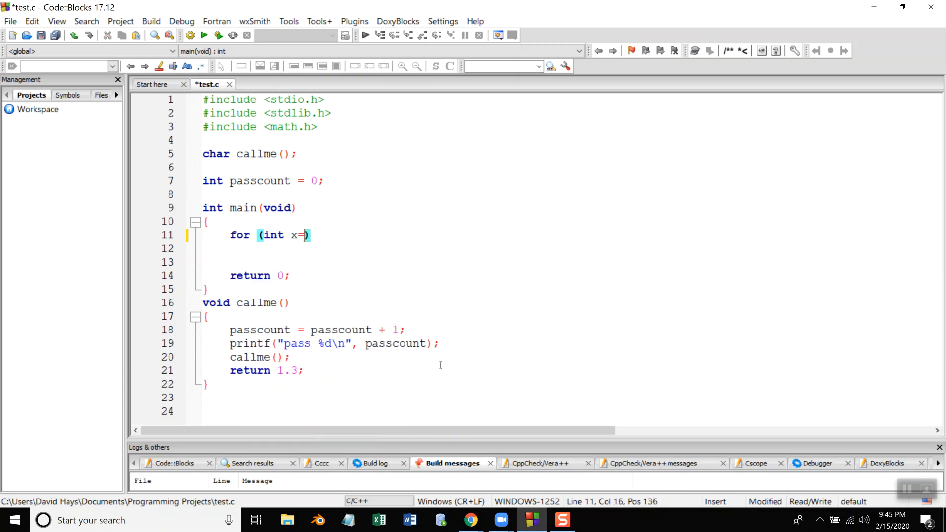
pyautogui.write('0;x')
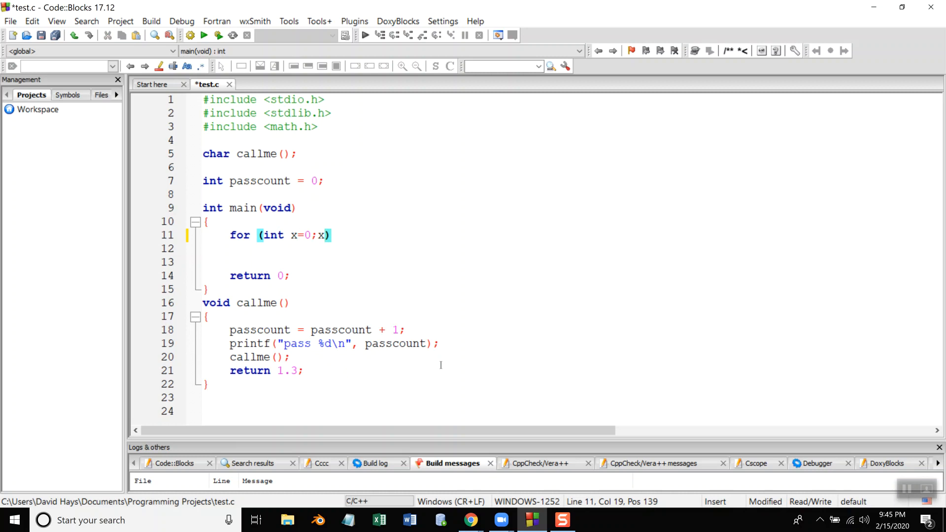
pyautogui.write('<3')
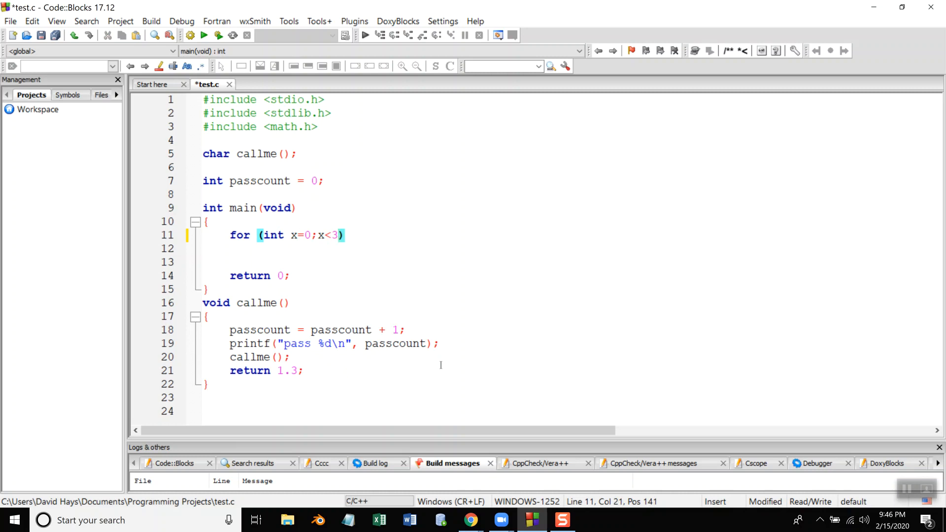
pyautogui.write(';')
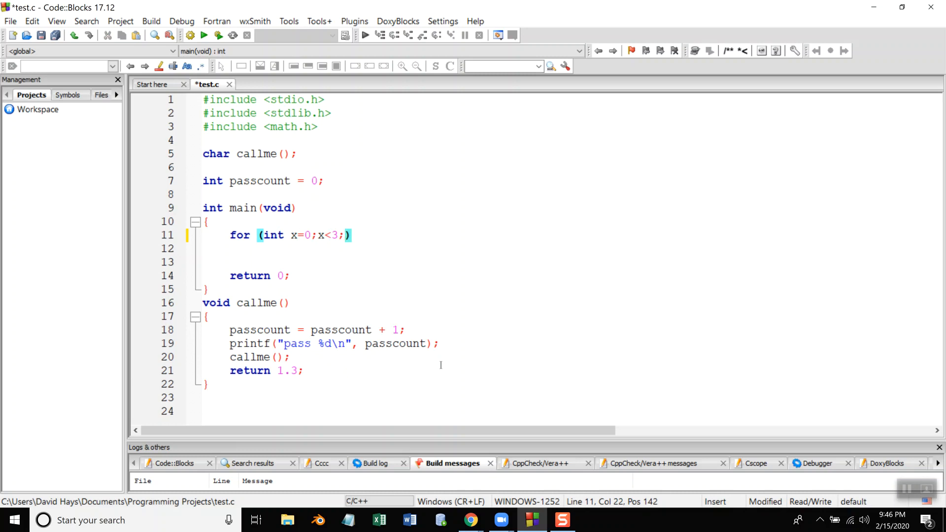
pyautogui.press('BackSpace')
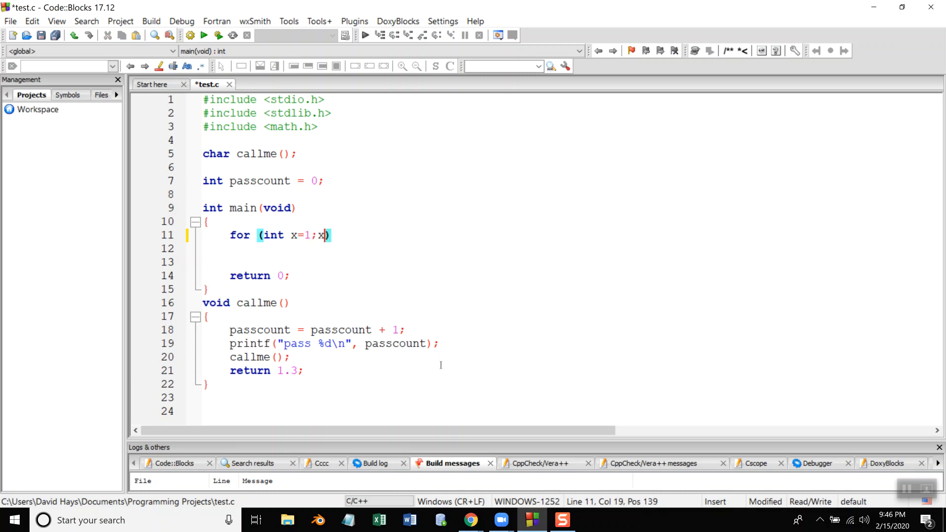
pyautogui.write('<=3')
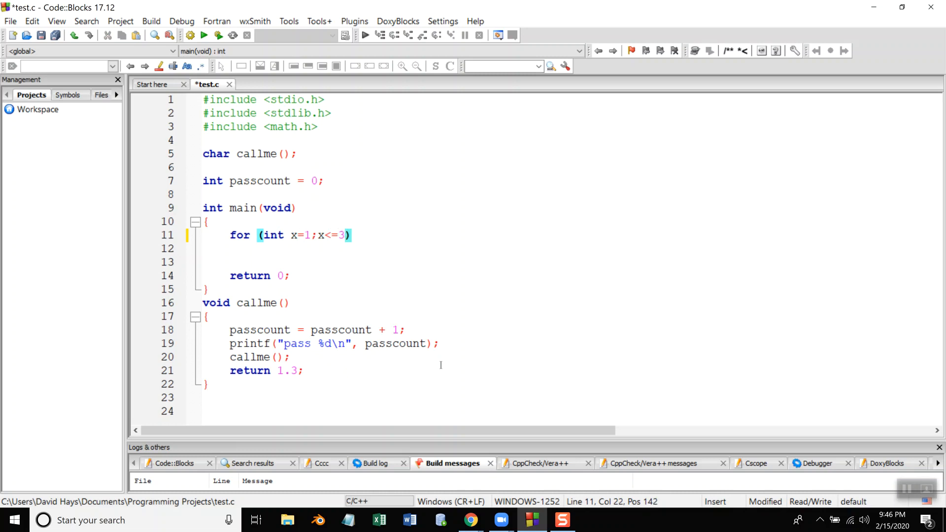
pyautogui.write('x')
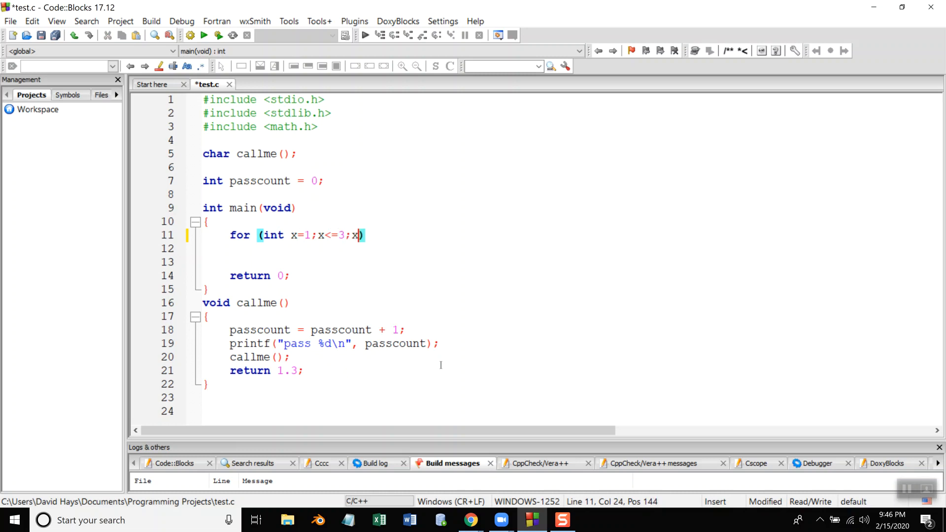
pyautogui.write('++)')
pyautogui.click(565, 248)
pyautogui.write('{')
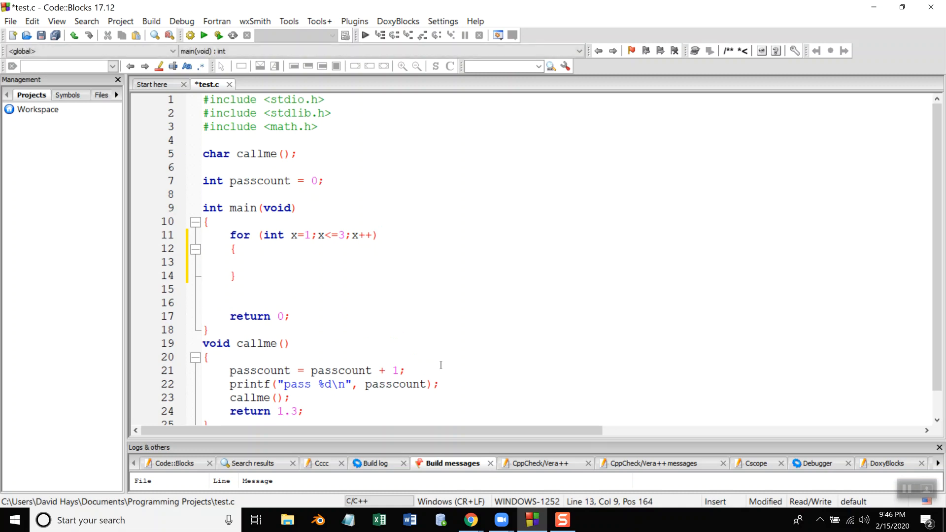
# Step: Add printf("Input sales for customer %d:",x); inside the loop body
pyautogui.write('p')
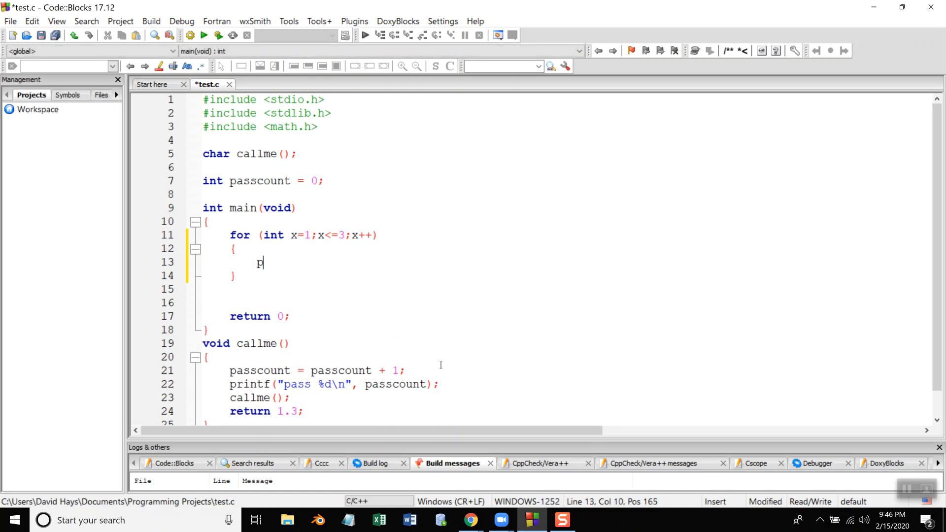
pyautogui.press('Backspace')
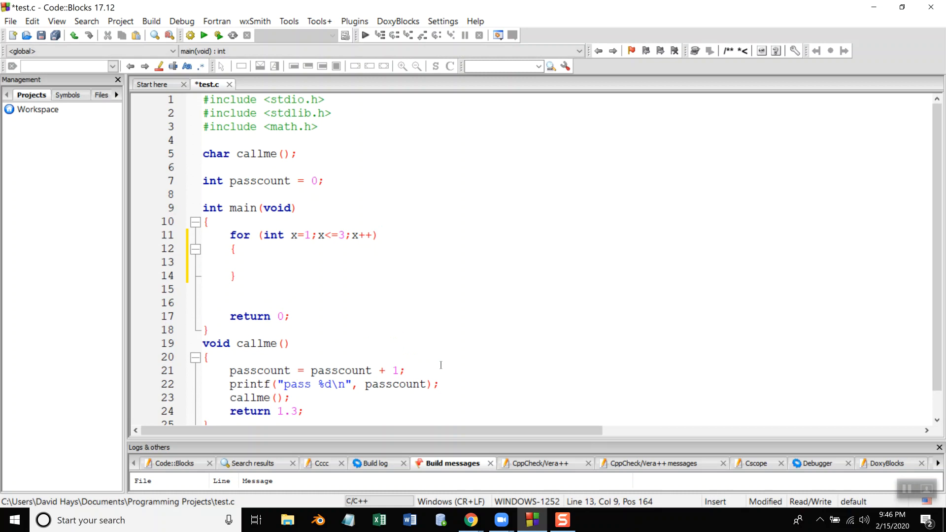
pyautogui.write('printf(')
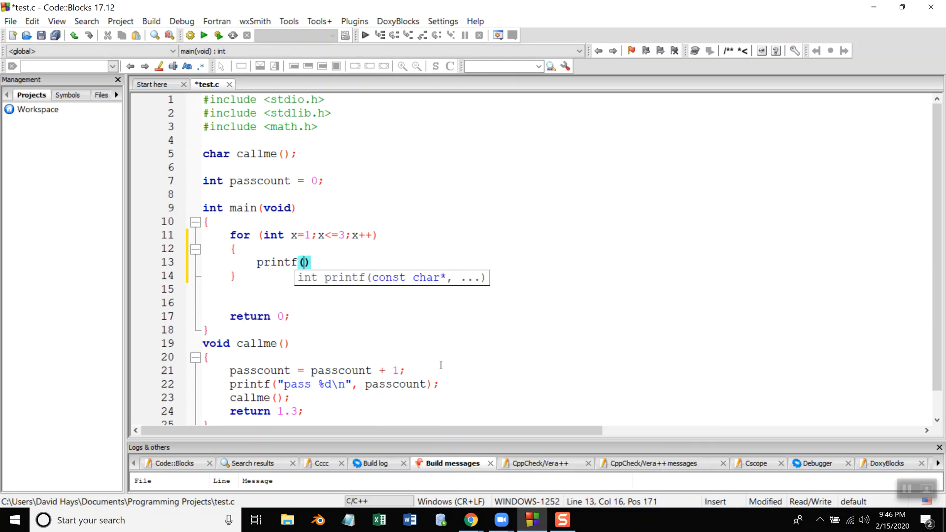
pyautogui.write('"')
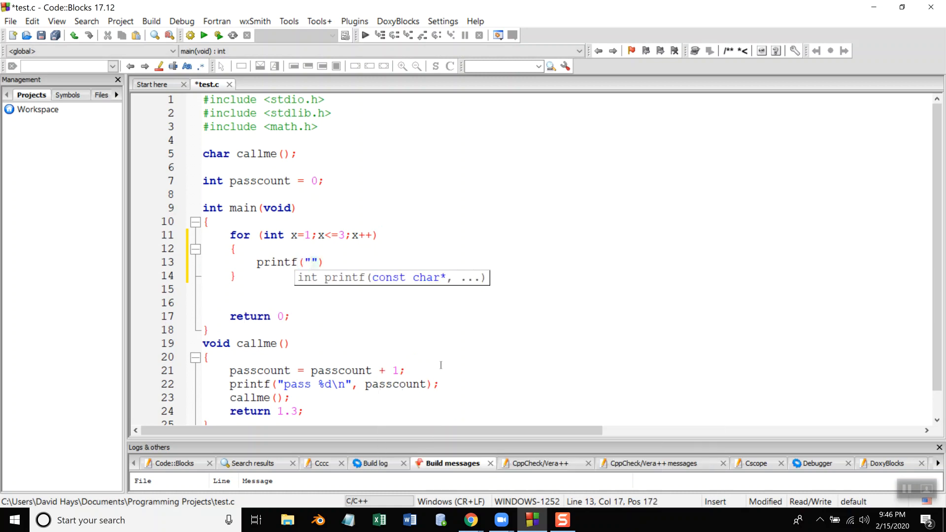
pyautogui.write('Inp')
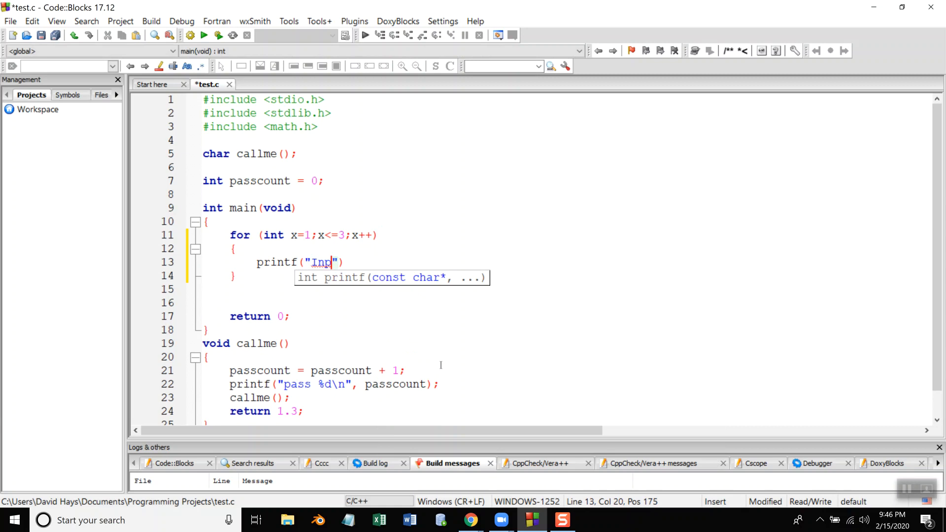
pyautogui.write('put sales for')
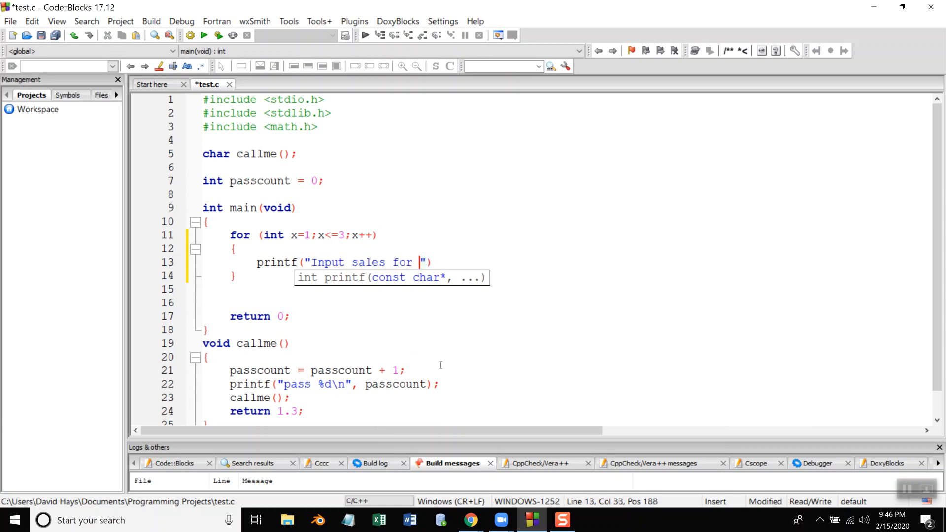
pyautogui.write('customer %')
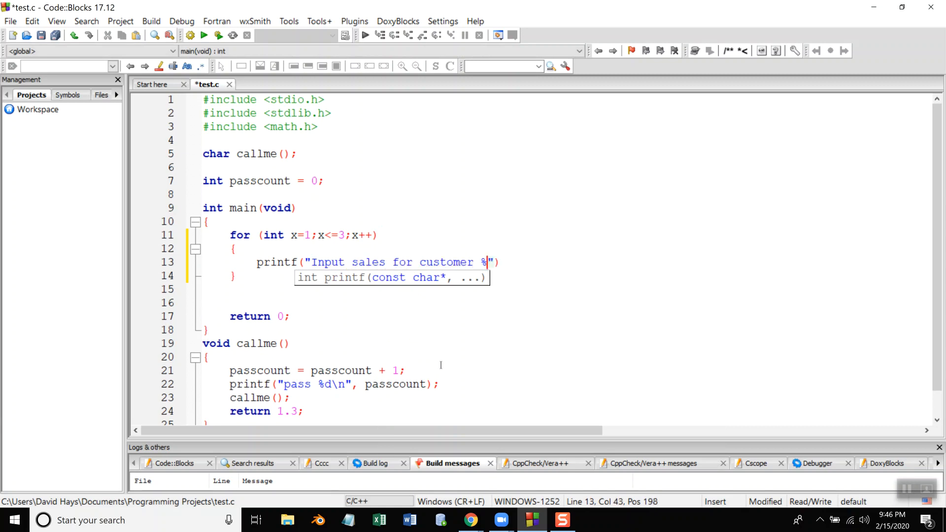
pyautogui.write('d')
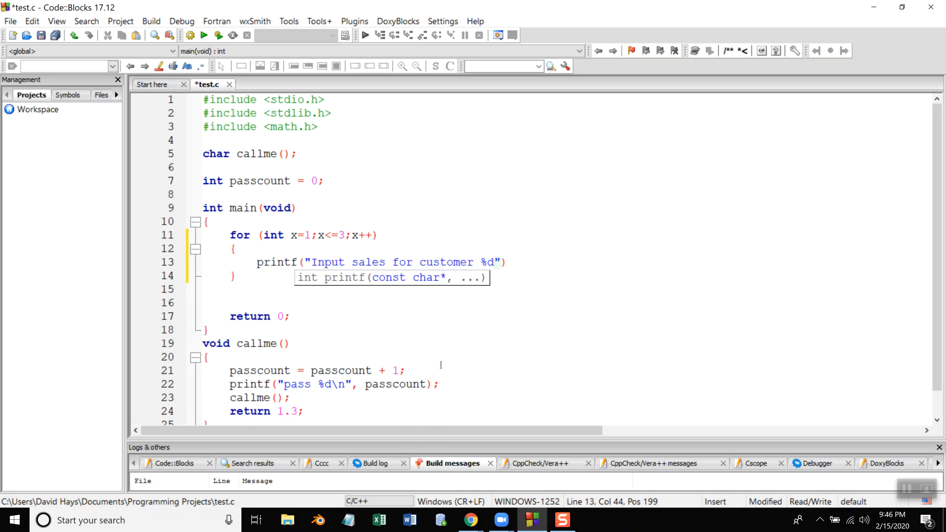
pyautogui.write(':')
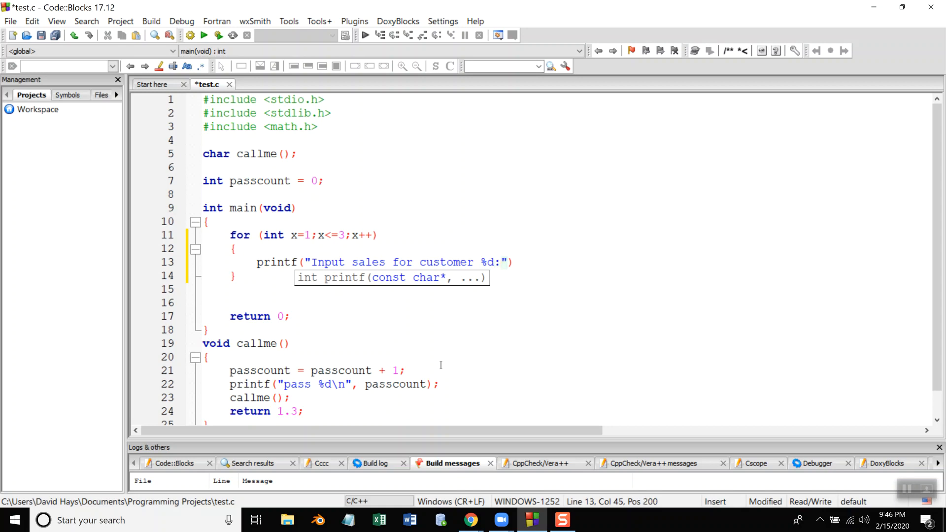
pyautogui.write(',')
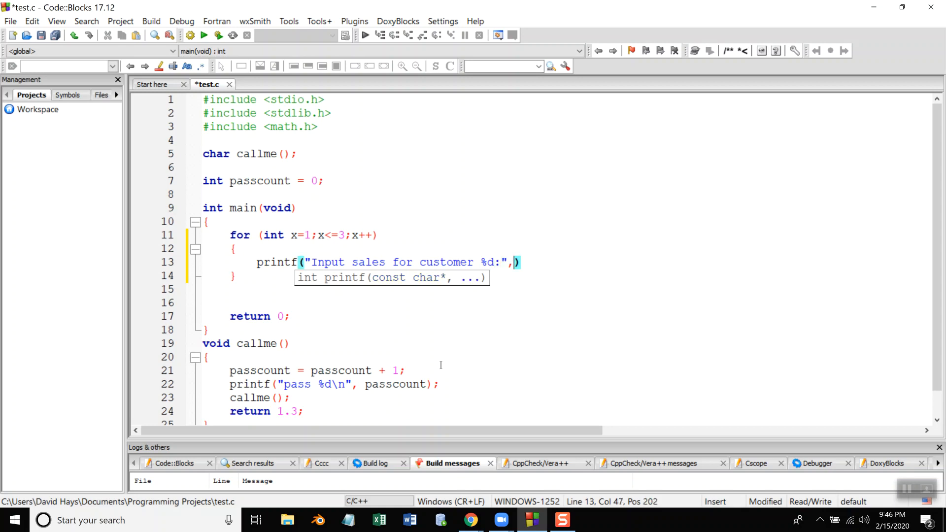
pyautogui.write('x')
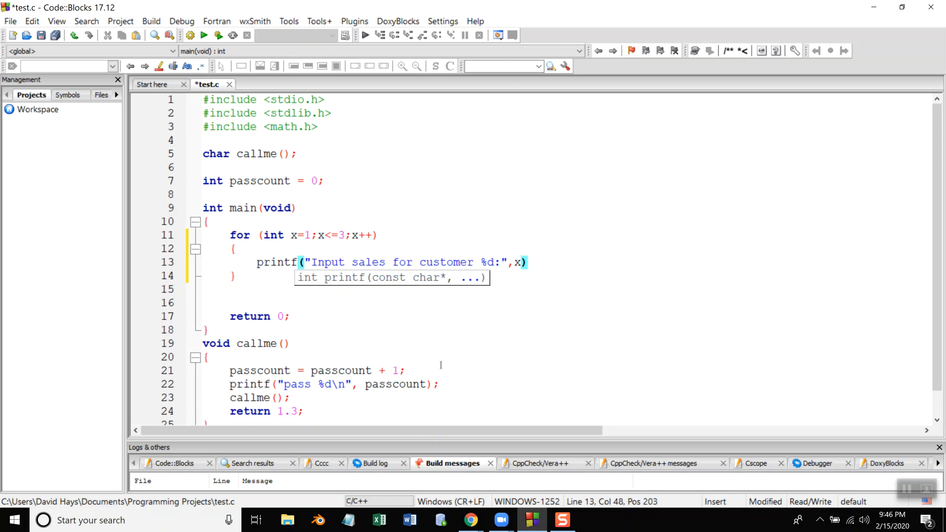
pyautogui.write(';')
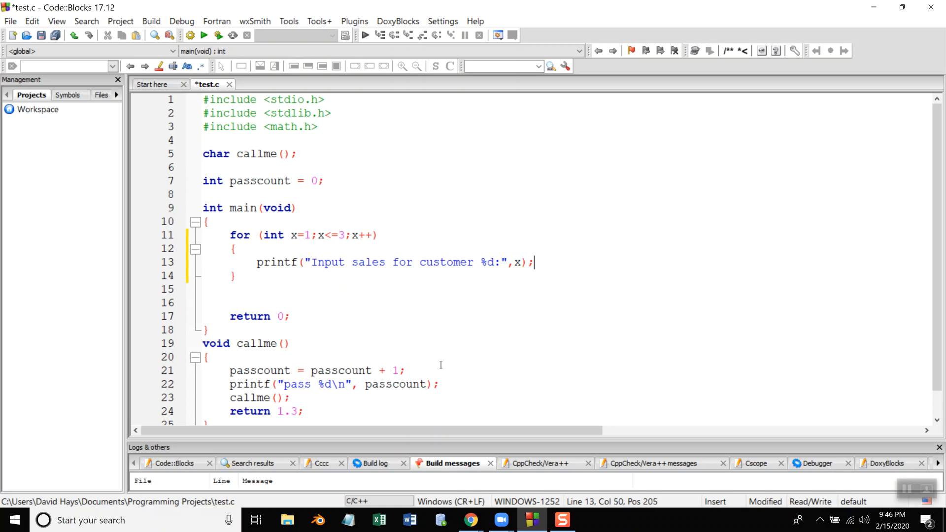
pyautogui.moveTo(432, 182)
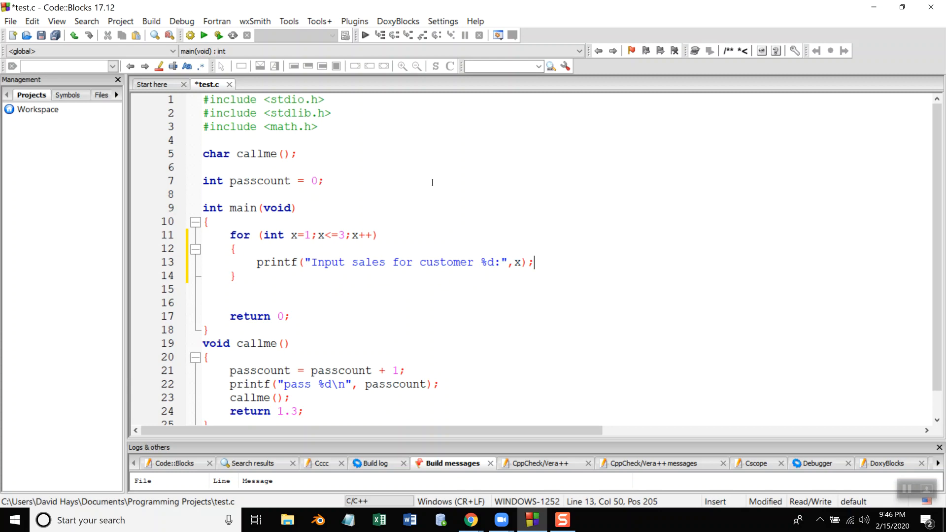
pyautogui.moveTo(380, 145)
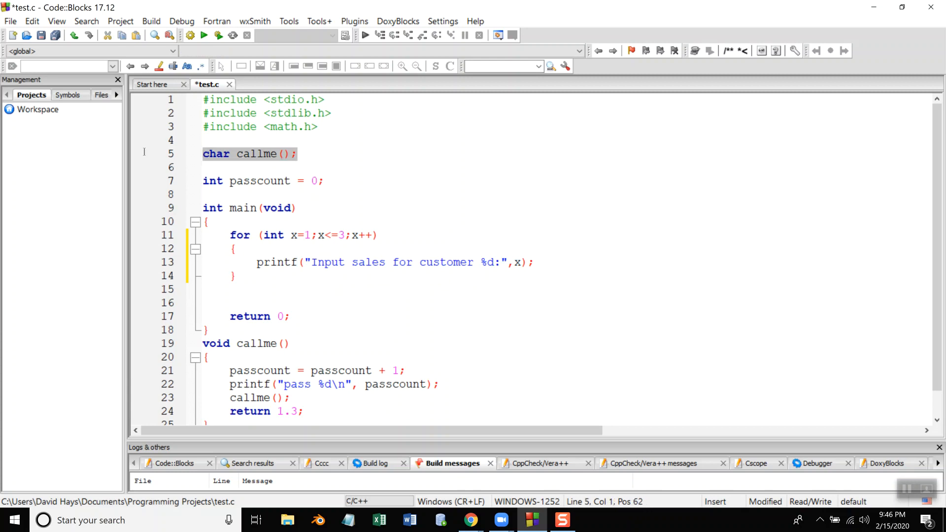
# Step: Remove the callme prototype and function, then build and run to see the three prompts
pyautogui.press('Delete')
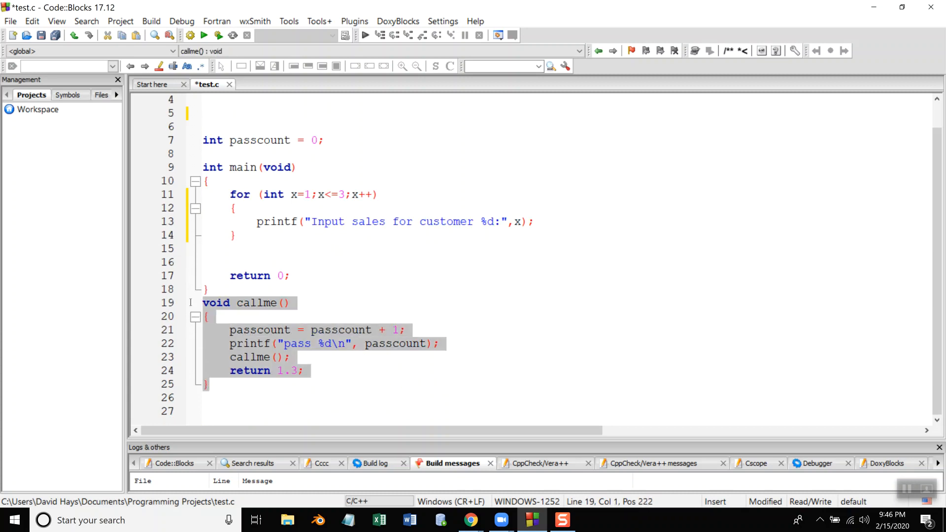
pyautogui.press('Delete')
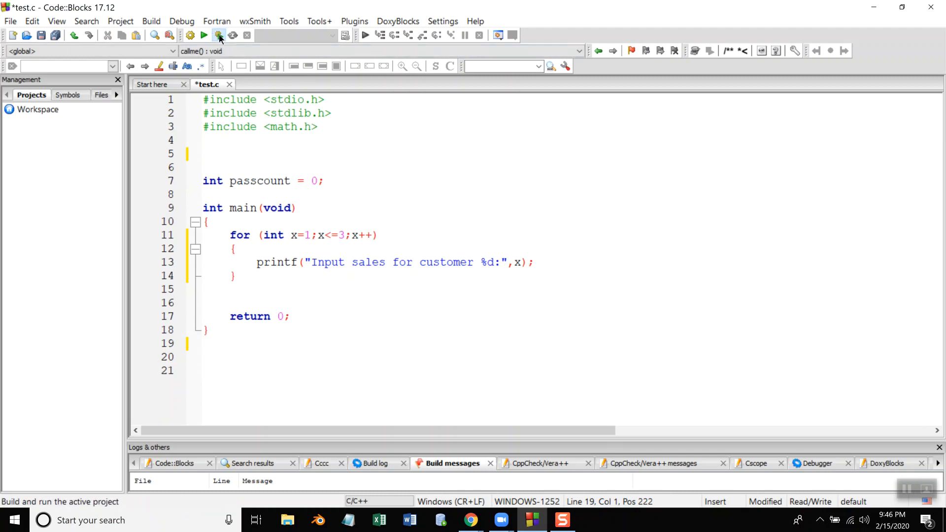
pyautogui.click(204, 36)
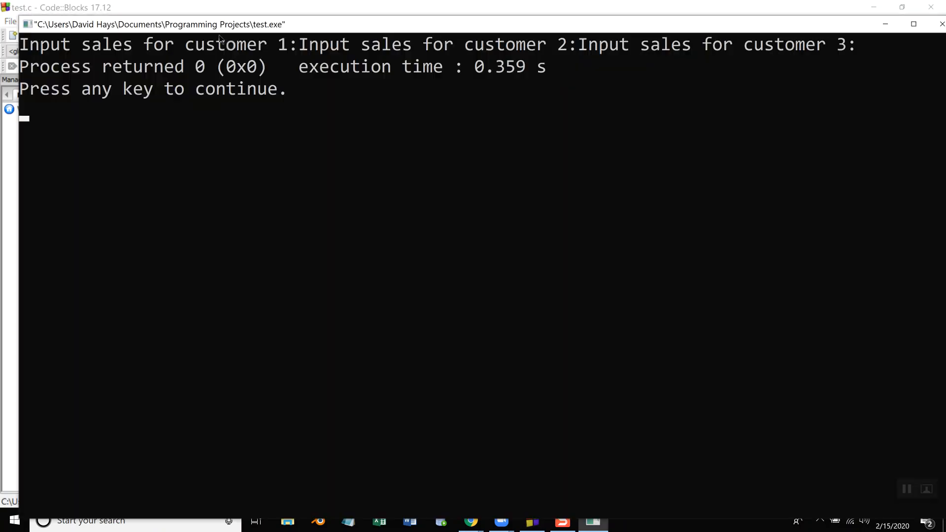
pyautogui.moveTo(236, 96)
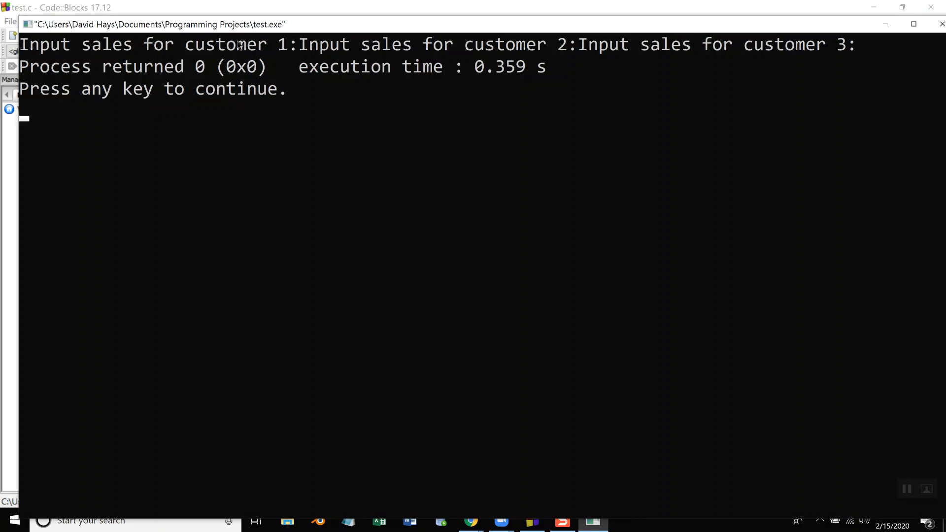
pyautogui.moveTo(616, 59)
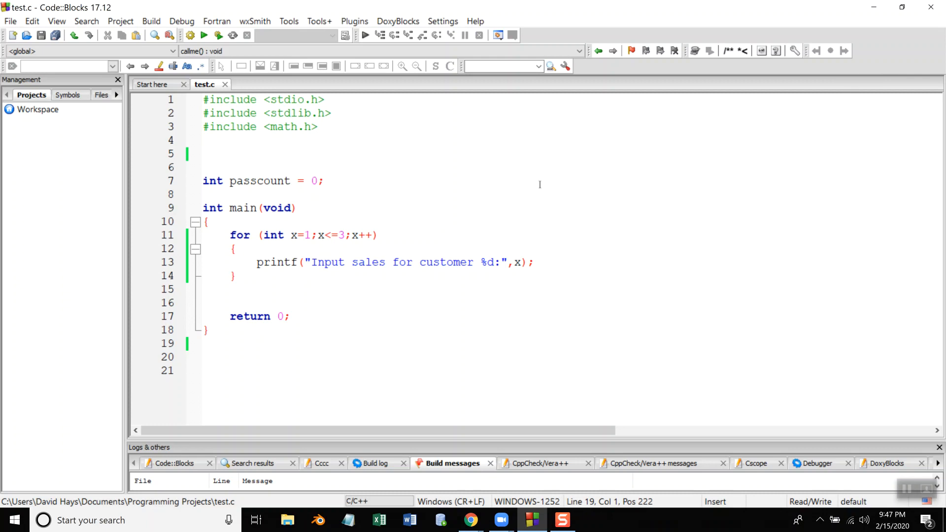
pyautogui.click(543, 262)
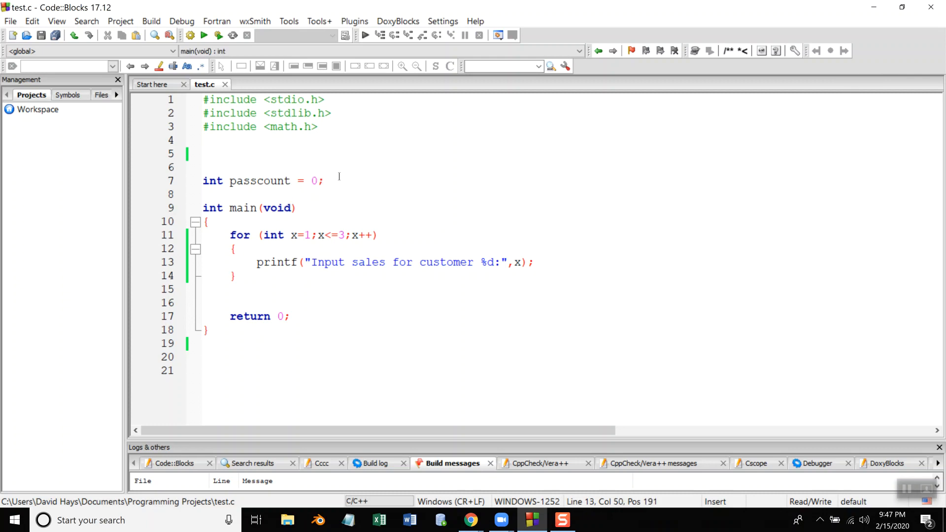
# Step: Declare a global double sales and read it in the loop with scanf("%lf",&sales);
pyautogui.press('Return')
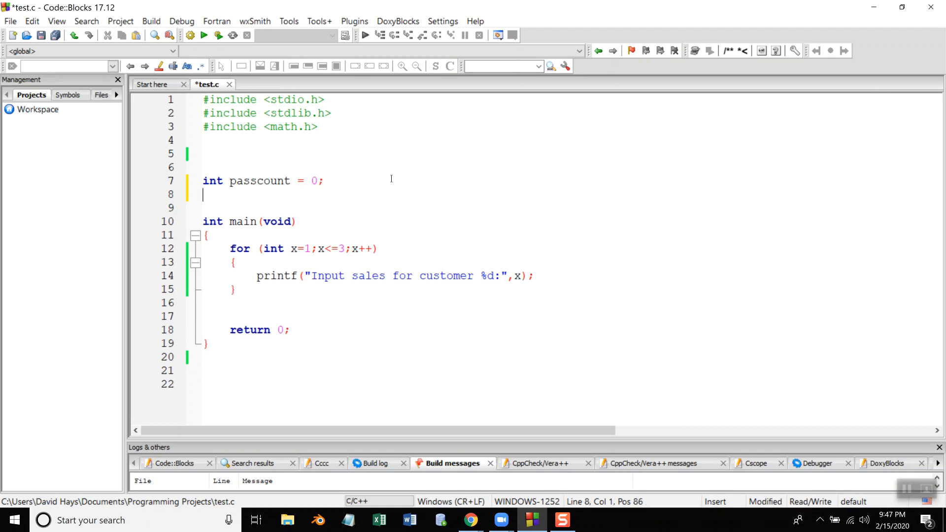
pyautogui.write('double')
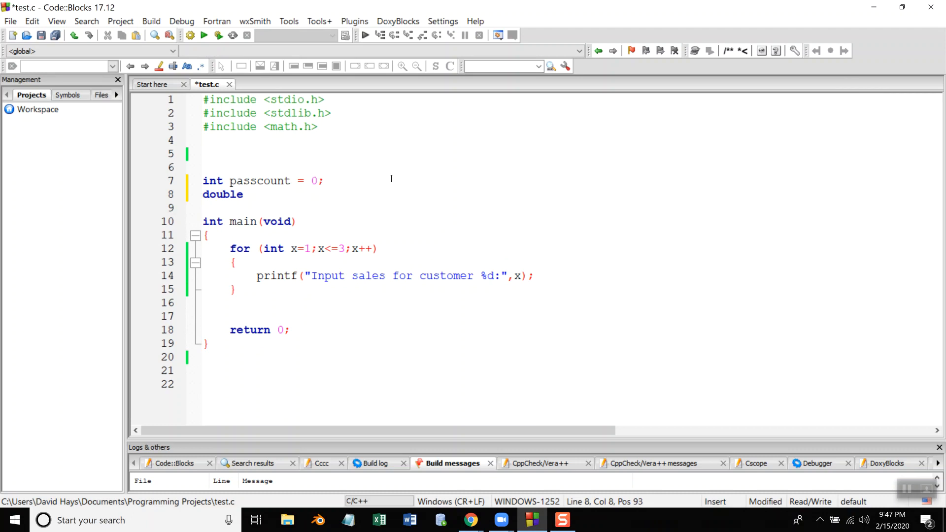
pyautogui.write('sales;')
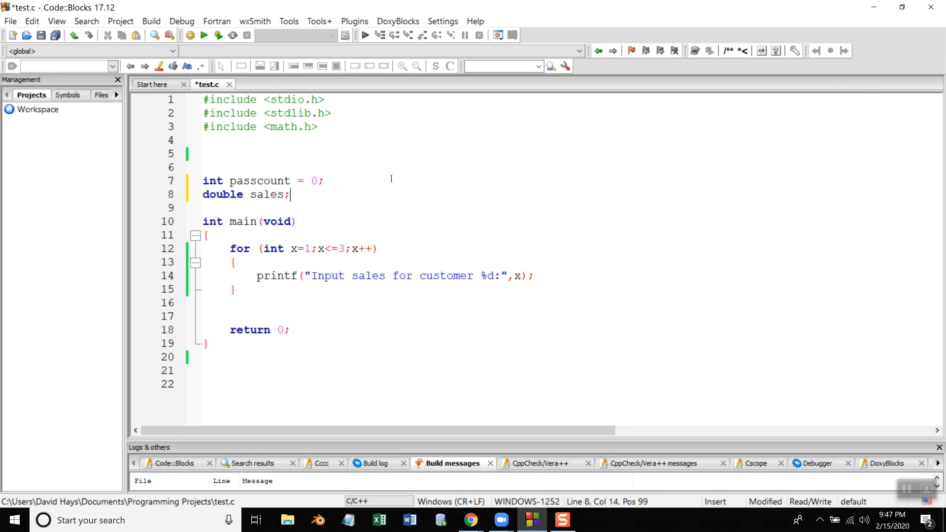
pyautogui.click(533, 276)
pyautogui.write('scanf("%')
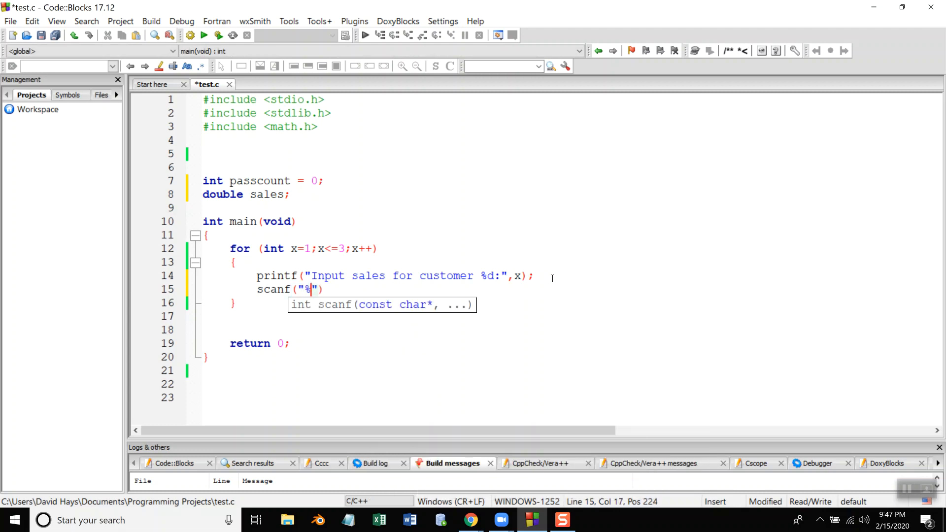
pyautogui.write('lf",')
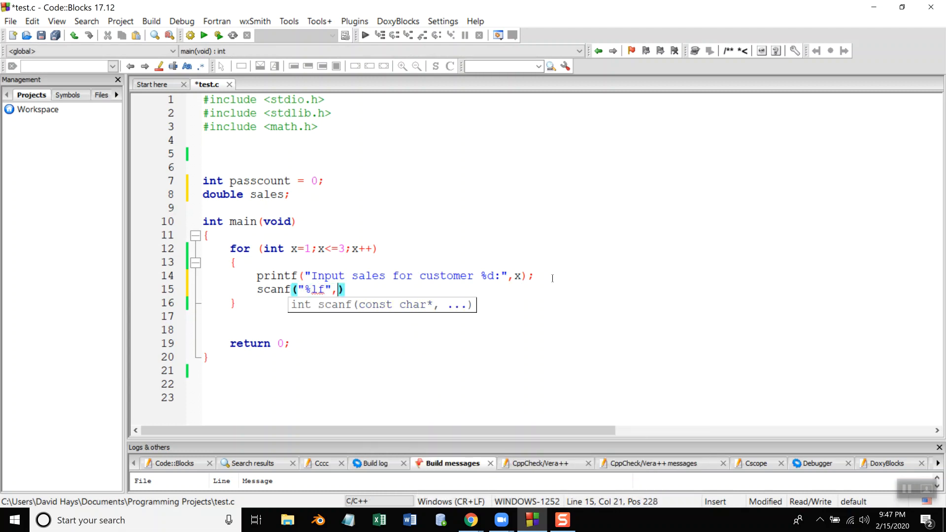
pyautogui.write('&sales')
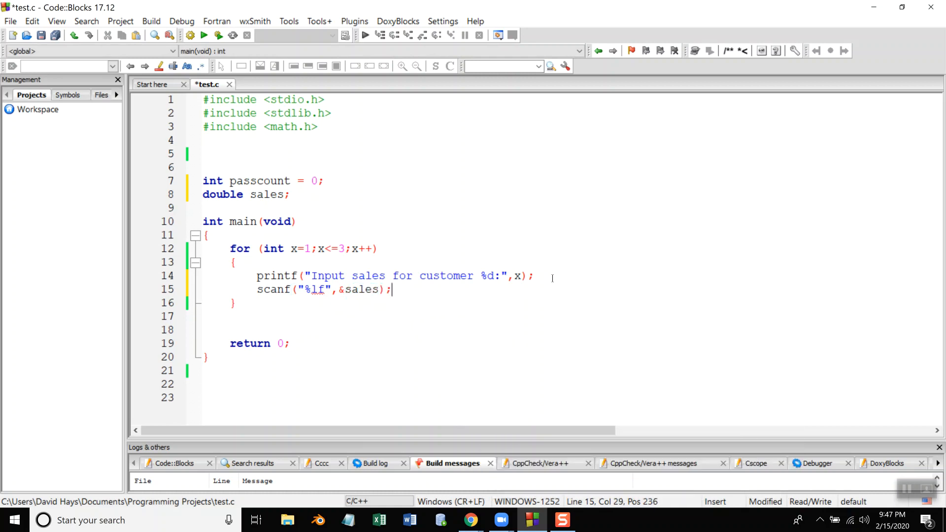
pyautogui.press('Return')
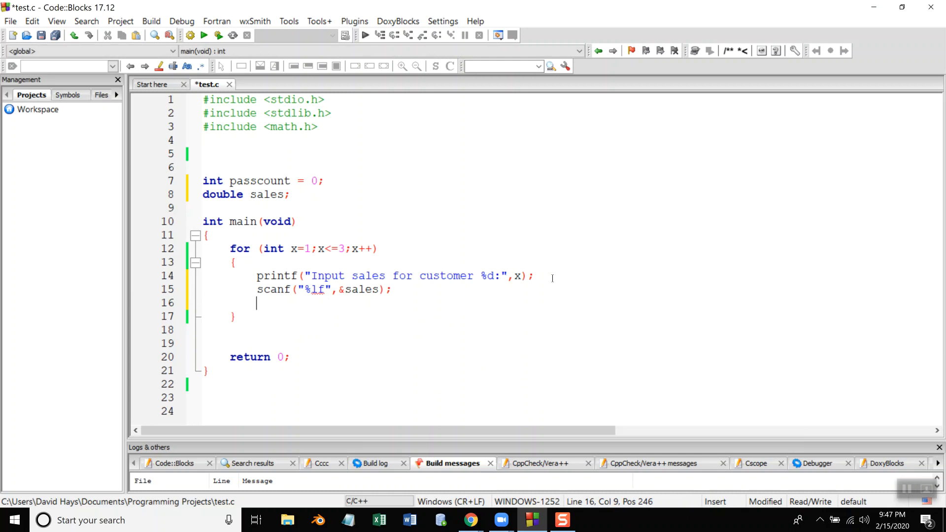
pyautogui.press('alt+tab')
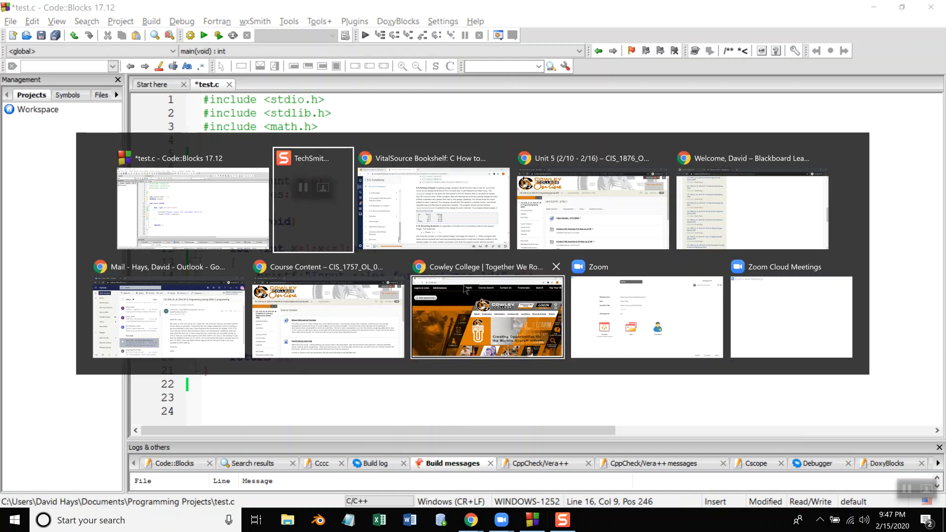
pyautogui.click(433, 202)
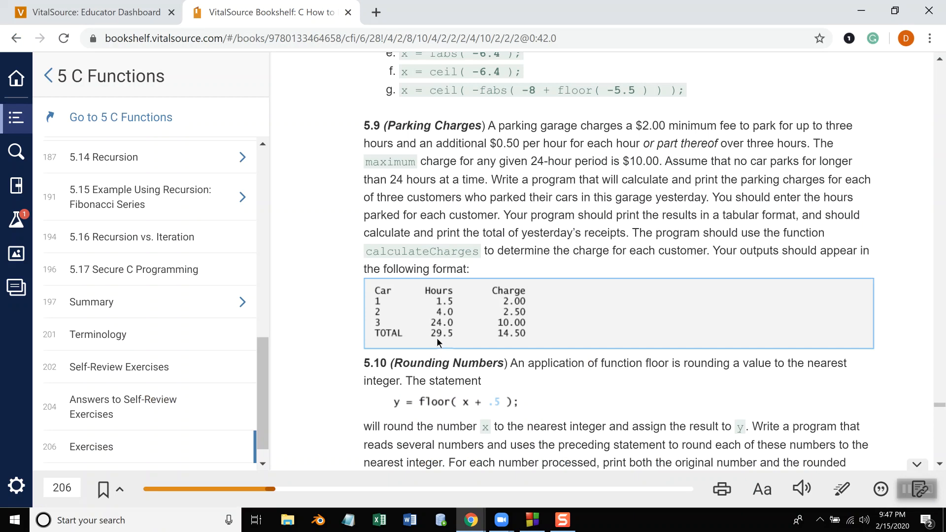
pyautogui.moveTo(453, 346)
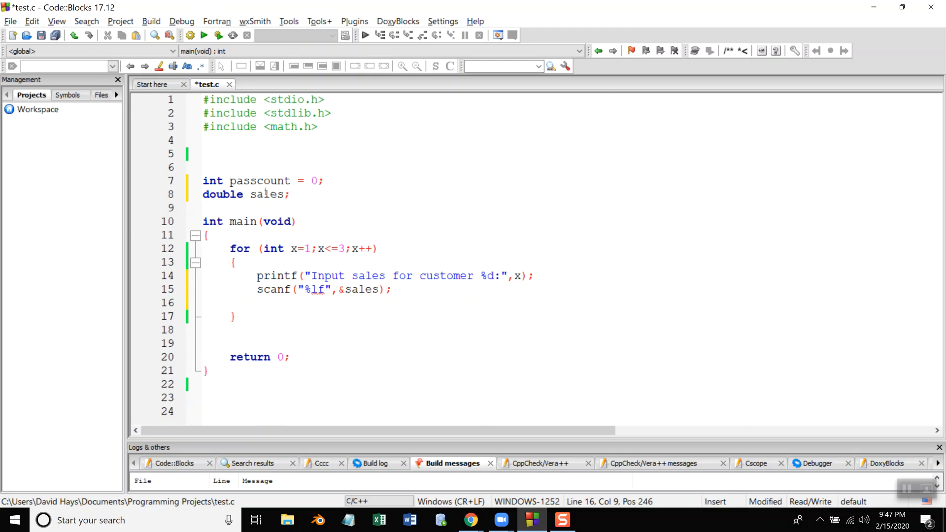
# Step: Declare total_sales with sales inside main, indented, and set total_sales = 0; before the loop
pyautogui.click(280, 194)
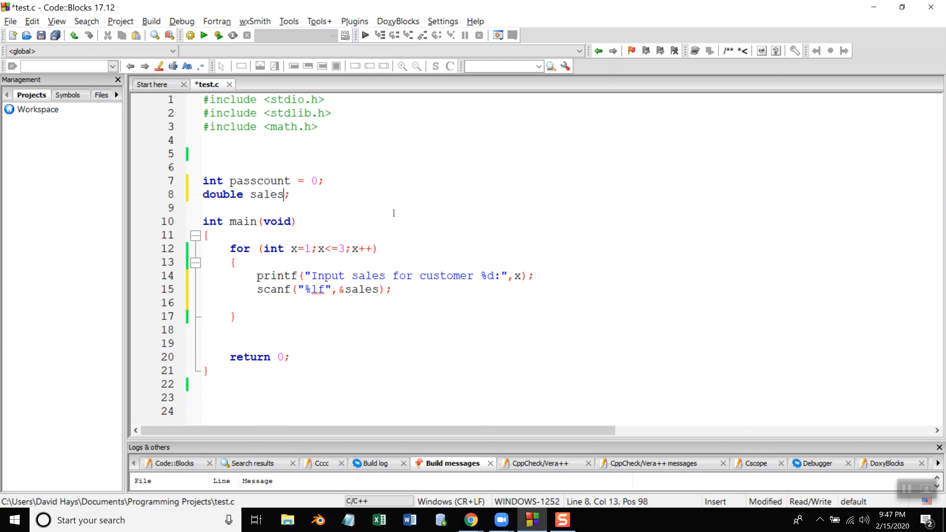
pyautogui.write(', total')
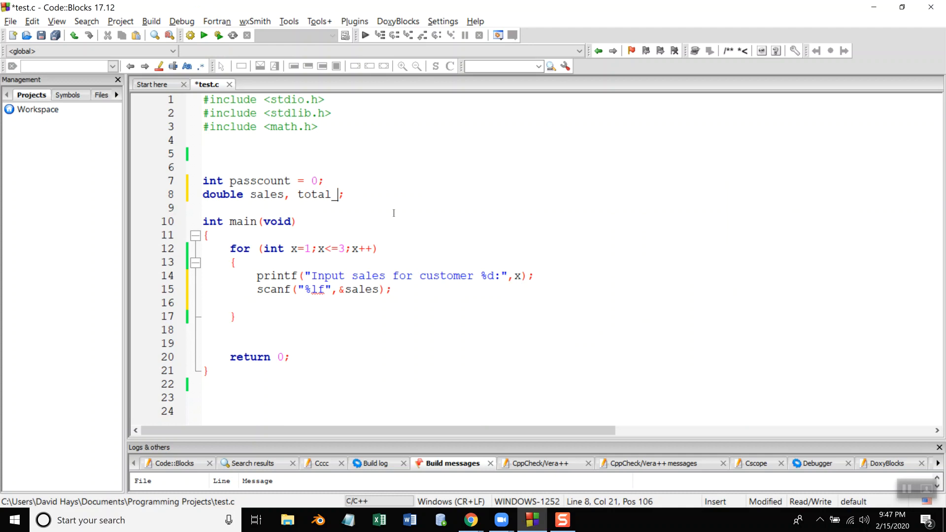
pyautogui.write('sales')
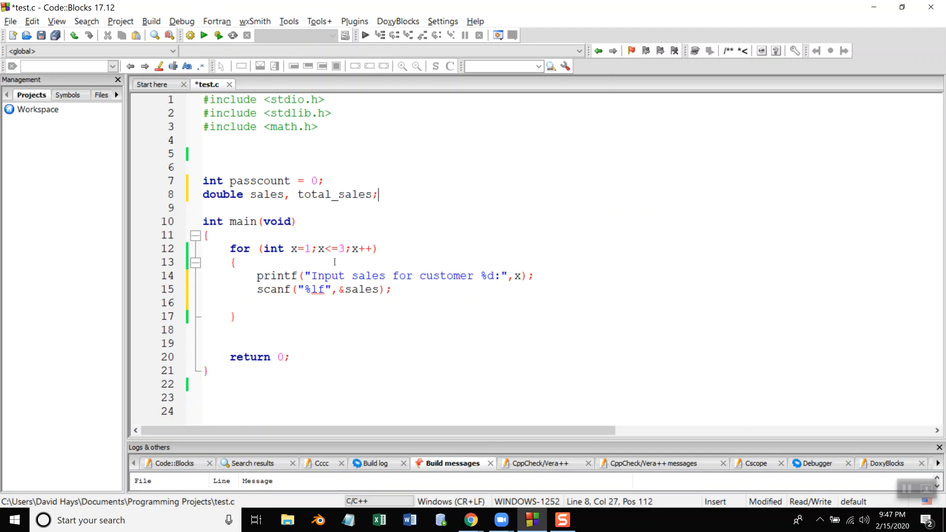
pyautogui.moveTo(359, 249)
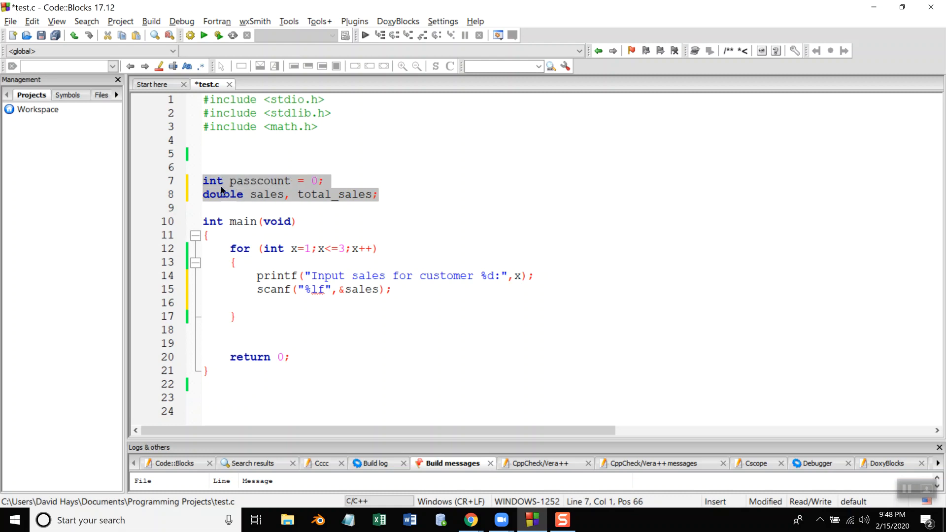
pyautogui.rightClick(213, 182)
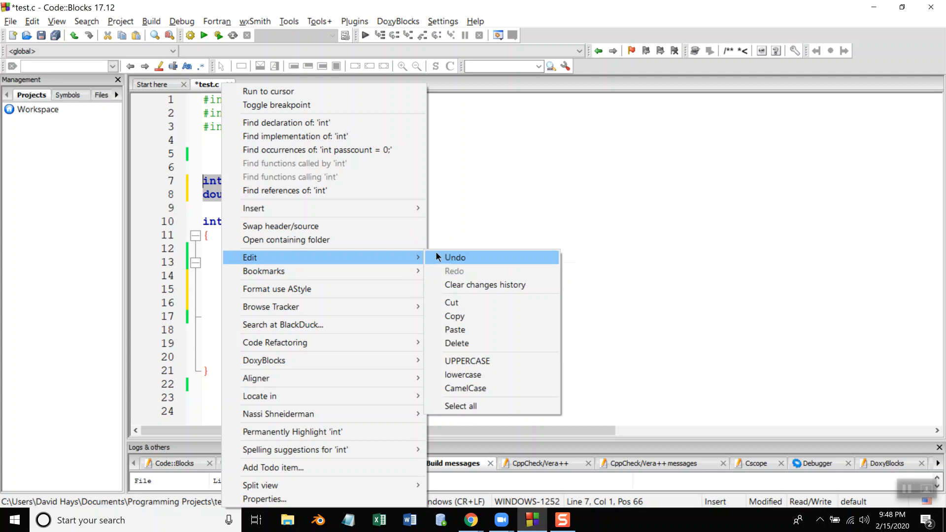
pyautogui.click(455, 257)
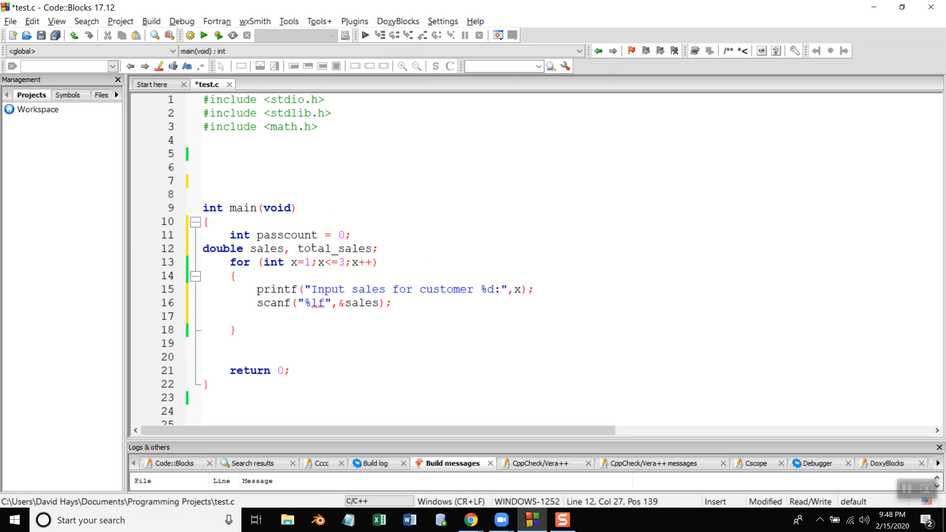
pyautogui.click(204, 248)
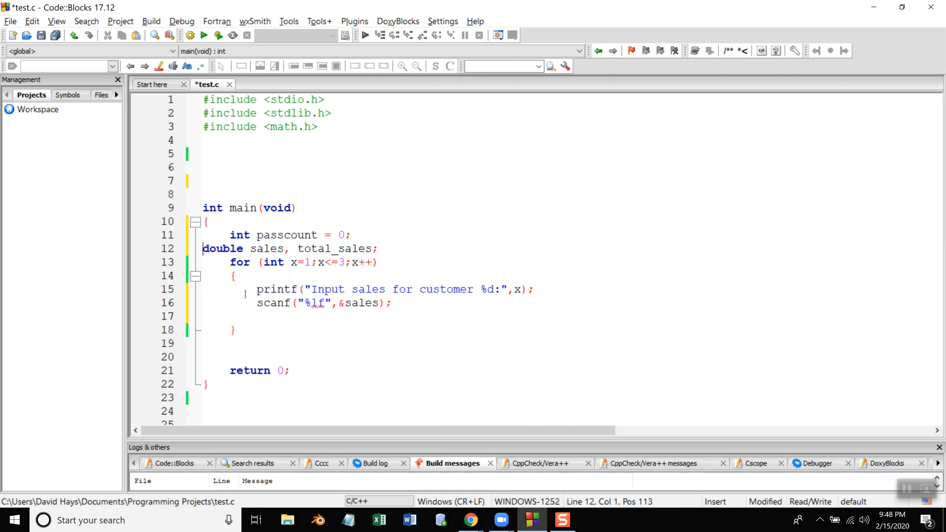
pyautogui.click(413, 267)
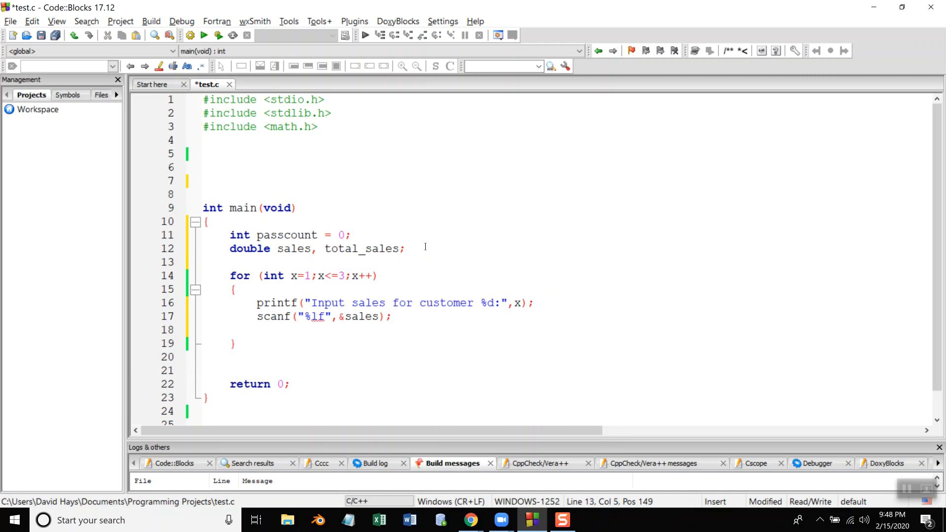
pyautogui.write('total_sales =')
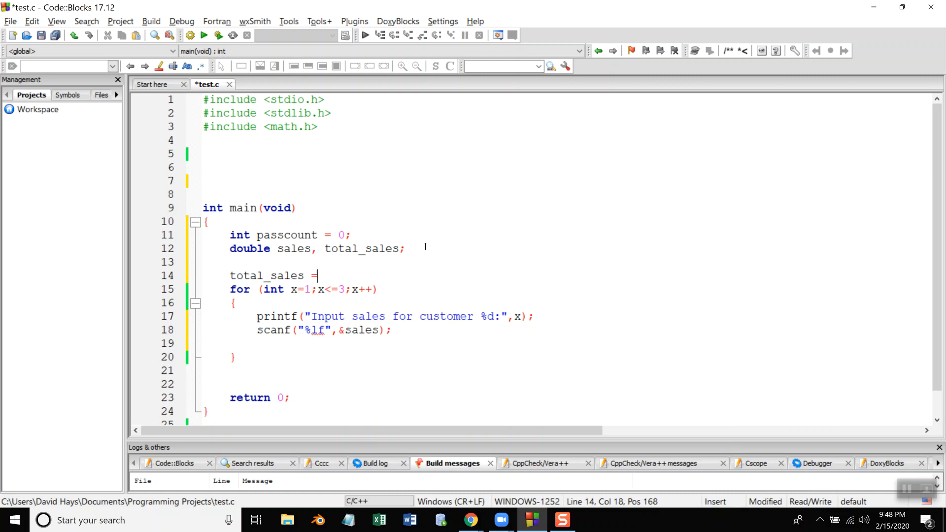
pyautogui.write('0;')
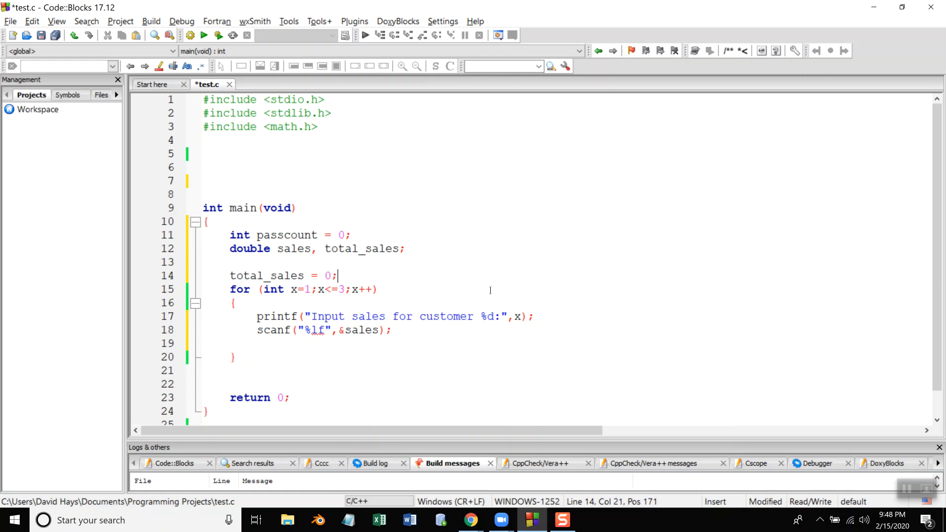
# Step: Accumulate total_sales = total_sales + sales; after the scanf in the loop
pyautogui.click(293, 369)
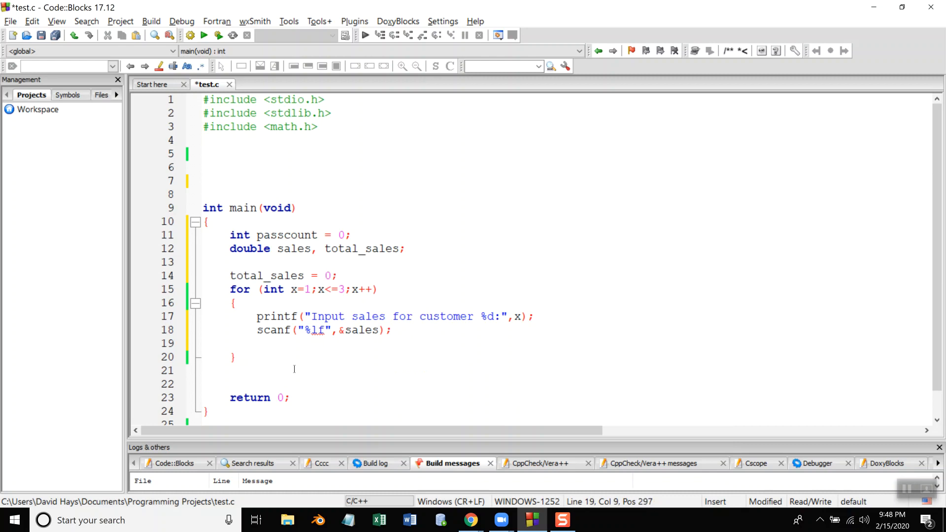
pyautogui.write('total_sales = to')
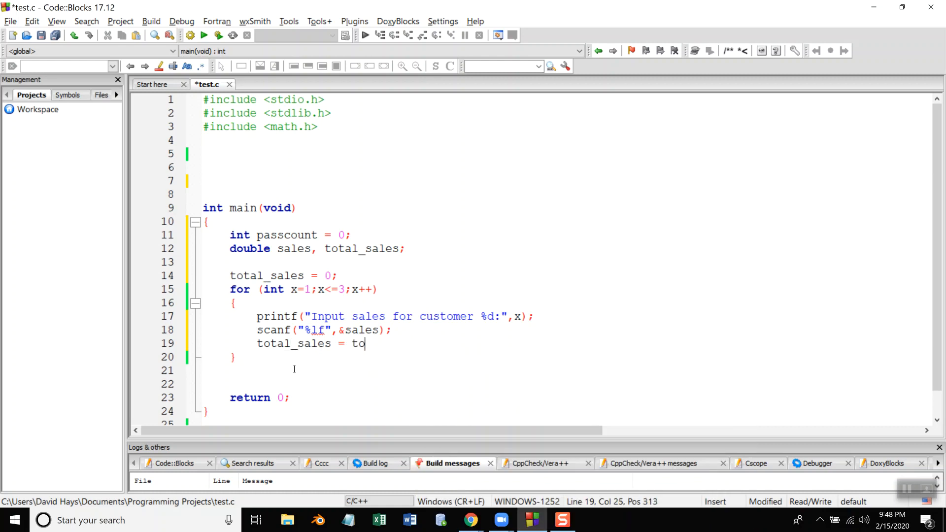
pyautogui.write('tal_sales +')
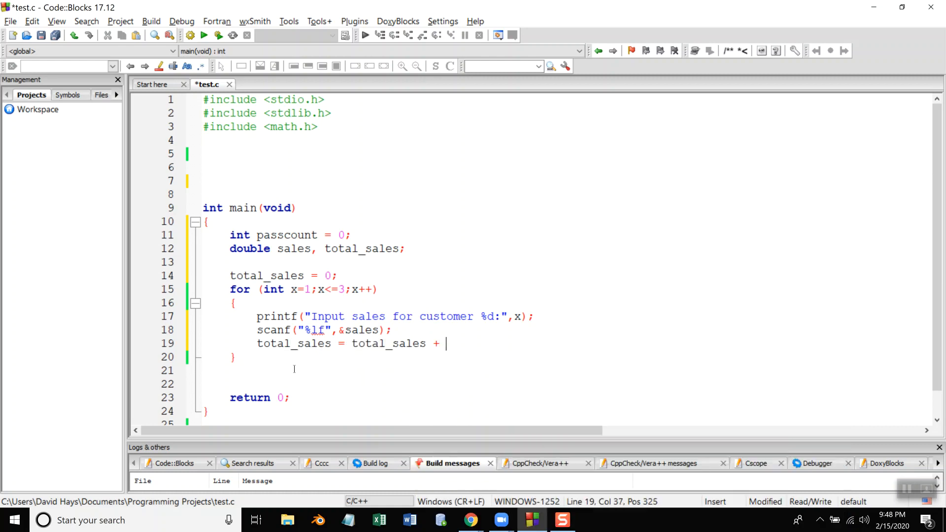
pyautogui.write('sales;')
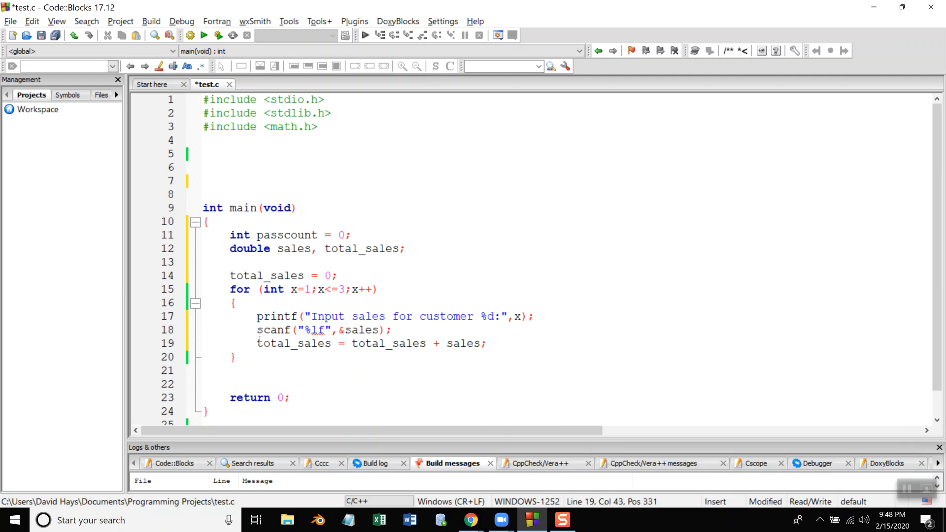
# Step: Switch to Chrome to consult the textbook's Car/Hours/Charge sample table
pyautogui.click(470, 519)
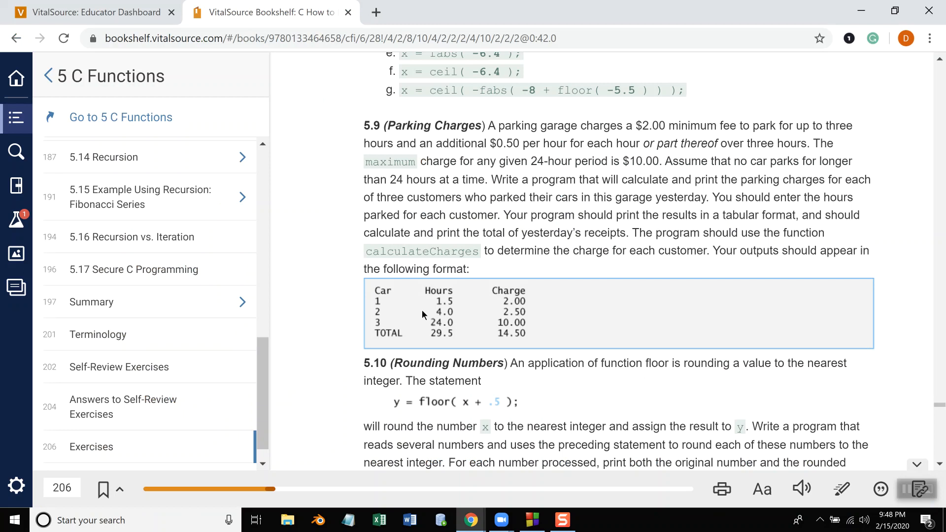
pyautogui.moveTo(466, 341)
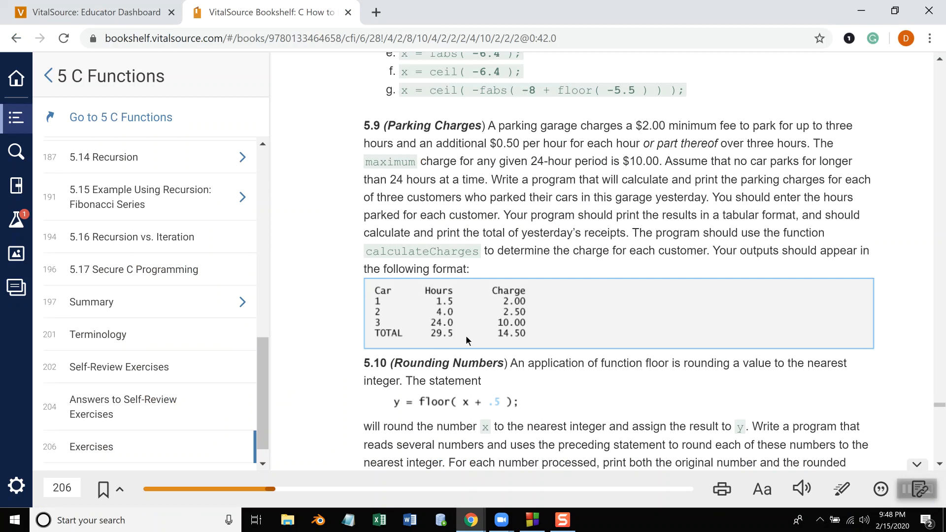
pyautogui.moveTo(431, 321)
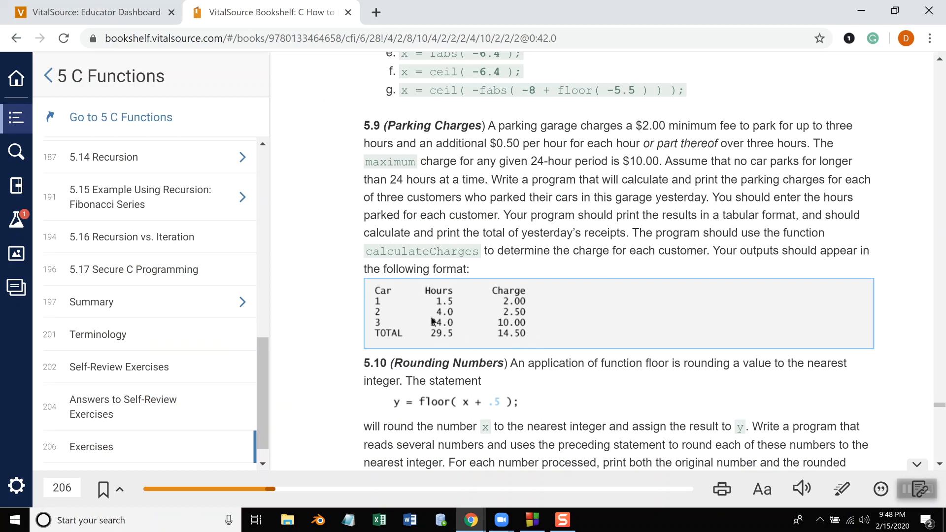
pyautogui.moveTo(461, 303)
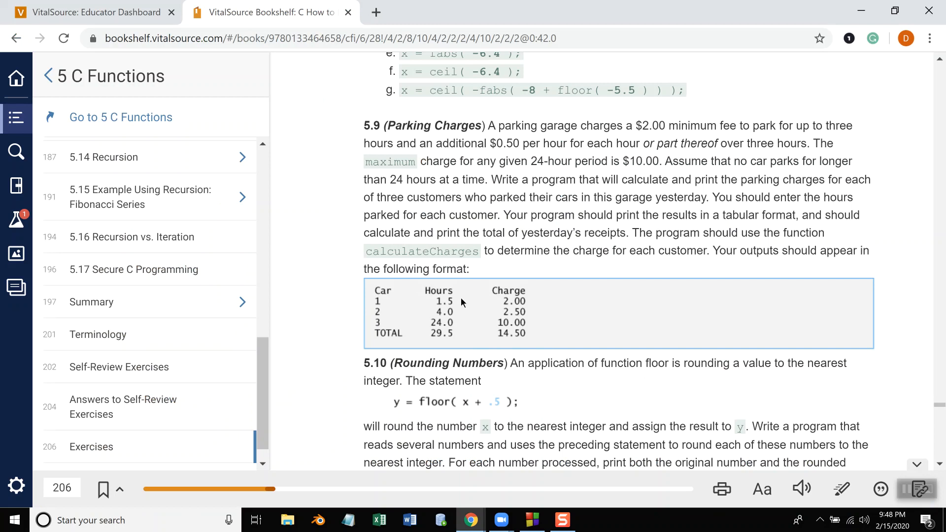
pyautogui.moveTo(473, 307)
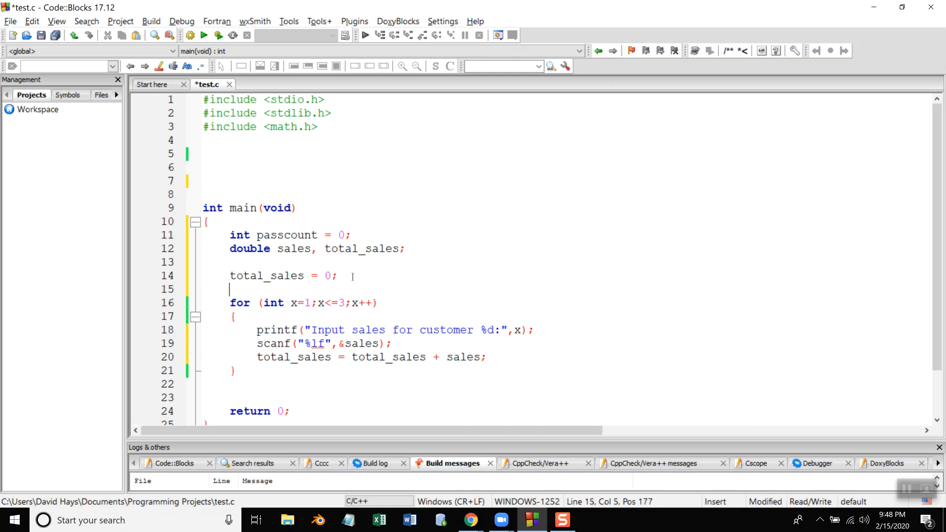
# Step: Clear stray text on line 15 and change the declaration to sales1, sales2, sales3, total_sales
pyautogui.write('pri')
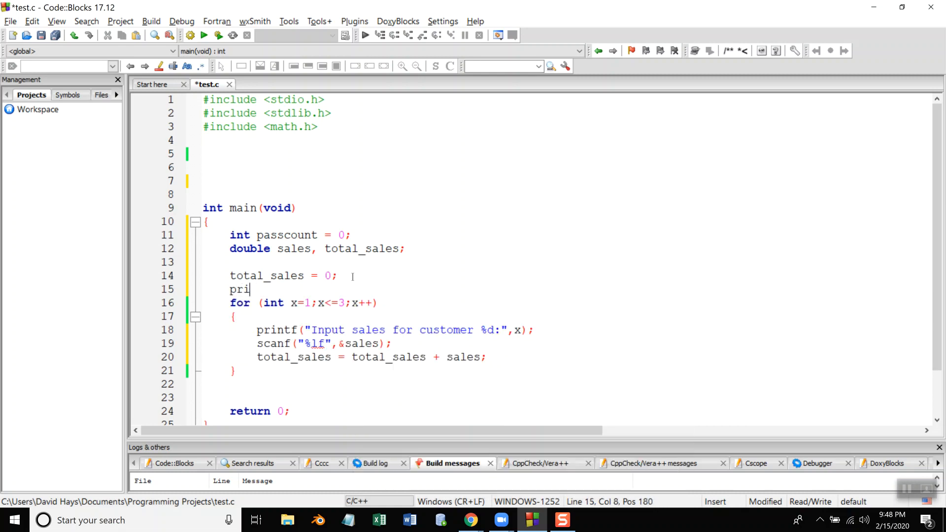
pyautogui.press('BackSpace')
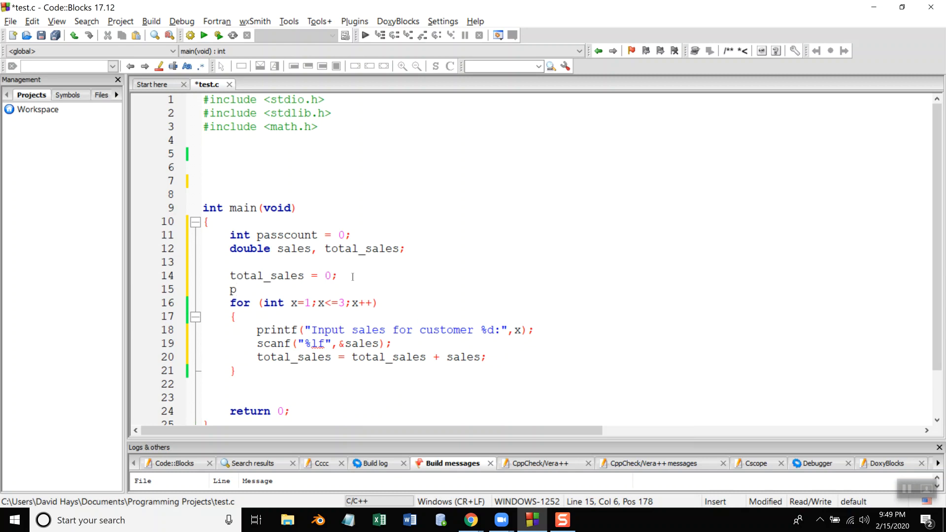
pyautogui.press('BackSpace')
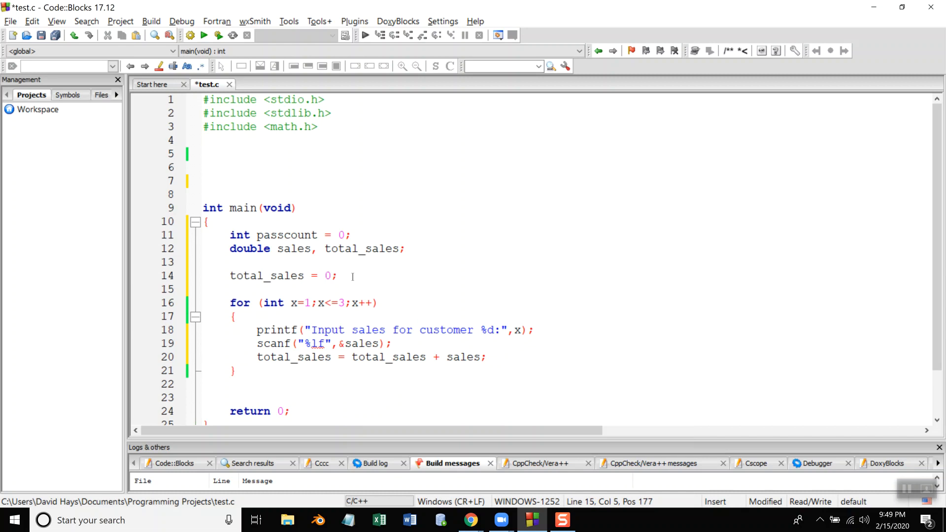
pyautogui.moveTo(379, 272)
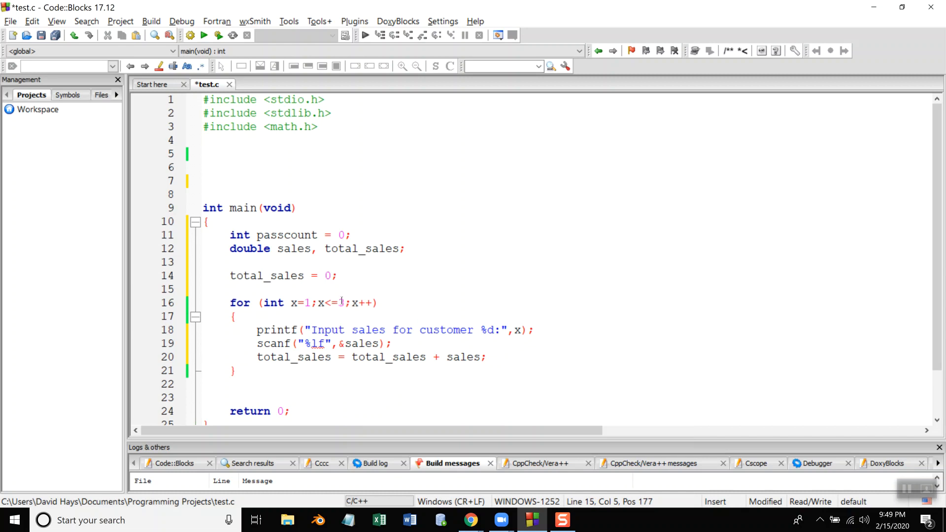
pyautogui.write('3')
pyautogui.click(567, 249)
pyautogui.write('1, ')
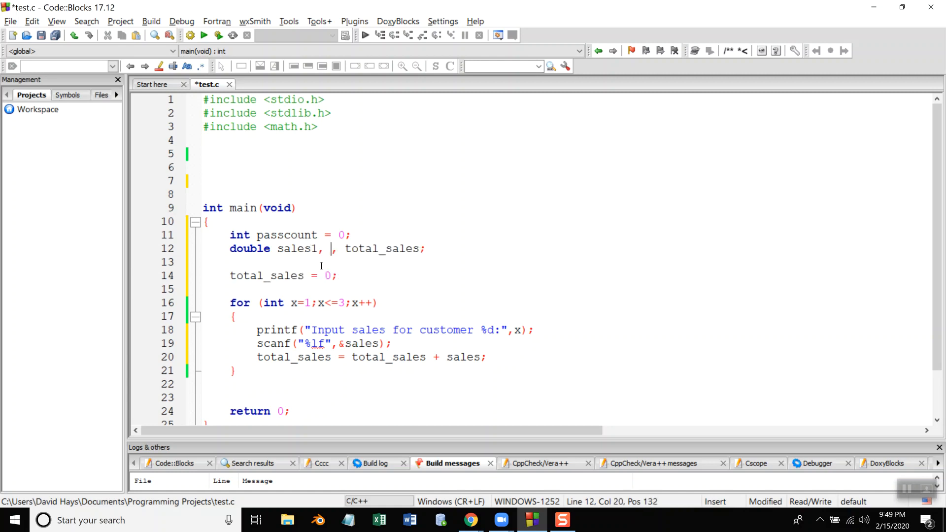
pyautogui.write('sales2, sales3')
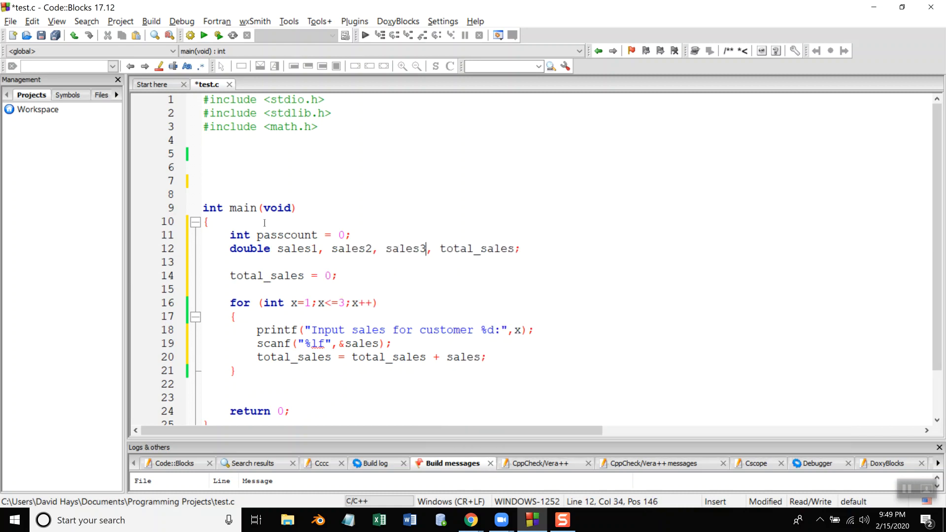
pyautogui.click(230, 262)
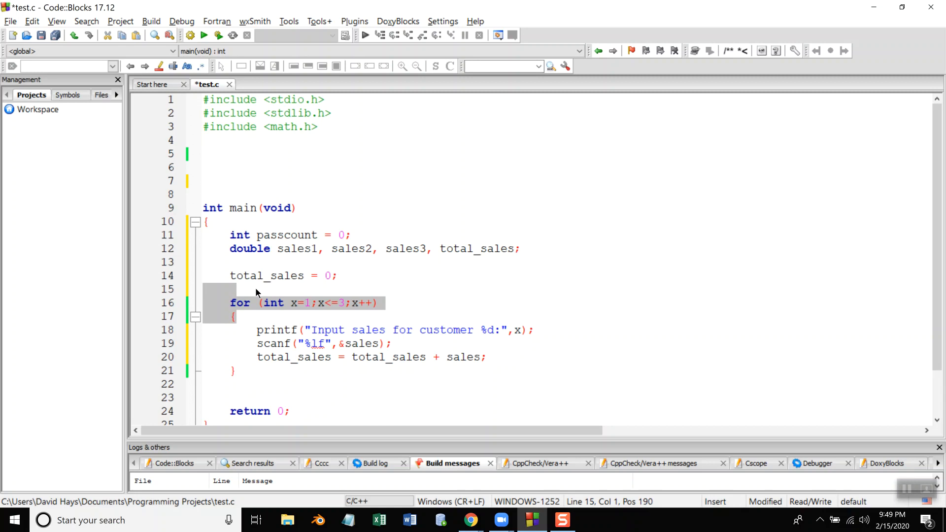
# Step: Remove the for loop and make the first block prompt customer 1 and read sales1
pyautogui.press('Delete')
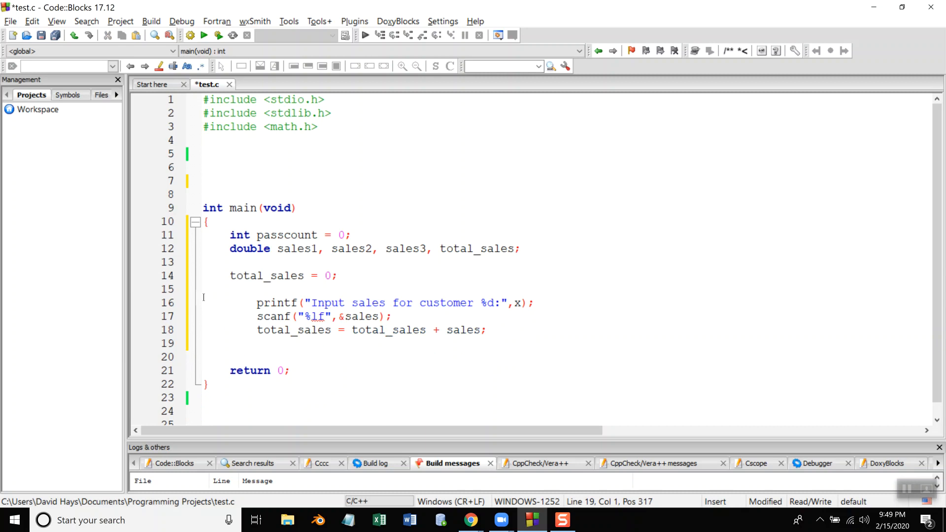
pyautogui.click(203, 302)
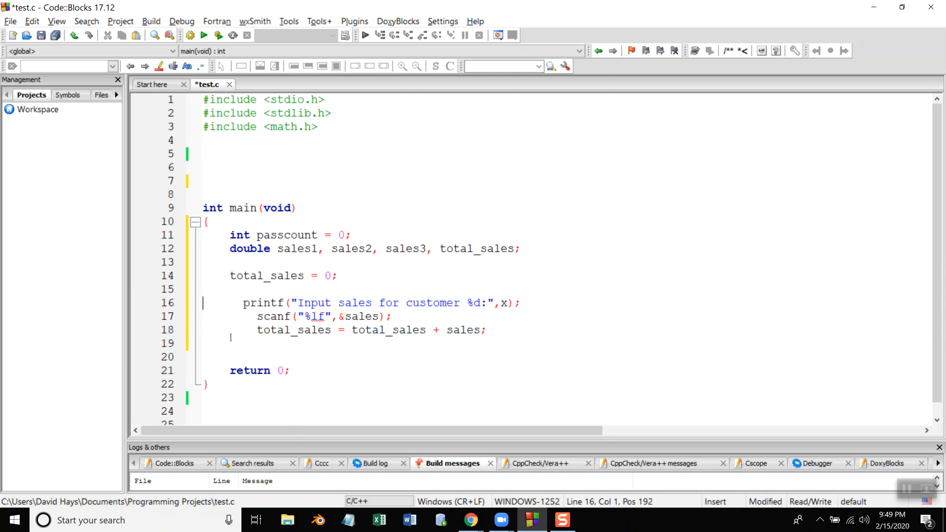
pyautogui.press('Backspace')
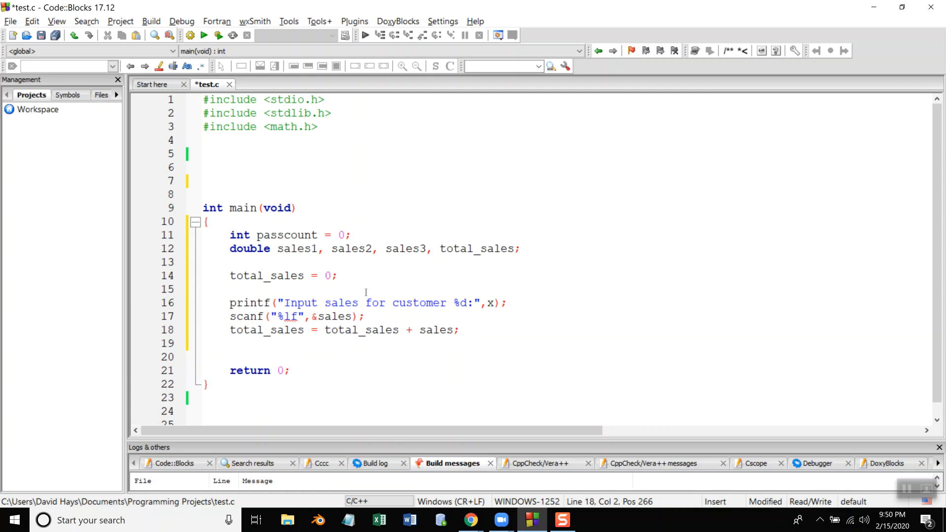
pyautogui.click(452, 302)
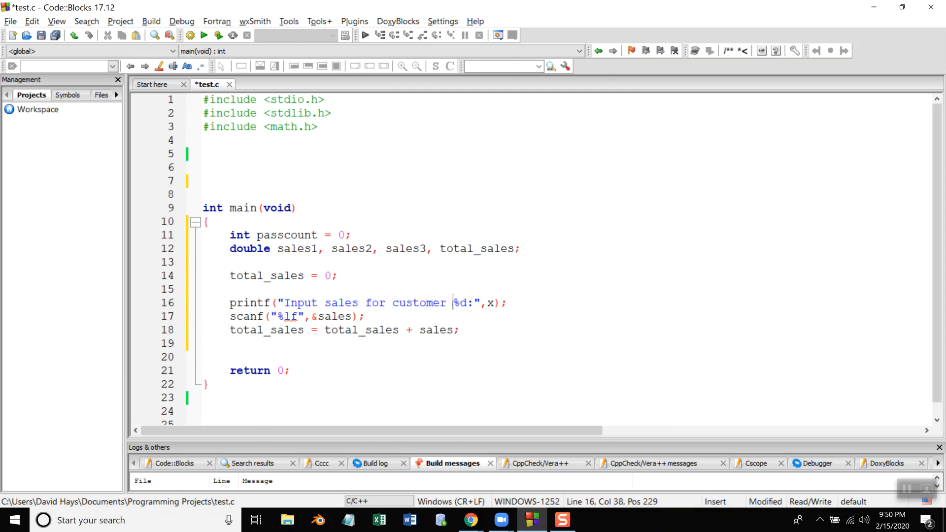
pyautogui.write('1')
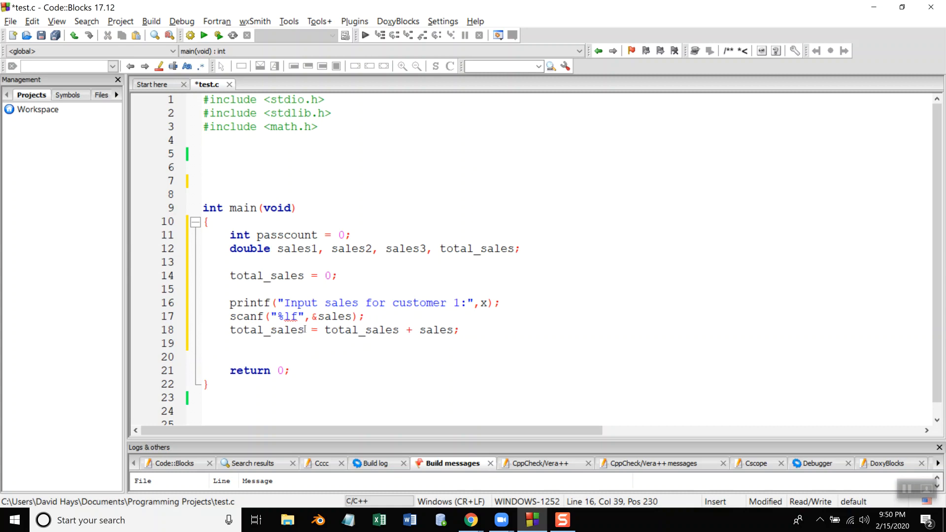
pyautogui.click(353, 317)
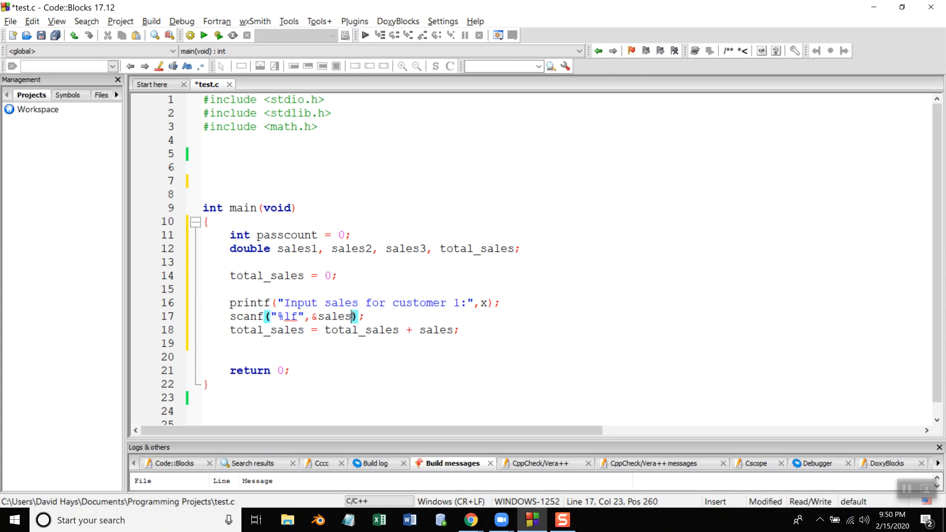
pyautogui.write('1')
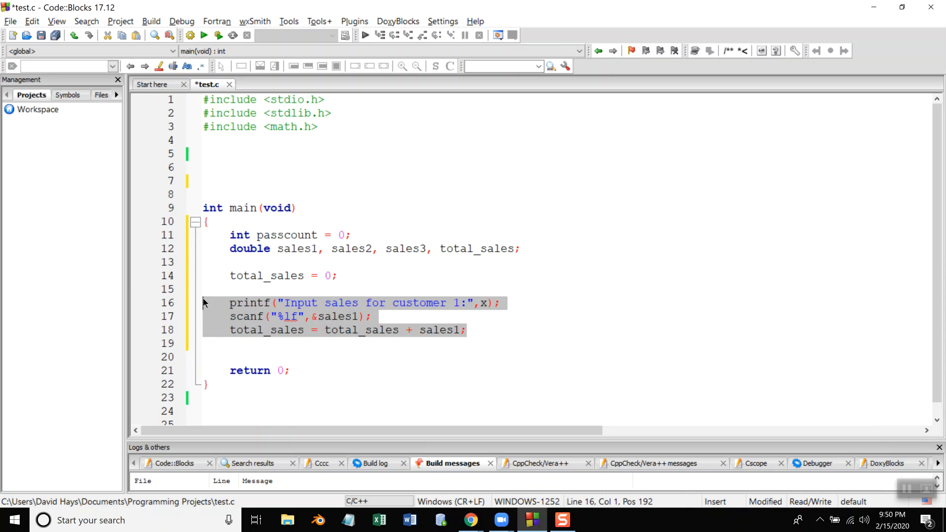
# Step: Add copied prompt/scanf/accumulate blocks for customers 2 and 3 with blank lines before return
pyautogui.click(235, 353)
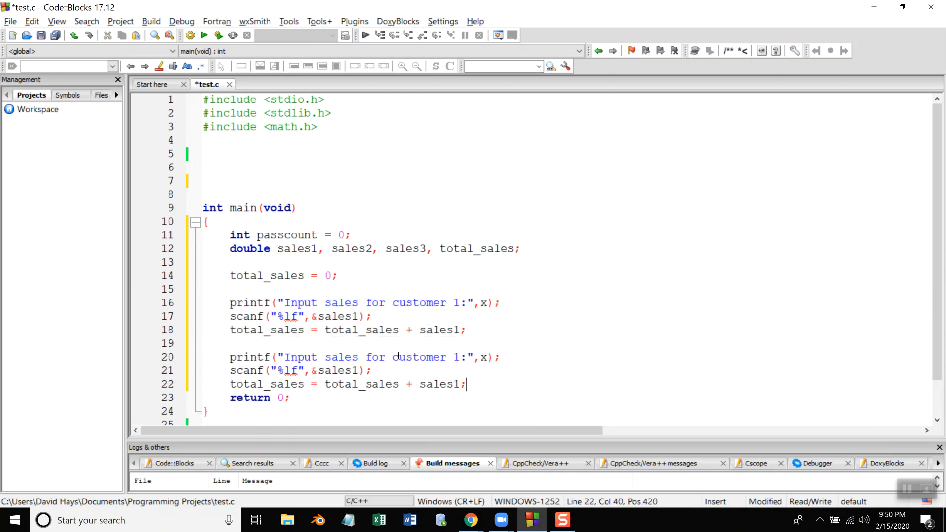
pyautogui.press('Return')
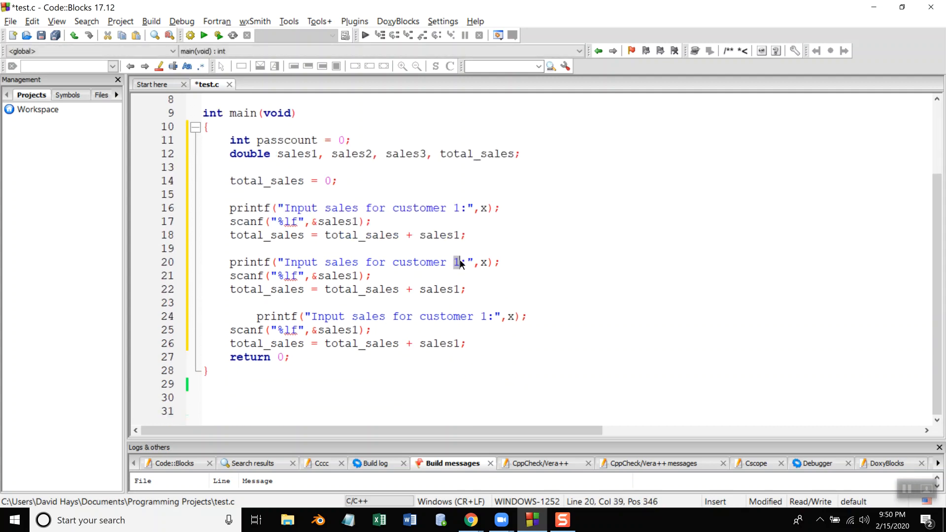
pyautogui.write('2')
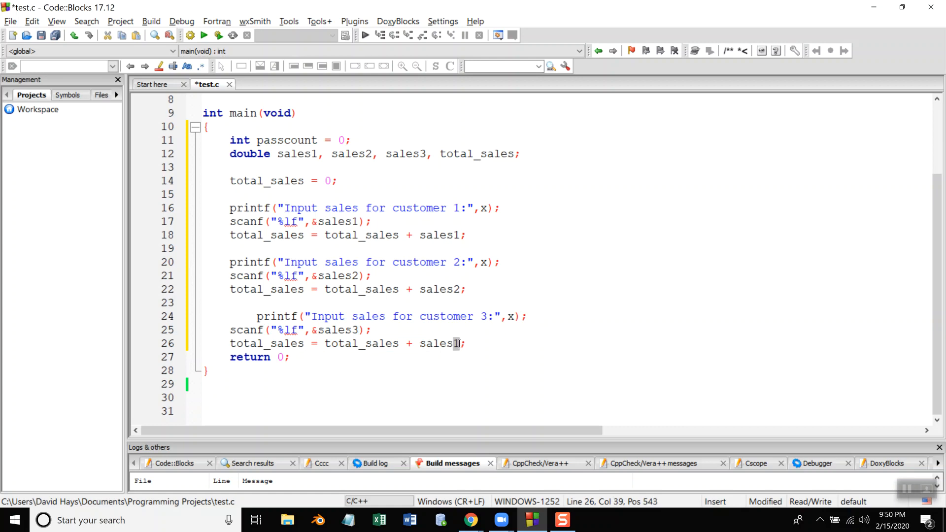
pyautogui.write('3')
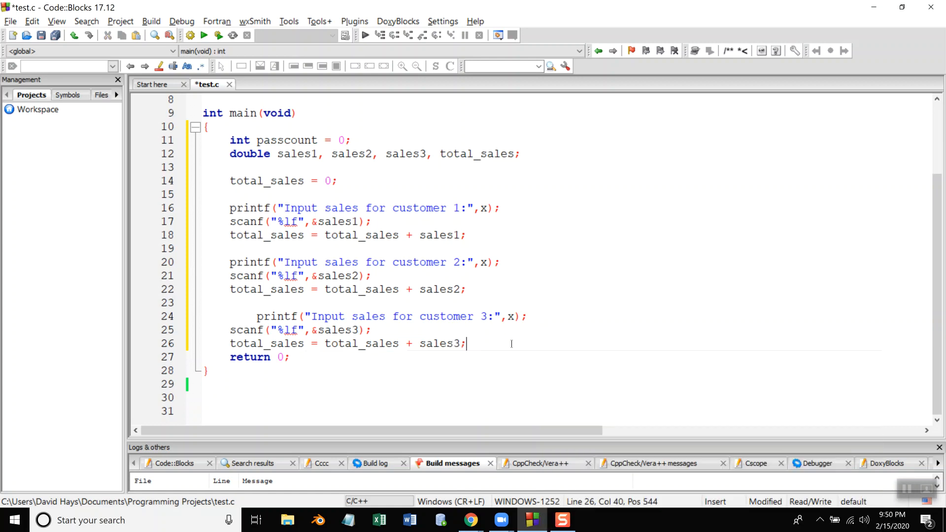
pyautogui.press('Enter')
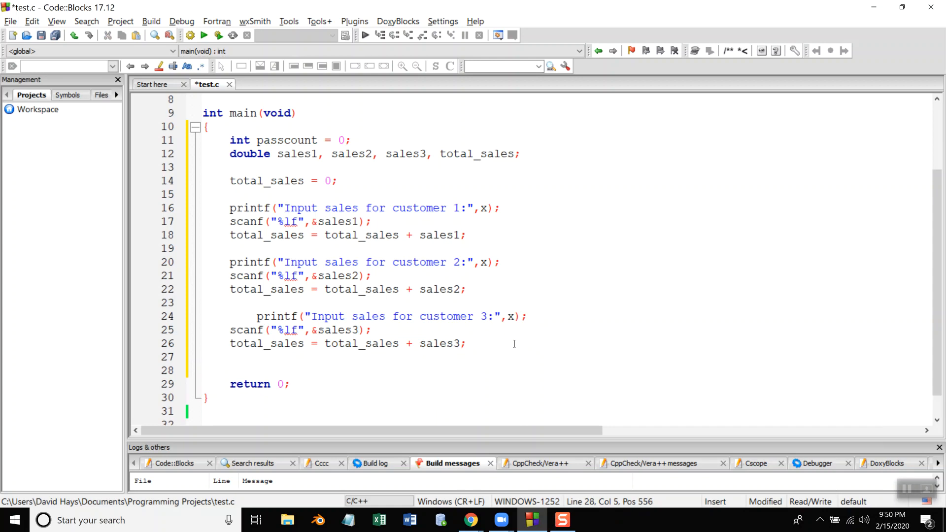
pyautogui.moveTo(413, 263)
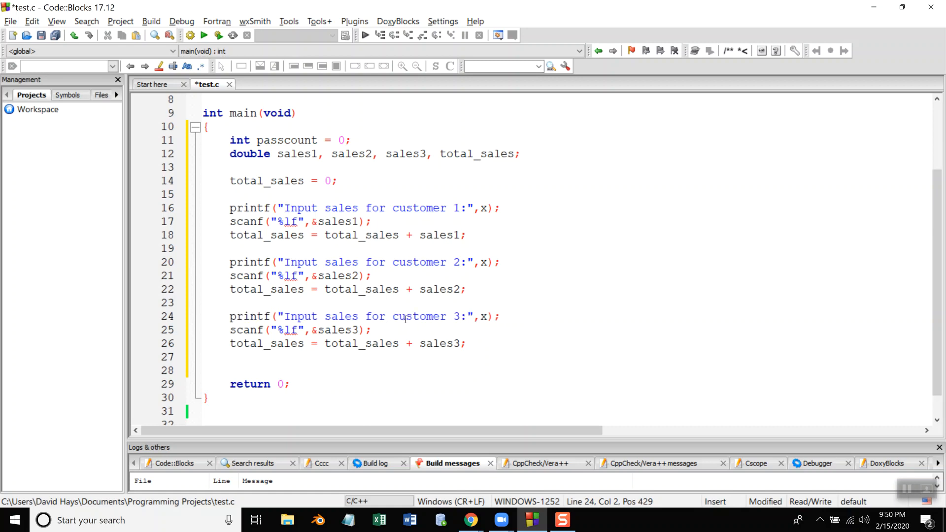
pyautogui.click(354, 358)
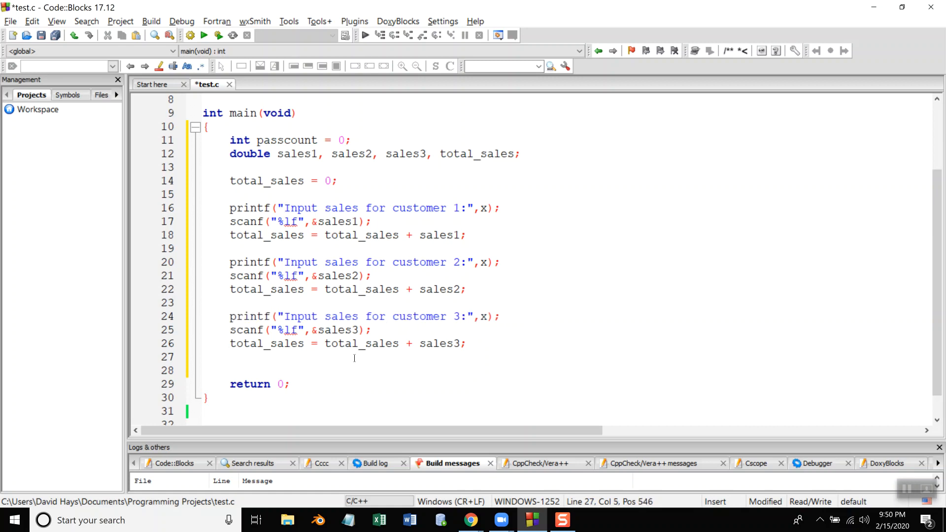
# Step: Print a tab-separated Customer\tsales\ttax header line
pyautogui.write('printf("')
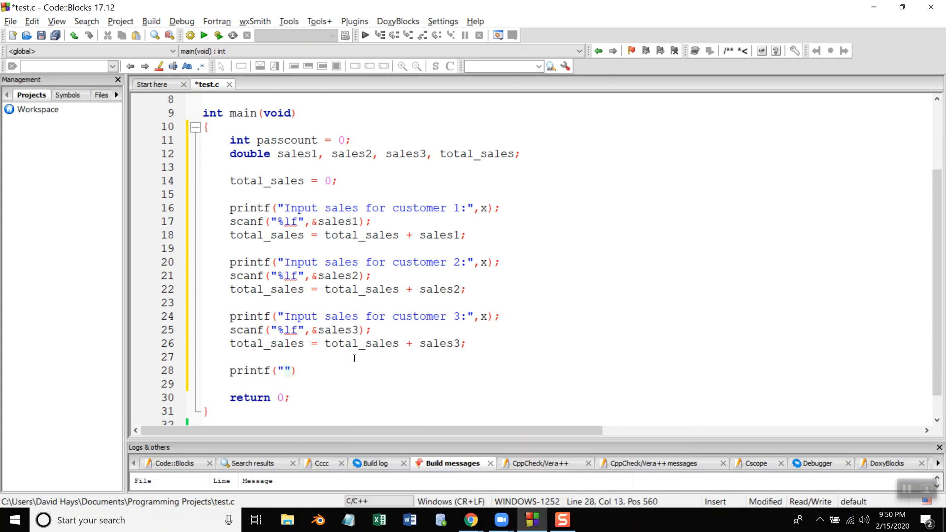
pyautogui.write('Customer')
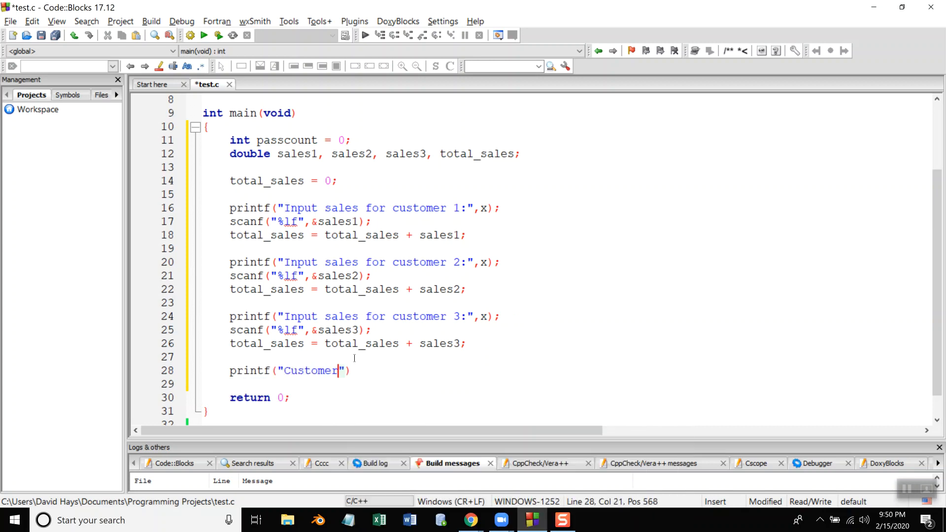
pyautogui.write('\\t')
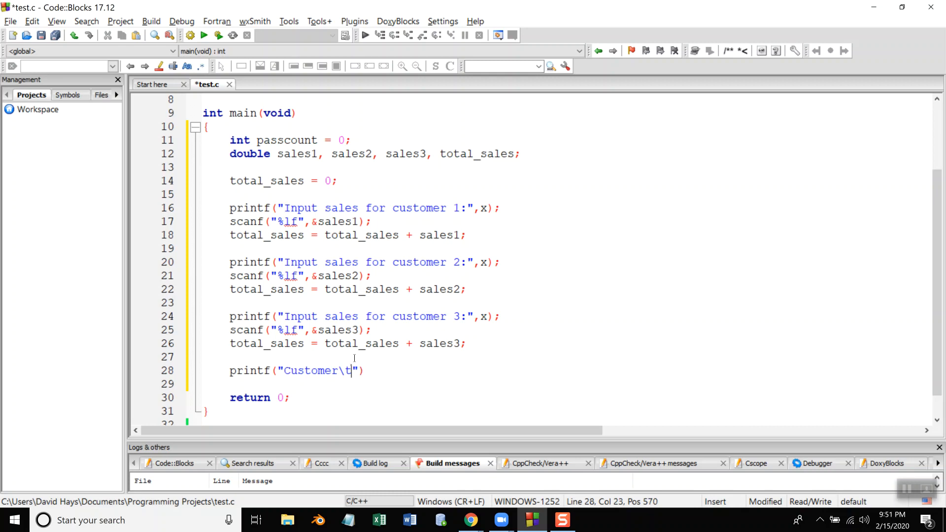
pyautogui.write('sale')
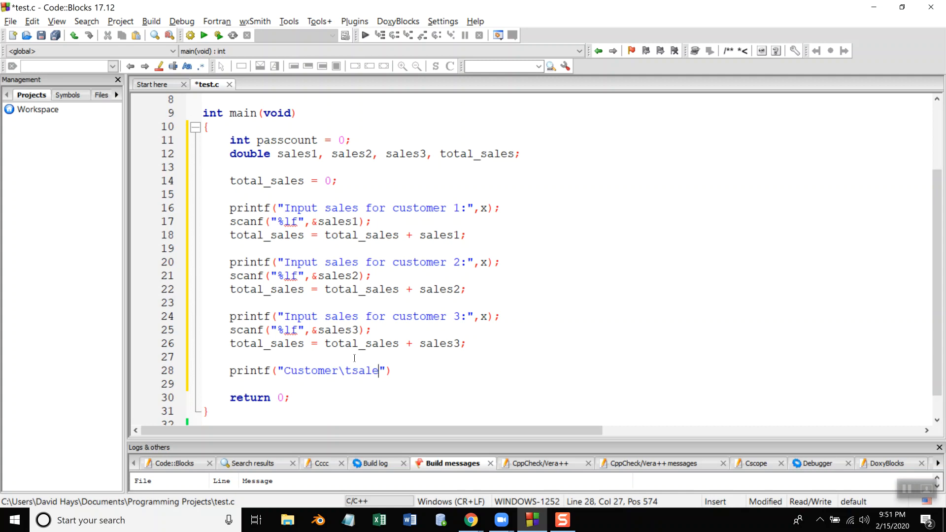
pyautogui.write('s\\t')
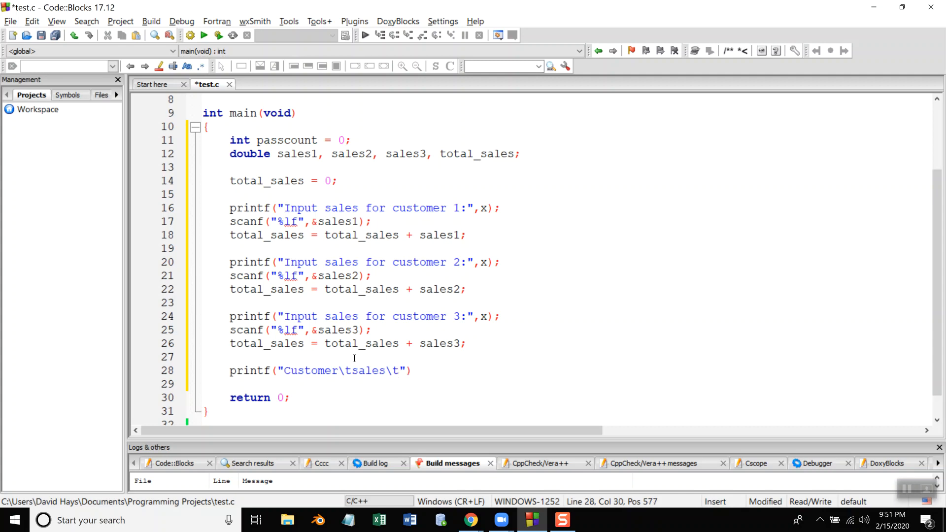
pyautogui.write('tax')
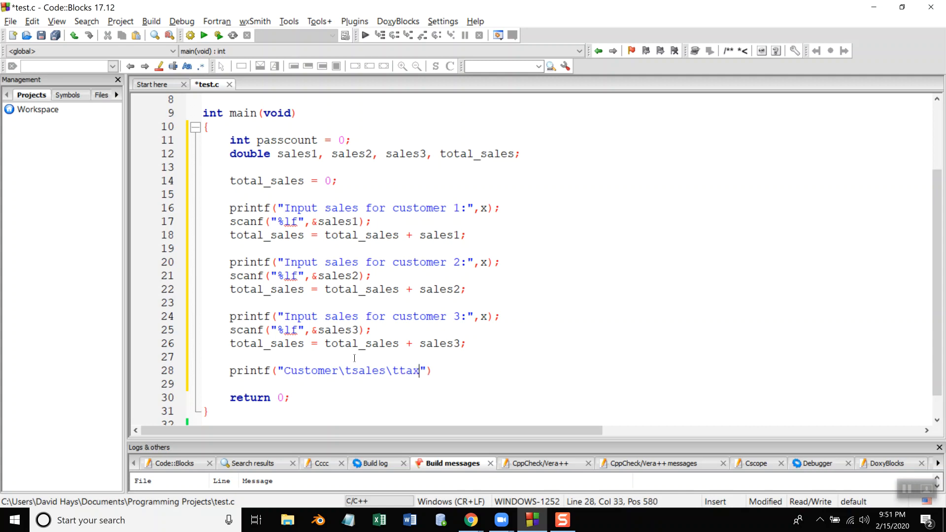
pyautogui.write('\\n')
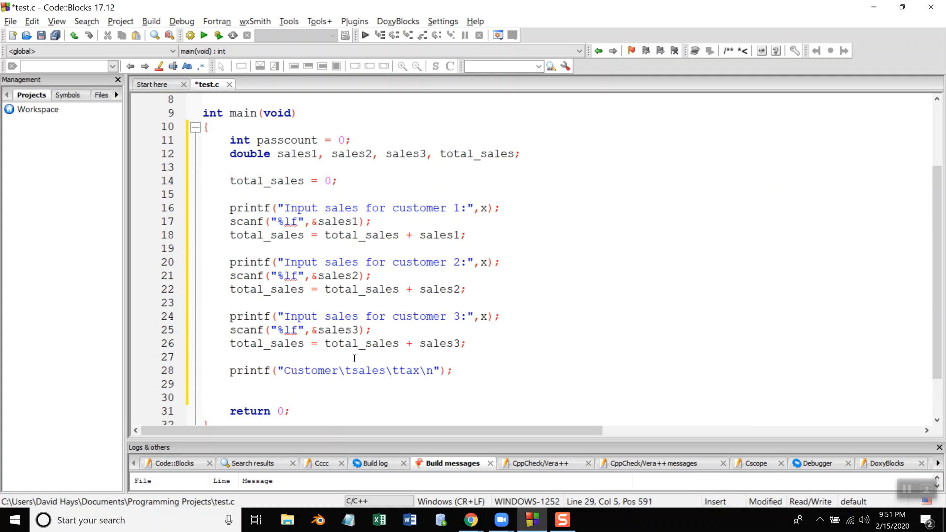
# Step: Write the customer 1 row printf with format " 1 \t%.2f\t\n"
pyautogui.write('printf("')
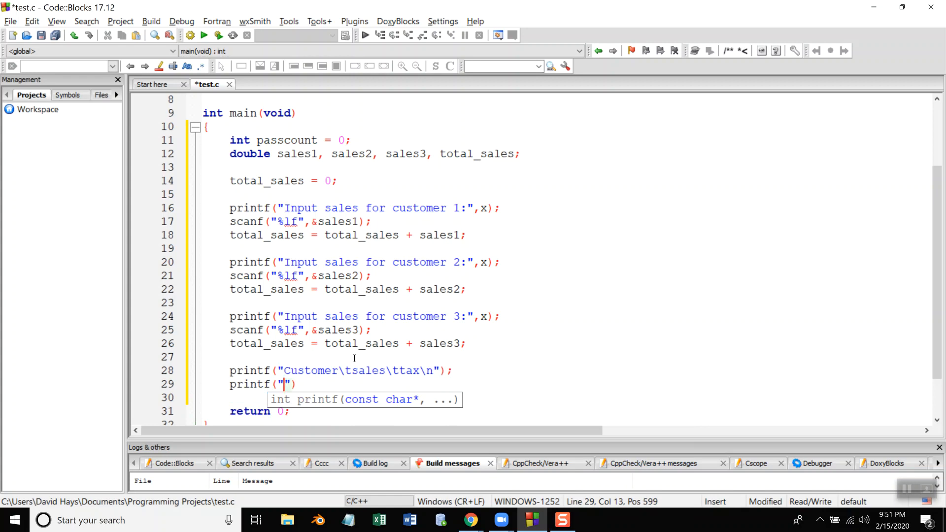
pyautogui.write('1')
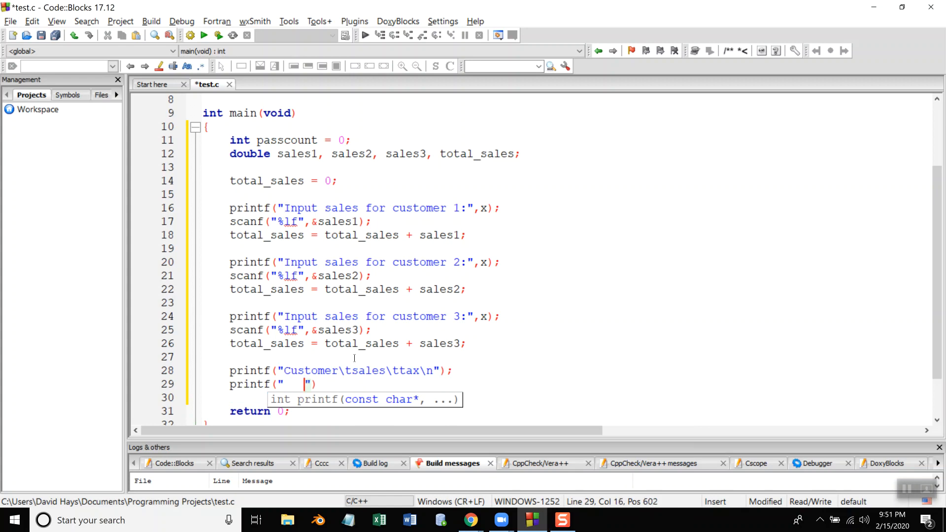
pyautogui.write('1')
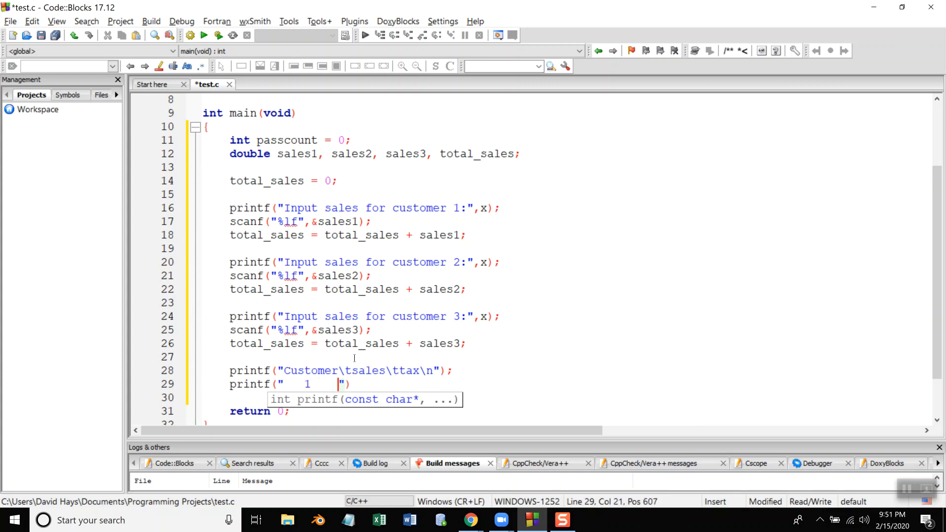
pyautogui.press('Left')
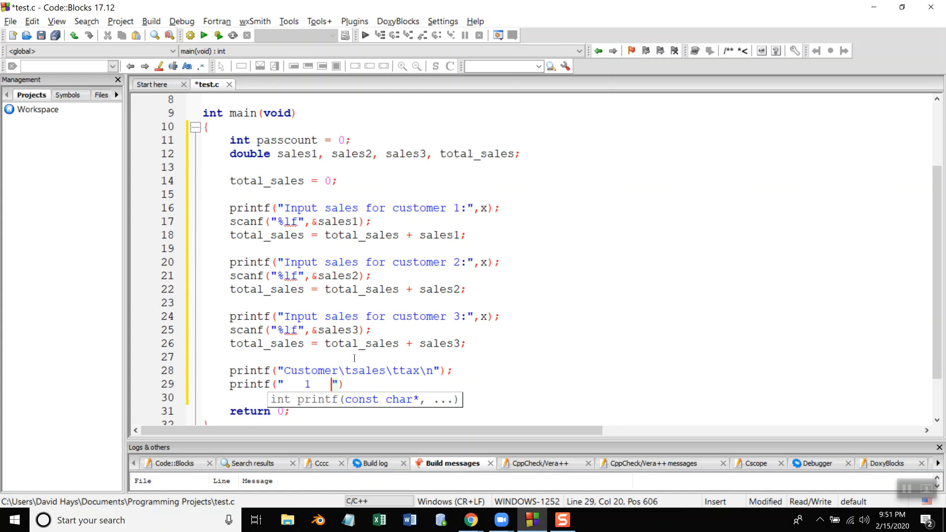
pyautogui.press('Right')
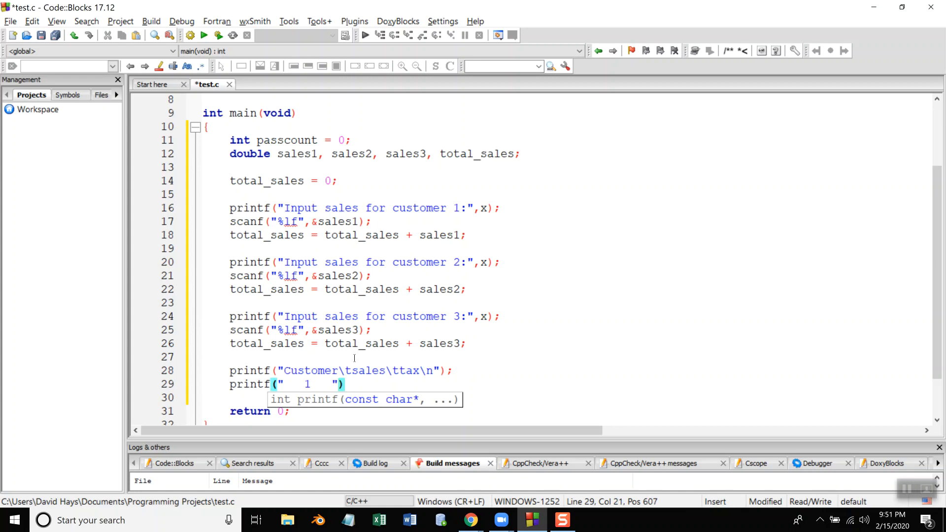
pyautogui.write('\\t')
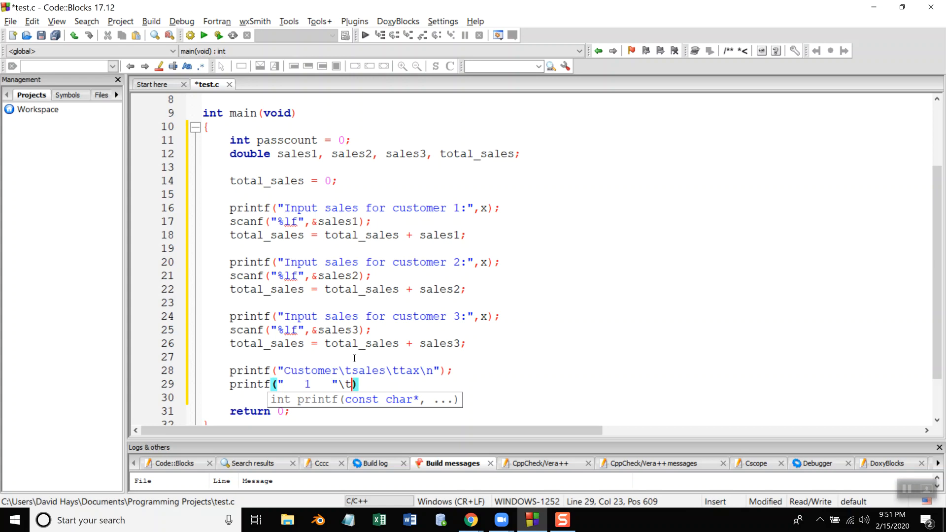
pyautogui.write('%')
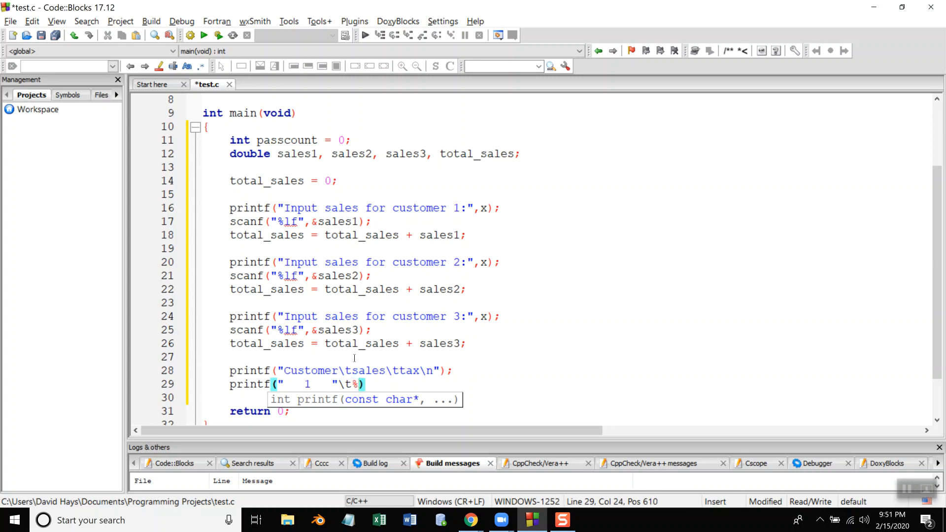
pyautogui.write('.2f\\')
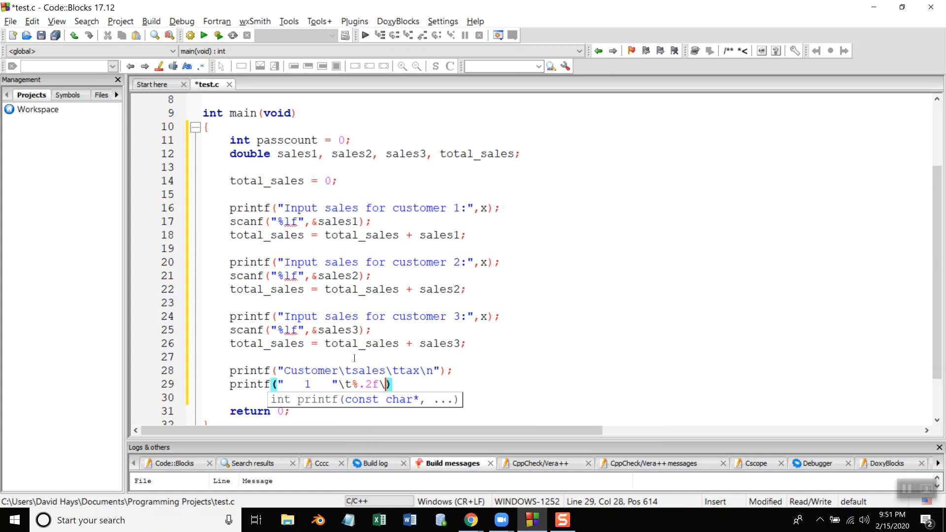
pyautogui.write('\\t')
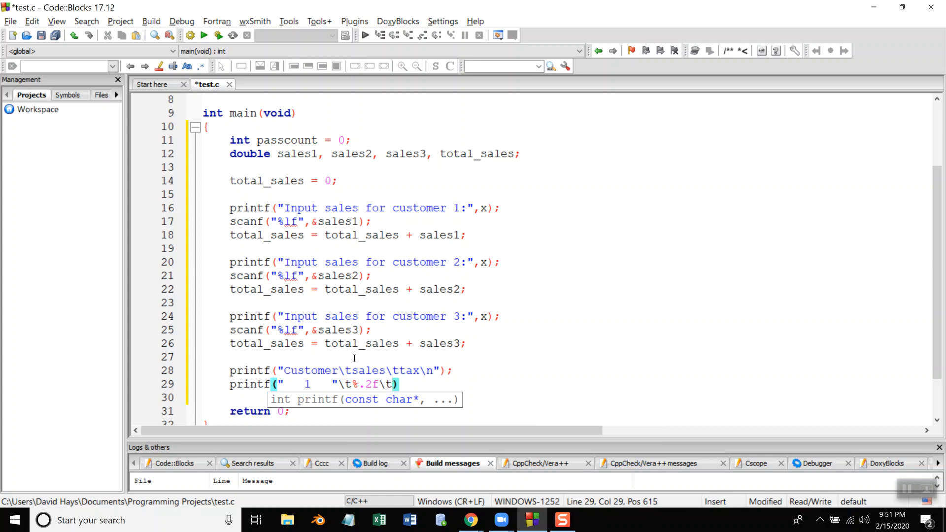
pyautogui.write('\\')
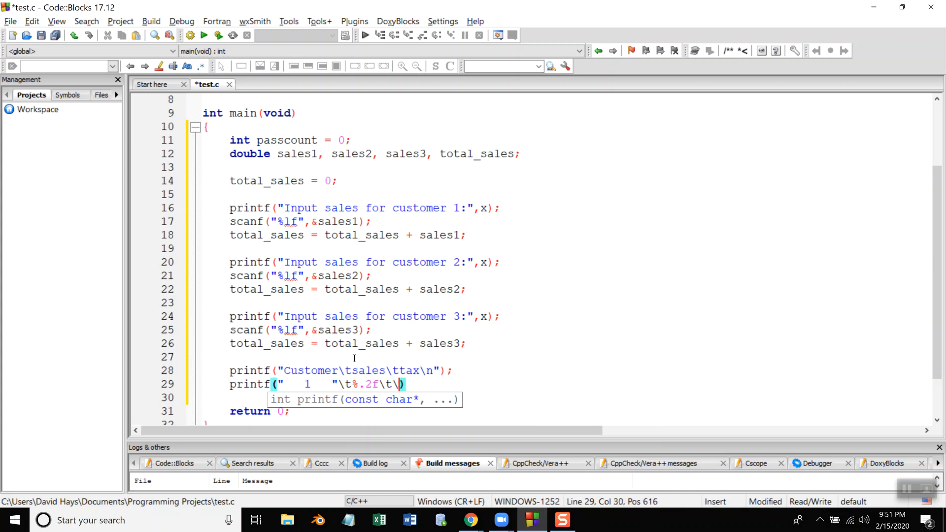
pyautogui.write('n"')
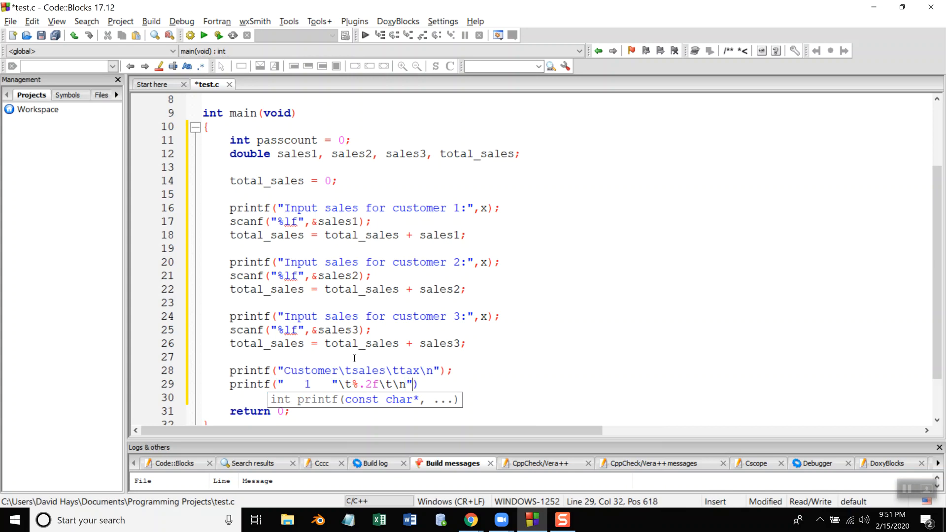
pyautogui.write(',')
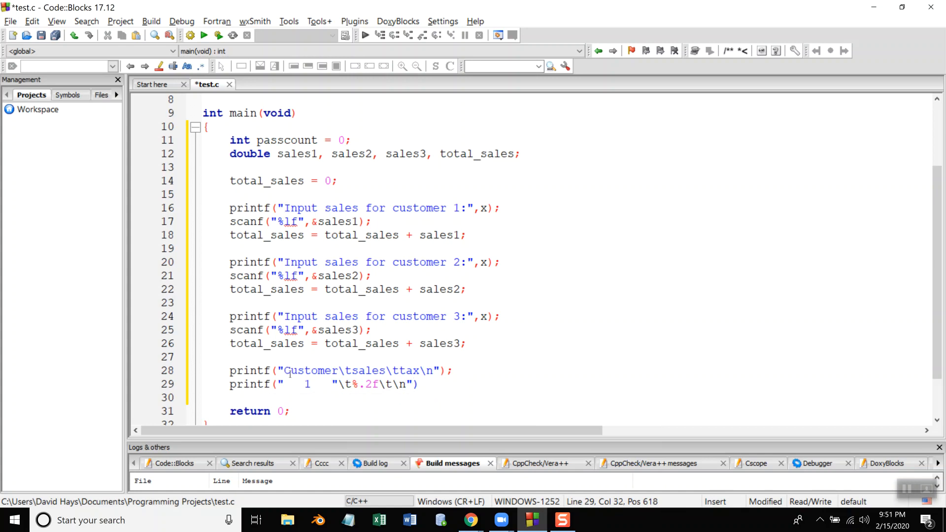
# Step: Pass sales1 to the first row and add %.2f rows for customers 2 and 3 with sales2, sales3
pyautogui.click(331, 384)
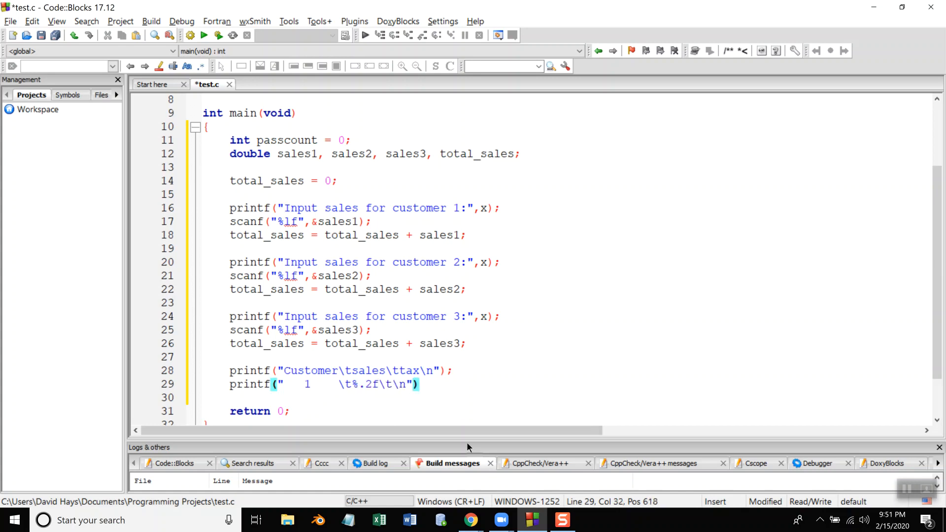
pyautogui.write(',s')
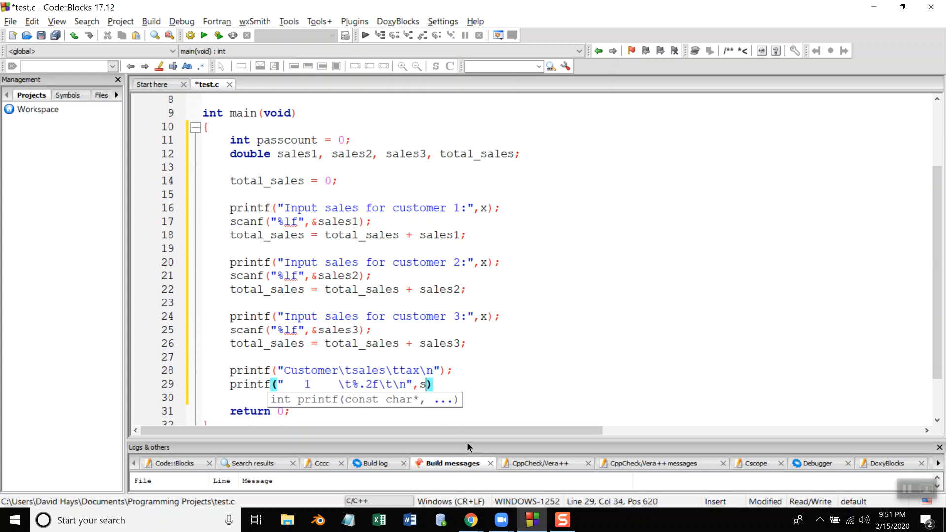
pyautogui.write('ales1')
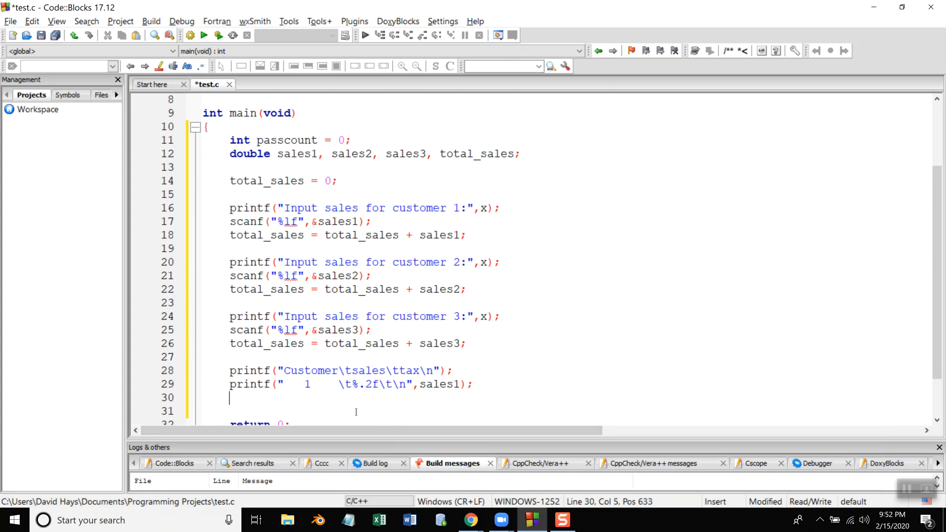
pyautogui.write('printf("   2')
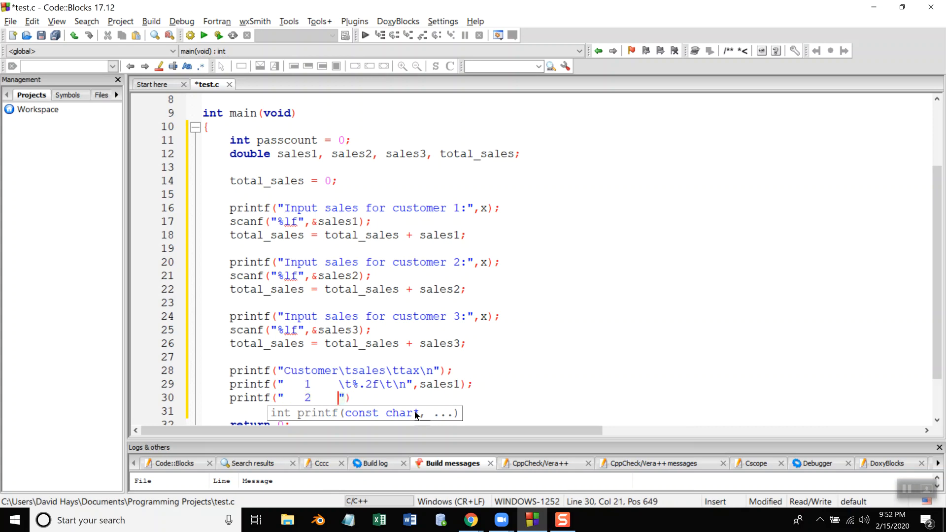
pyautogui.write('\\t')
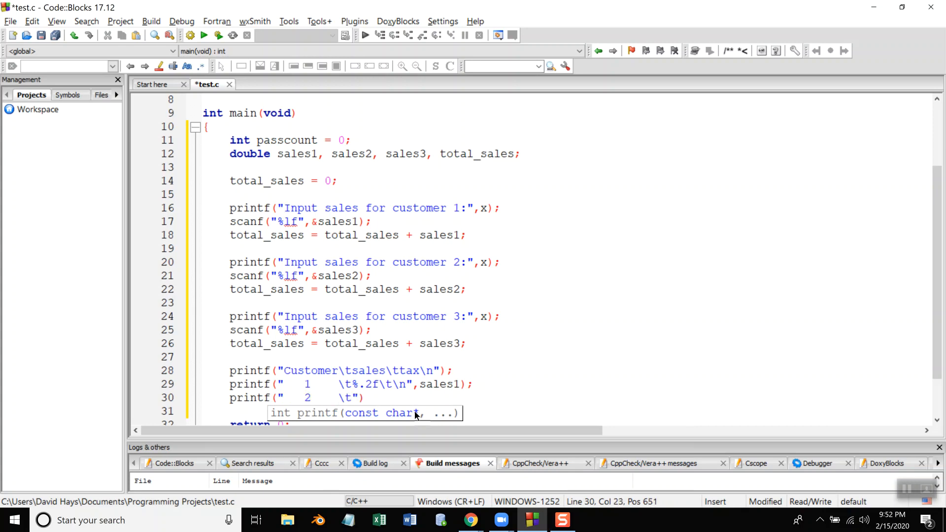
pyautogui.write('%.2f\\t\\n')
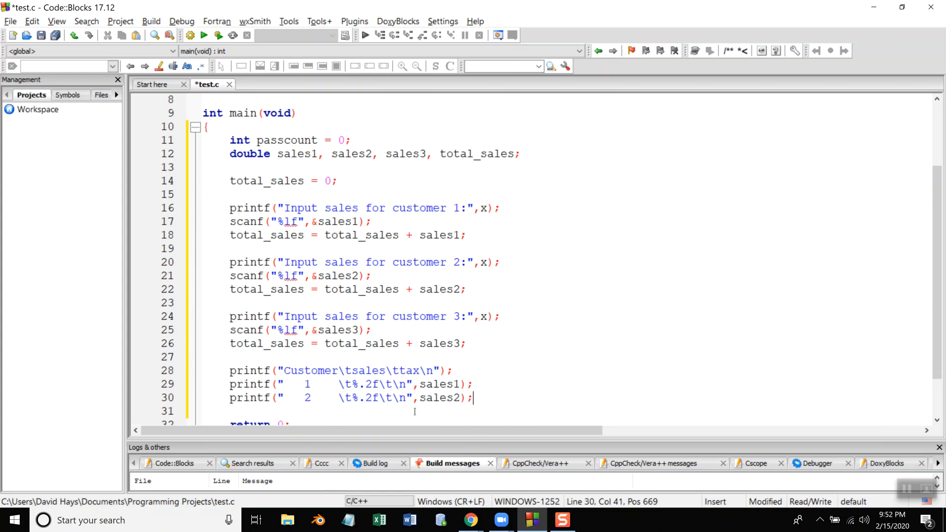
pyautogui.write('printf("   3')
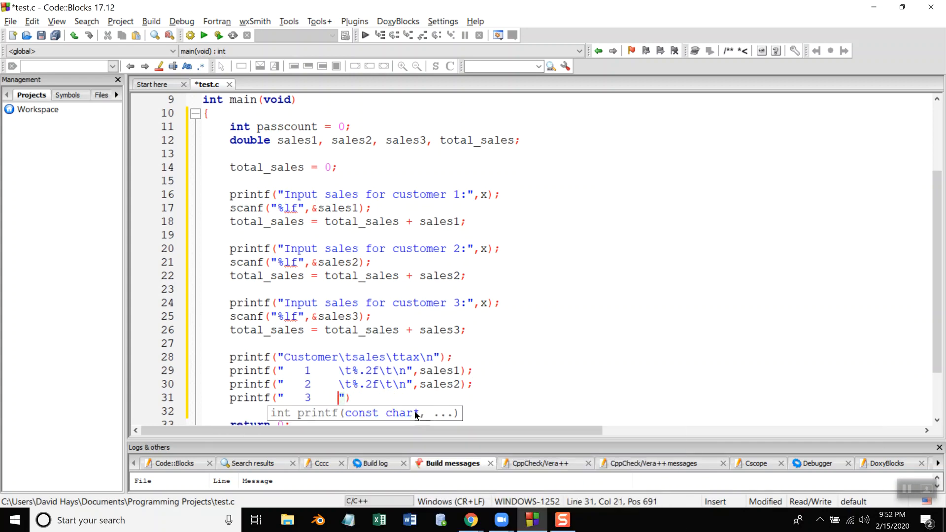
pyautogui.write('\\t%.')
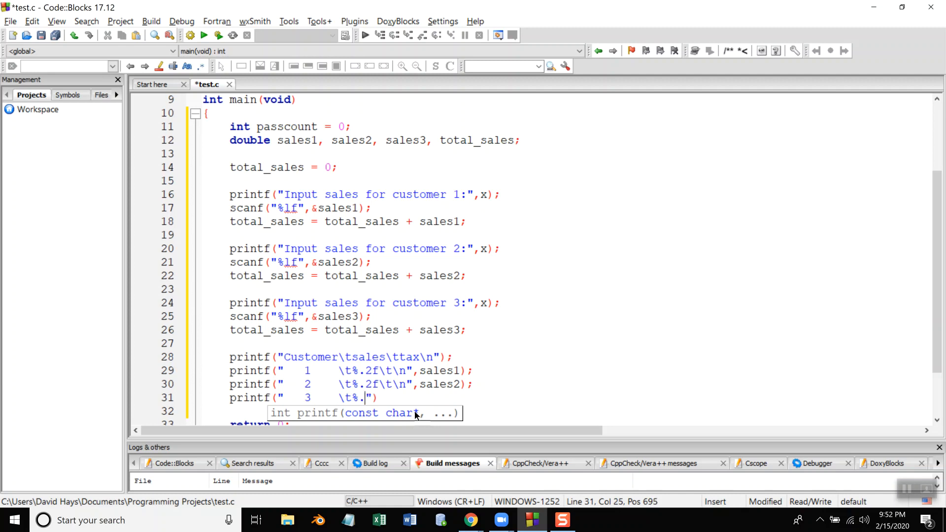
pyautogui.write('2f\\t\\n')
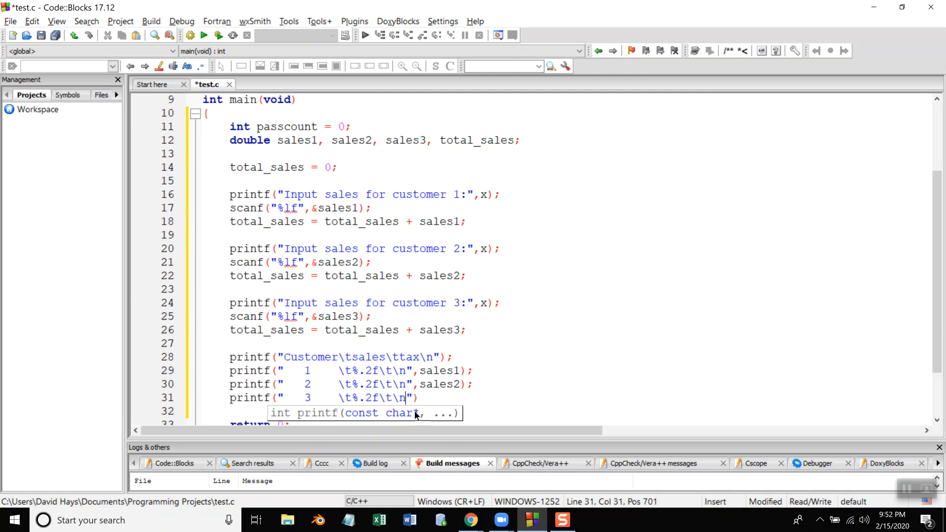
pyautogui.write('sales3')
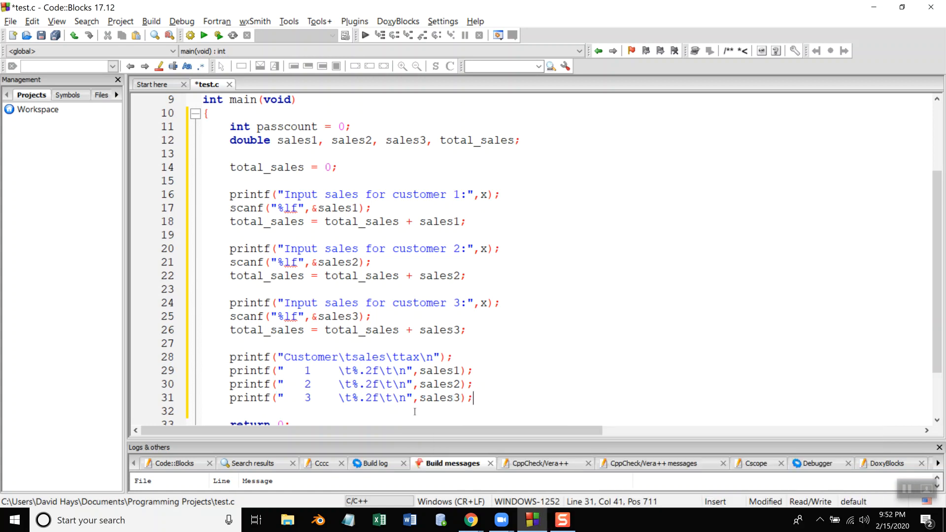
# Step: Add a TOTAL row printing total_sales with \t%.2f\t\n after checking the textbook
pyautogui.write('printf')
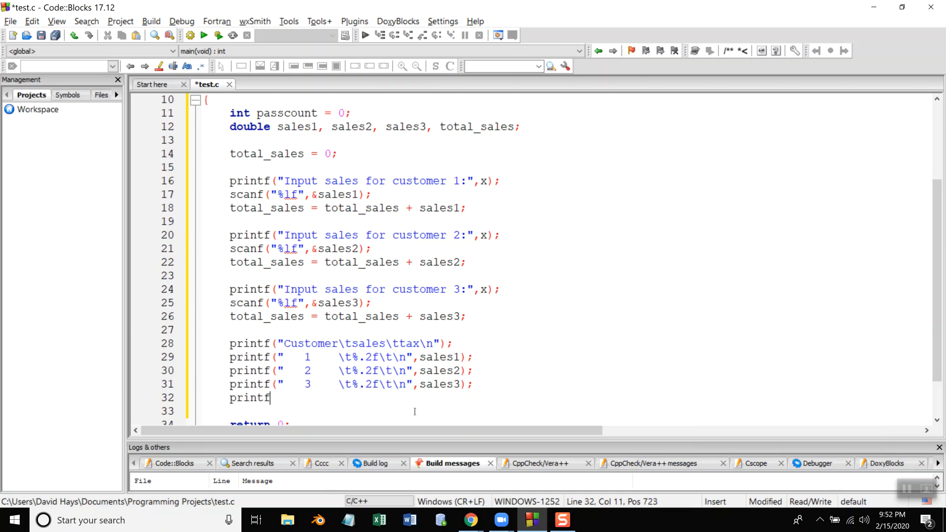
pyautogui.press('alt+tab')
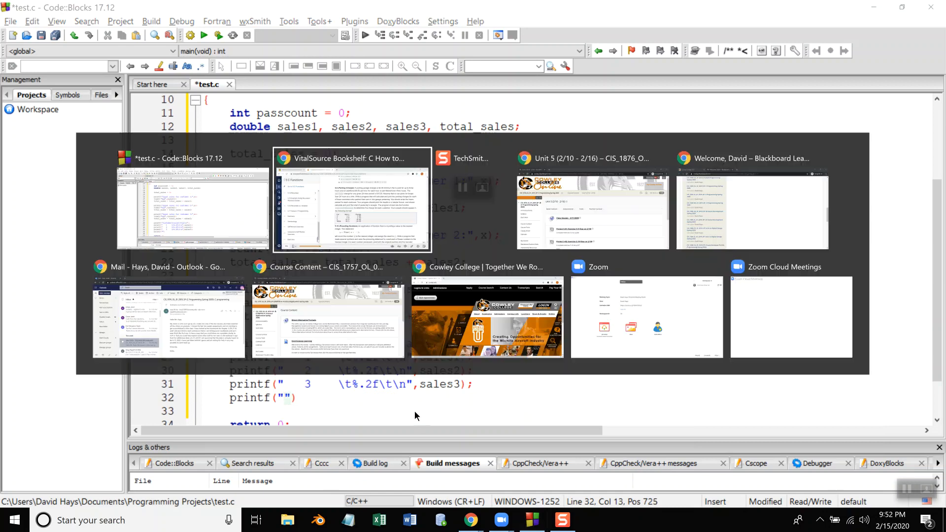
pyautogui.click(352, 202)
pyautogui.write('TOTAL   \\')
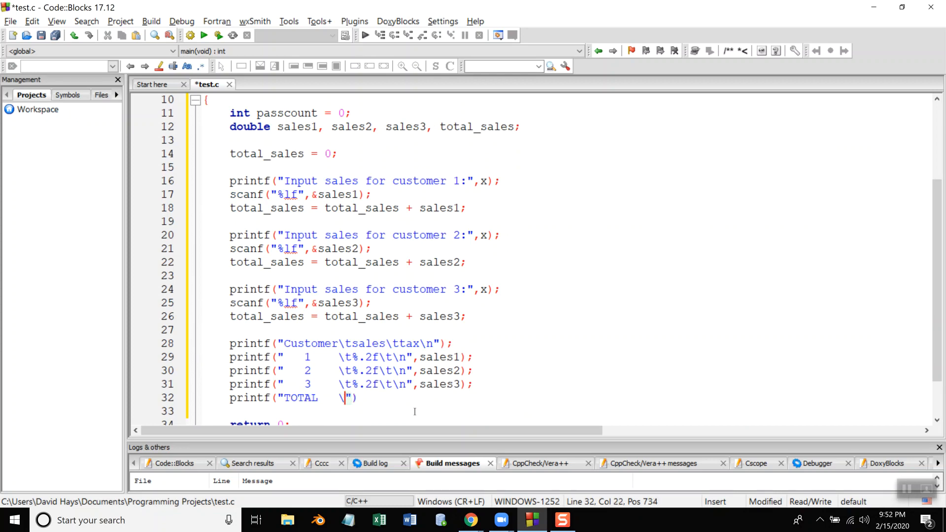
pyautogui.write('t%')
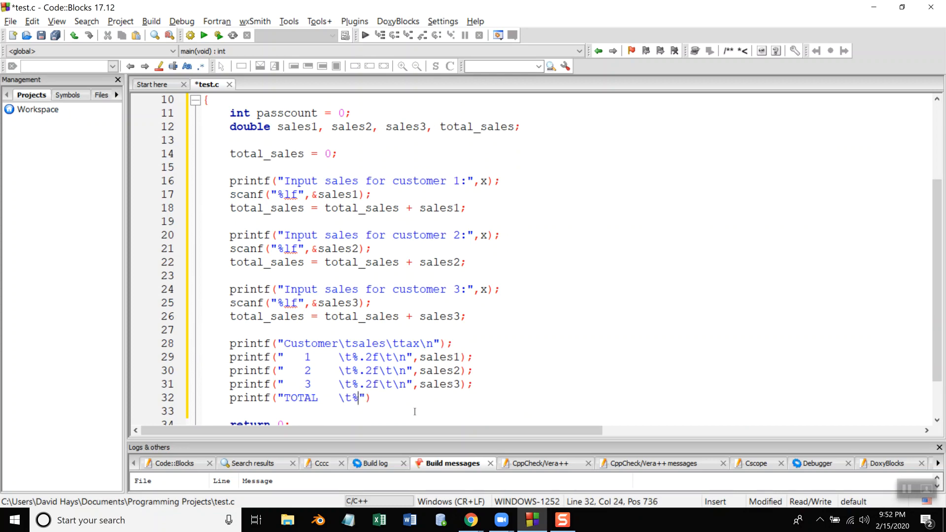
pyautogui.write('.2f\\t\\n')
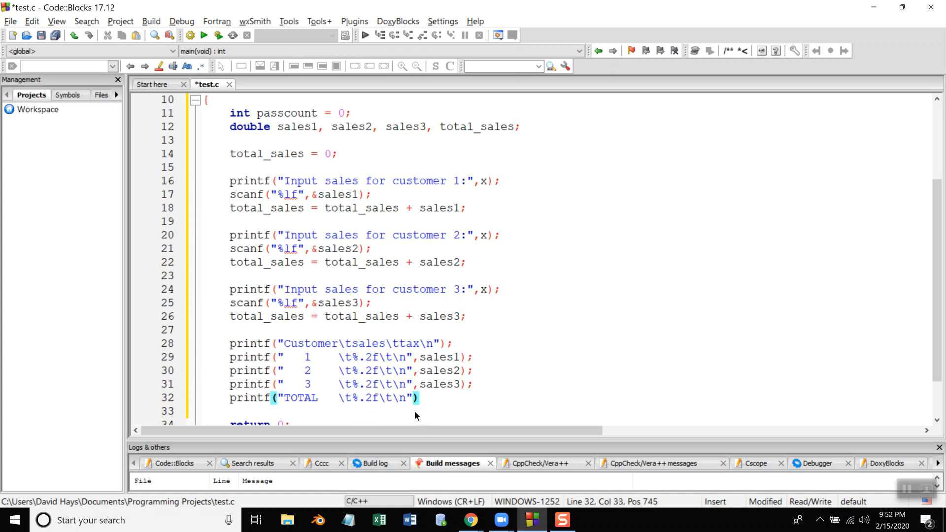
pyautogui.write('total_sales')
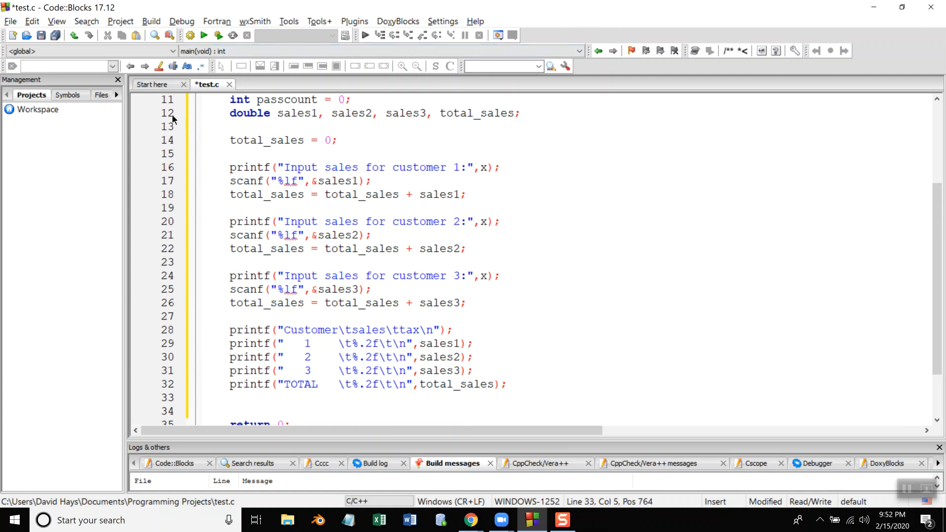
# Step: Remove the stray ,x from all three customer prompt printfs and save the file
pyautogui.click(219, 34)
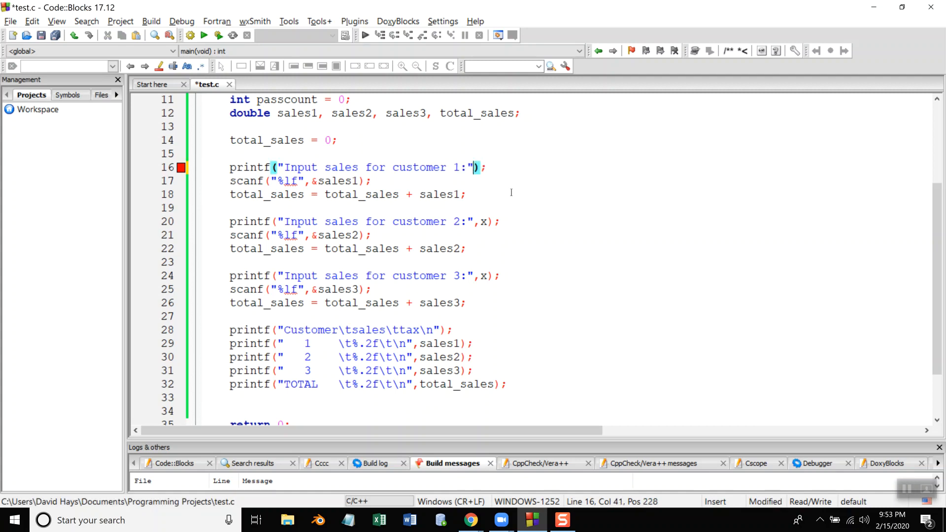
pyautogui.click(474, 221)
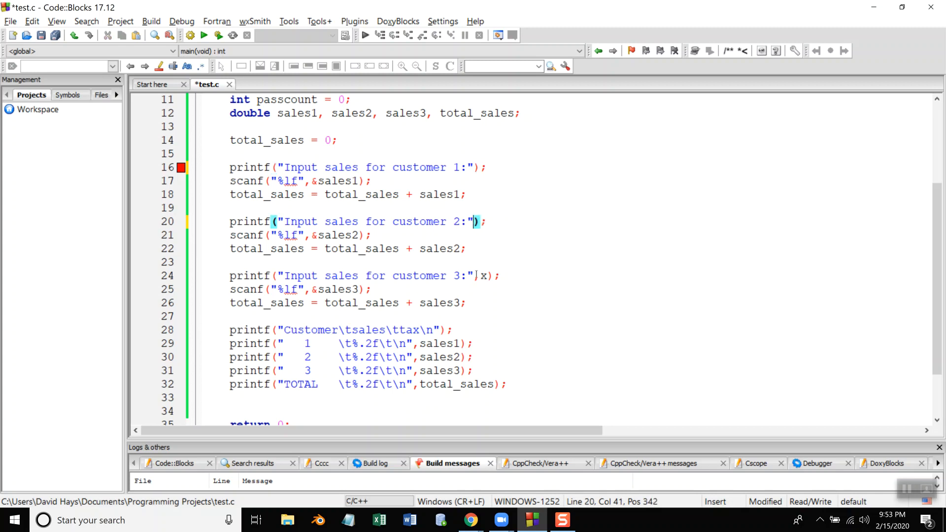
pyautogui.click(474, 276)
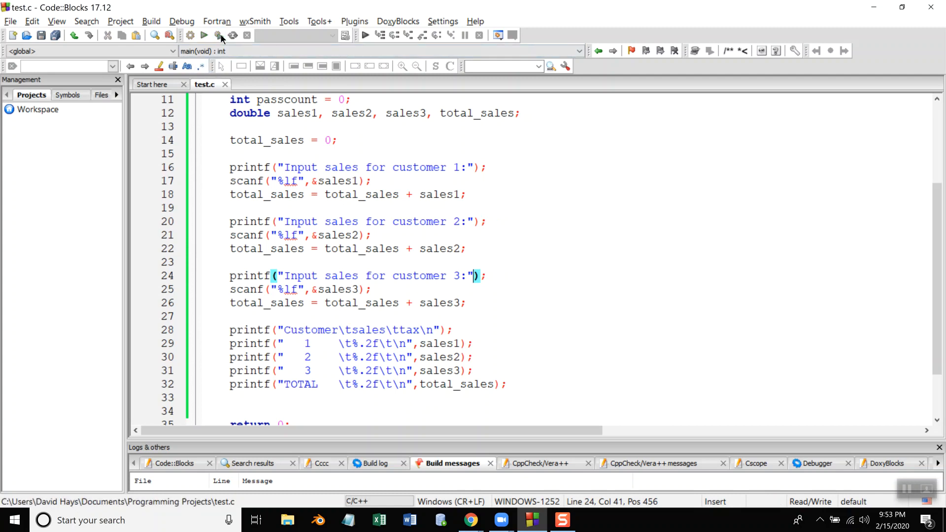
# Step: Build and run, entering sales 2200, 3100.50 and 750.12 at the customer prompts
pyautogui.click(204, 35)
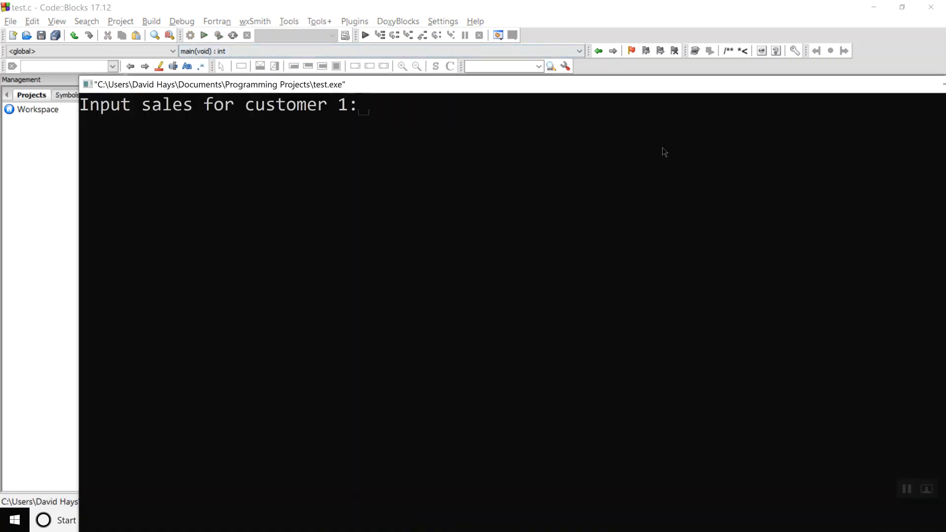
pyautogui.moveTo(707, 141)
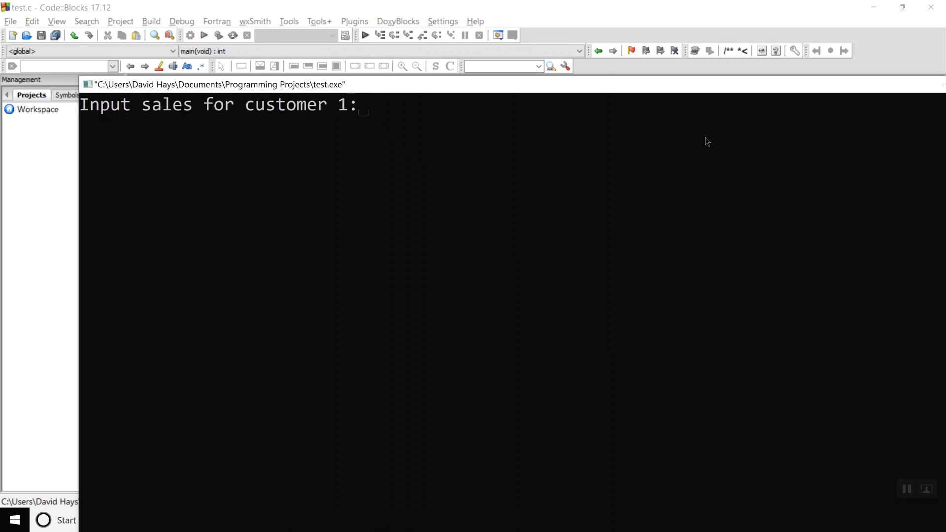
pyautogui.write('2200')
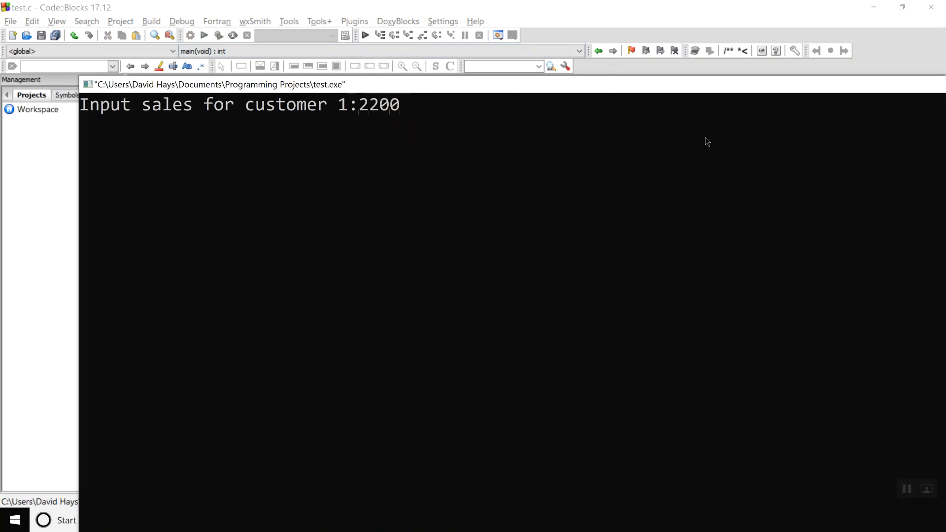
pyautogui.write('3100.50')
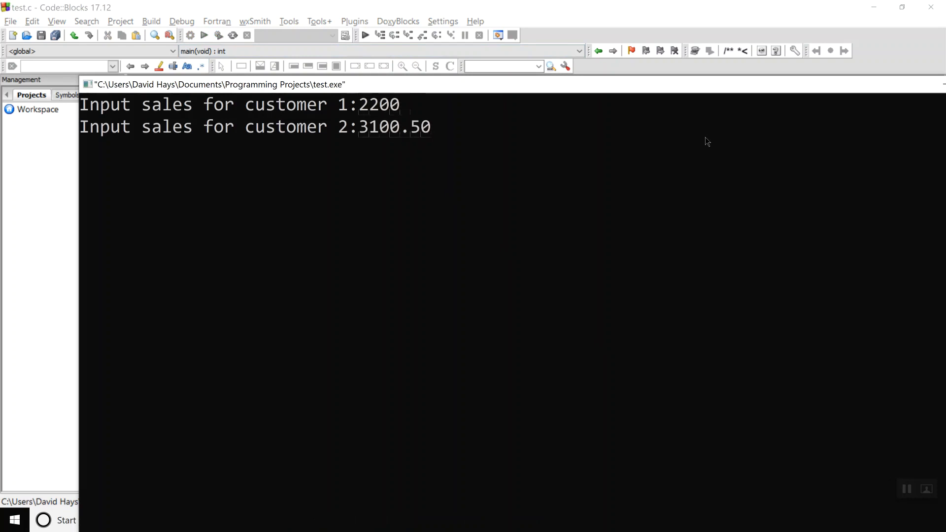
pyautogui.write('750.')
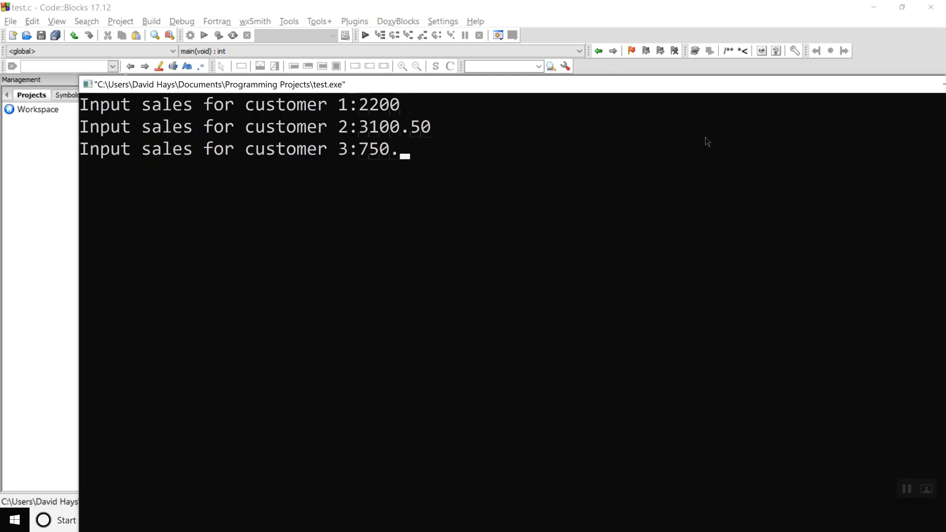
pyautogui.write('12')
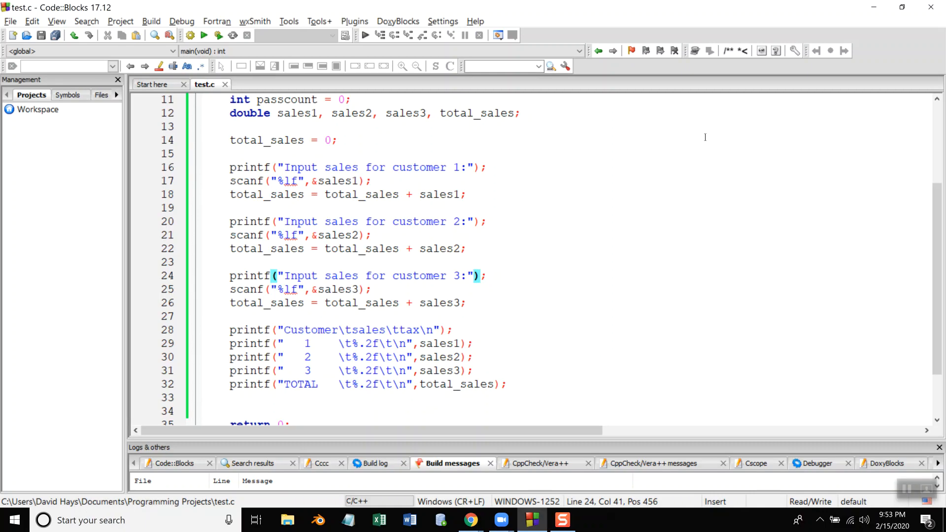
# Step: Start a new declaration 'double' on the line above main, then bring up the window switcher
pyautogui.click(470, 519)
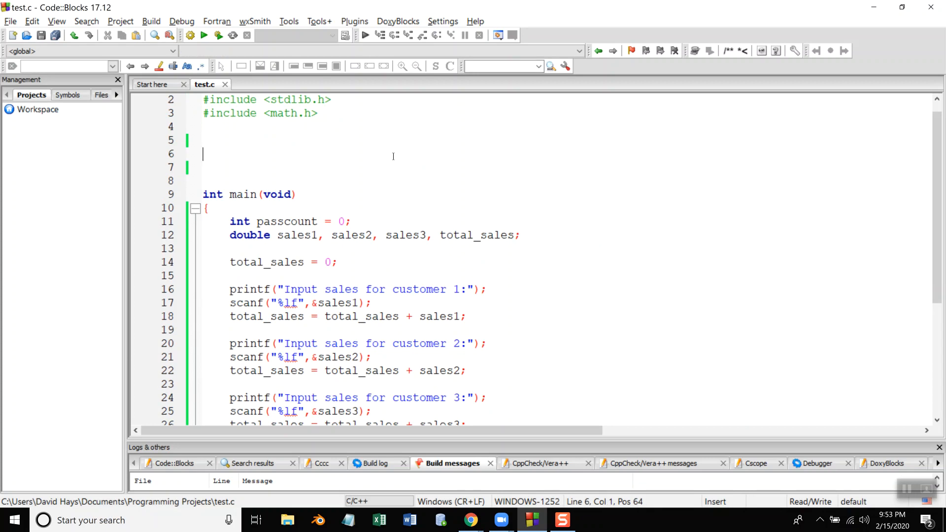
pyautogui.write('vo')
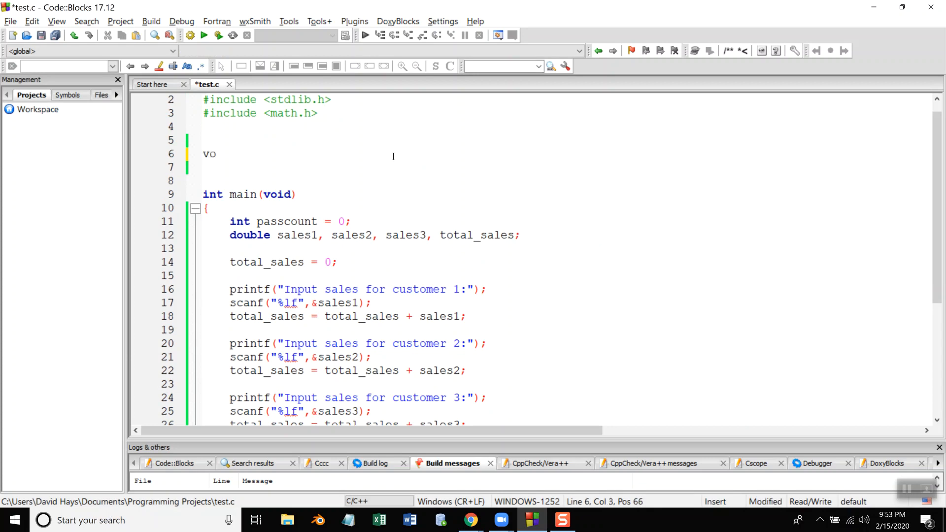
pyautogui.press('BackSpace')
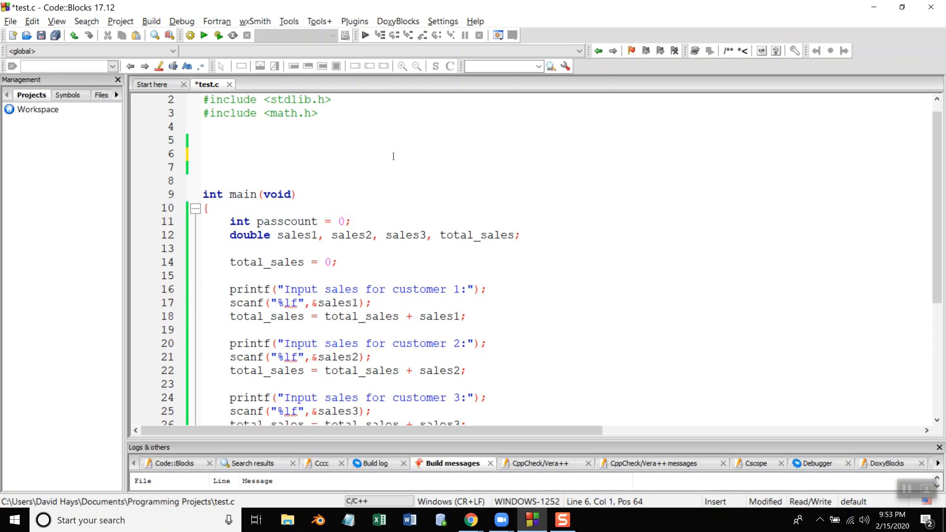
pyautogui.write('double')
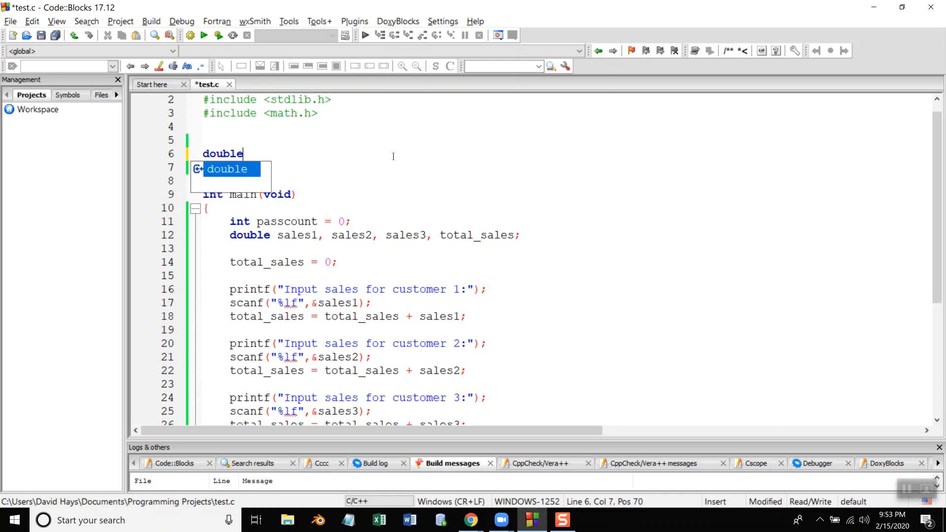
pyautogui.press('alt+tab')
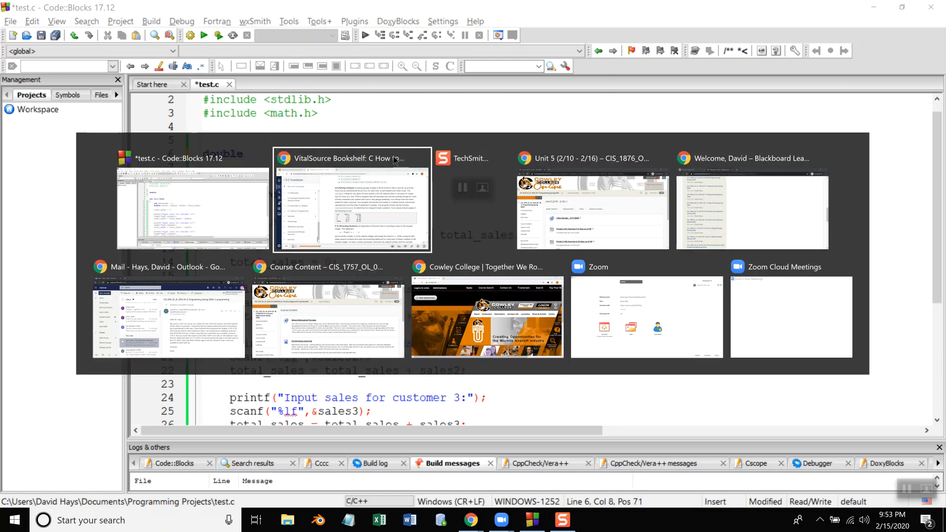
# Step: Review exercise 5.9 Parking Charges and its Car/Hours/Charge table in the textbook
pyautogui.click(352, 199)
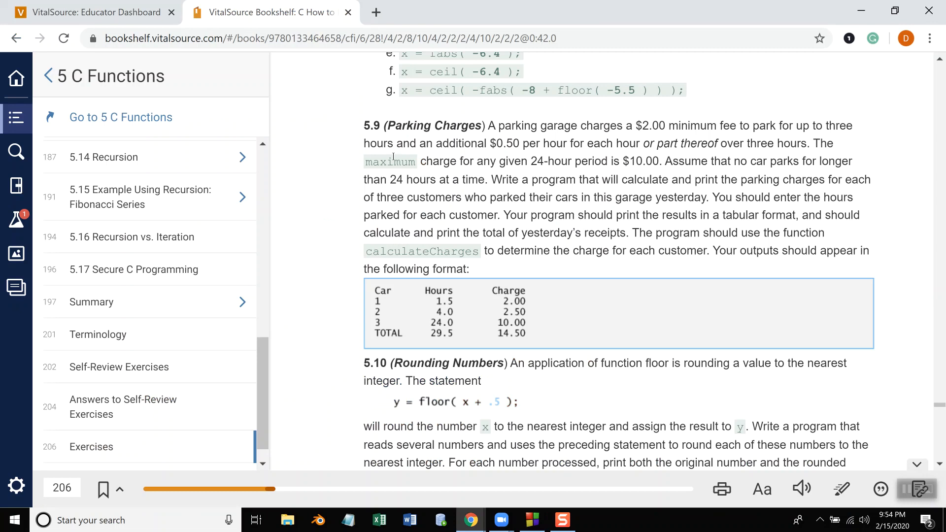
pyautogui.scroll(3)
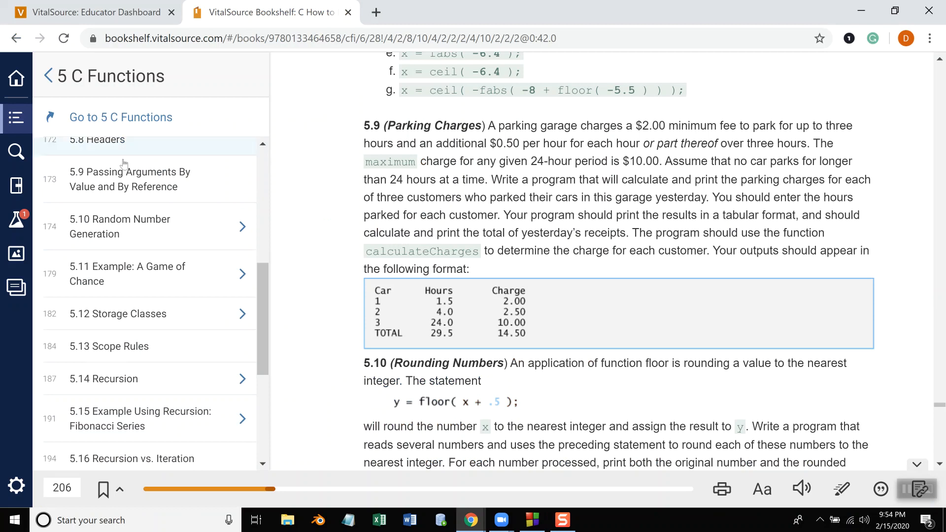
pyautogui.scroll(-3)
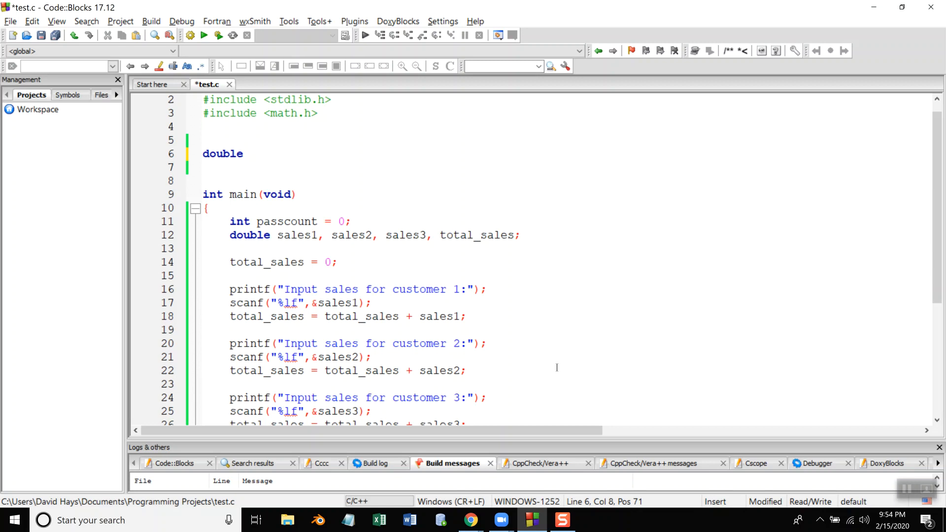
# Step: Complete the prototype calculateTax(double sales); above main
pyautogui.write('clac')
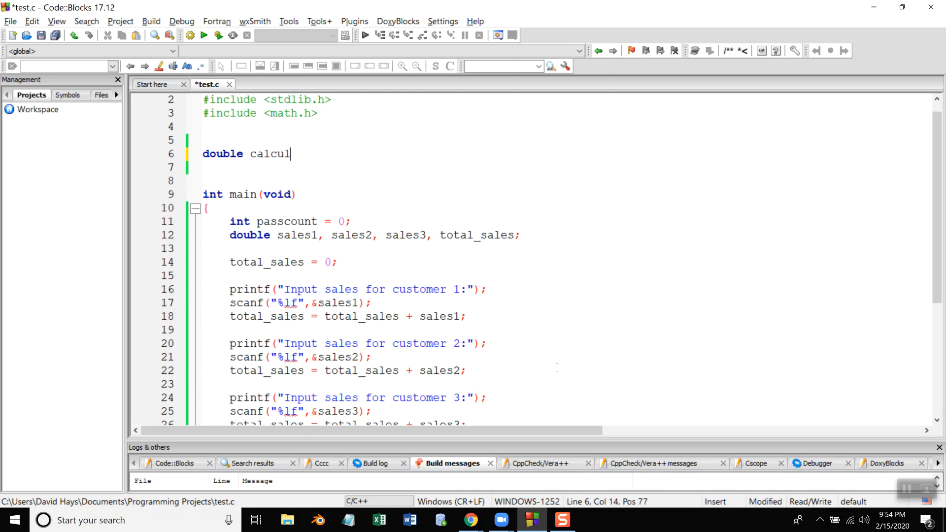
pyautogui.write('ateTax(double')
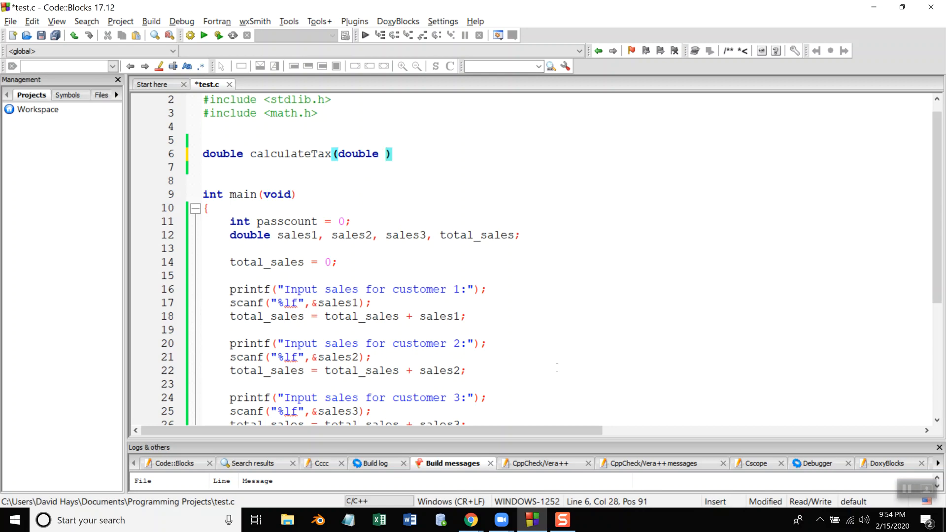
pyautogui.write('sales')
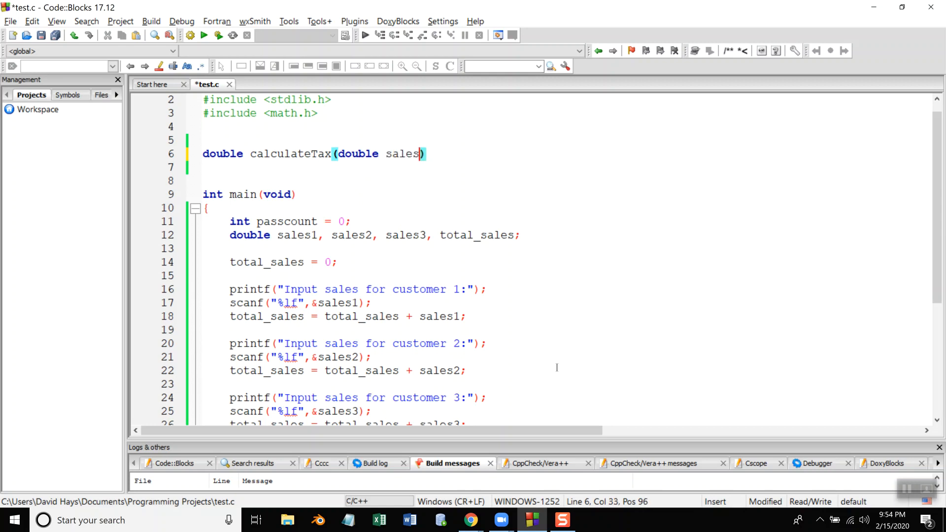
pyautogui.write(';')
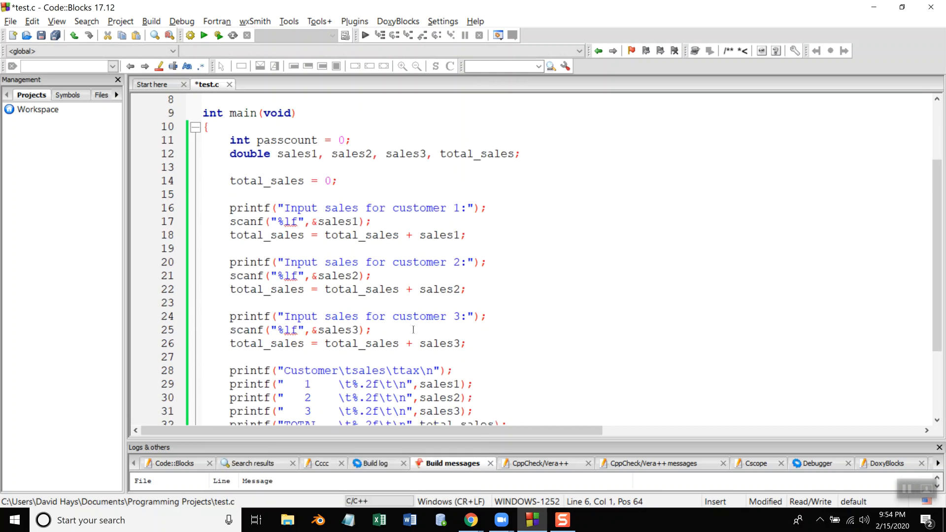
# Step: Define double calculateTax(double sales) { return sales * 0.05; } after main
pyautogui.scroll(-3)
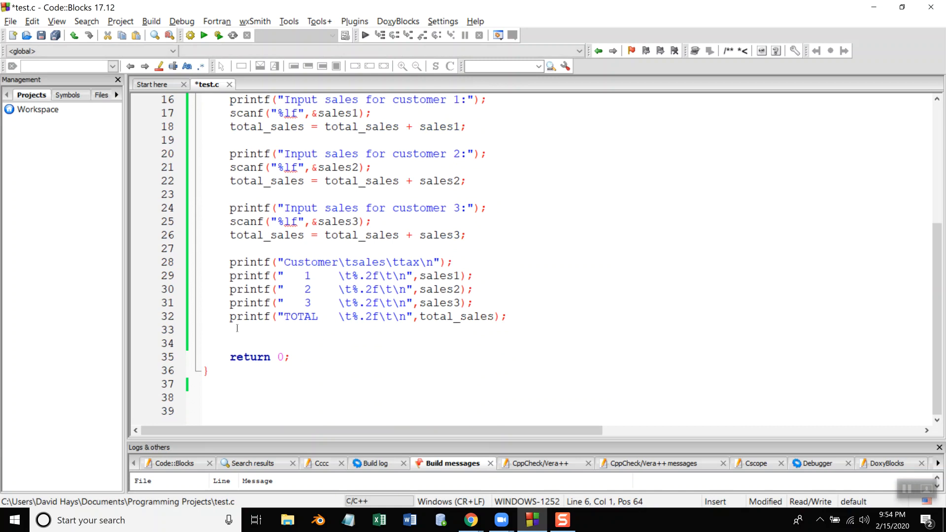
pyautogui.moveTo(248, 335)
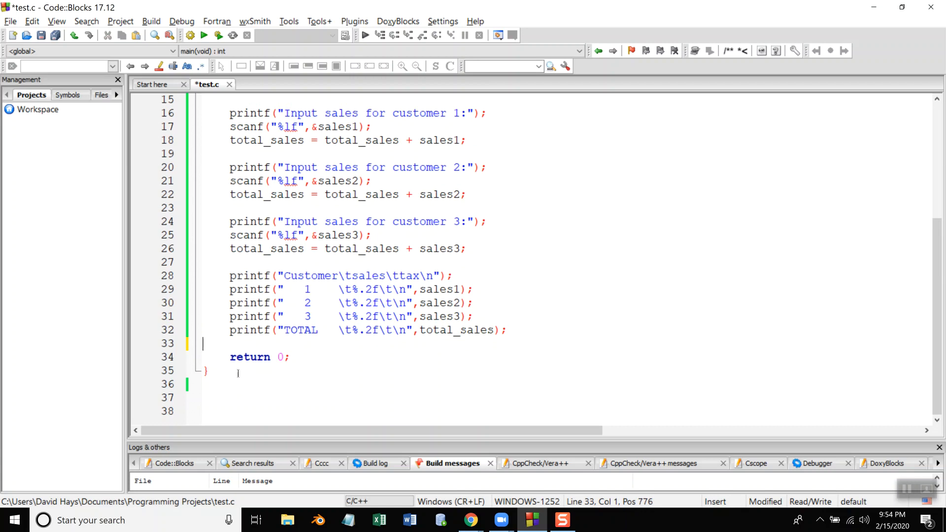
pyautogui.click(373, 364)
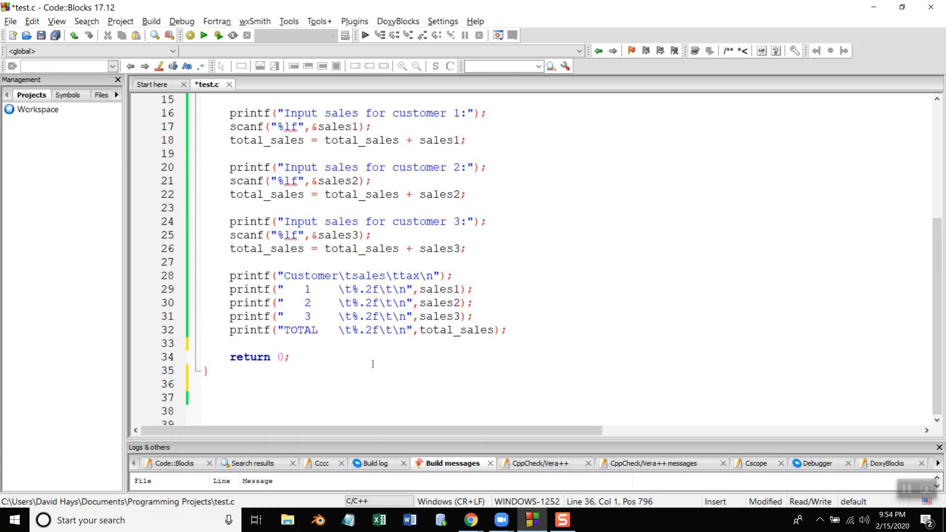
pyautogui.write('double calculateTax(double sales)')
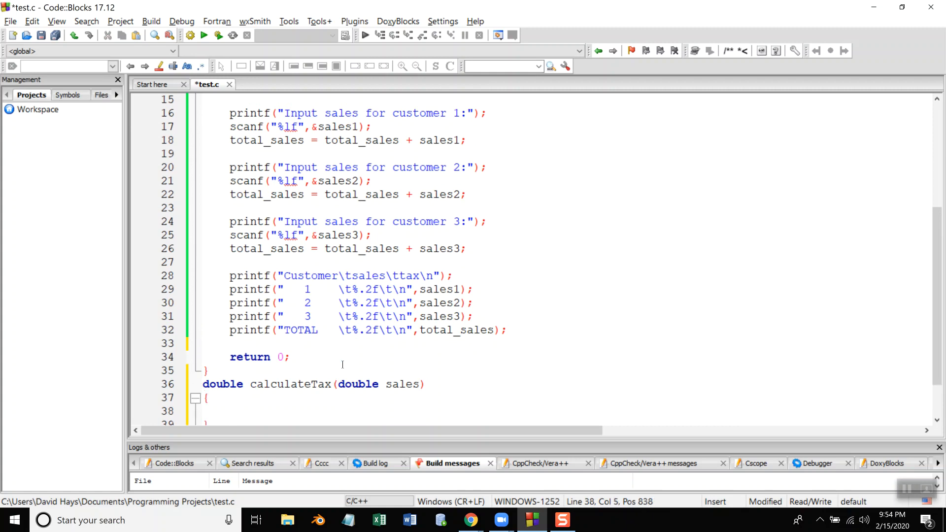
pyautogui.scroll(-3)
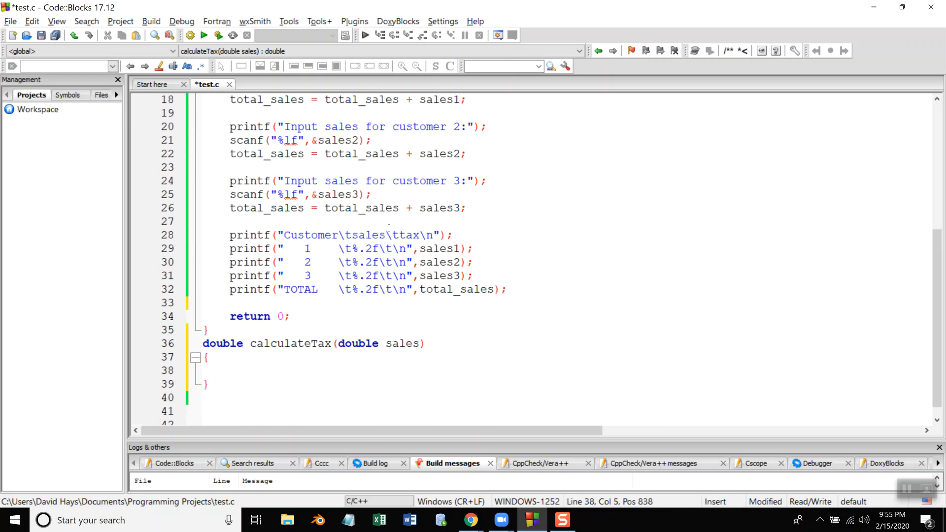
pyautogui.write('return sales *')
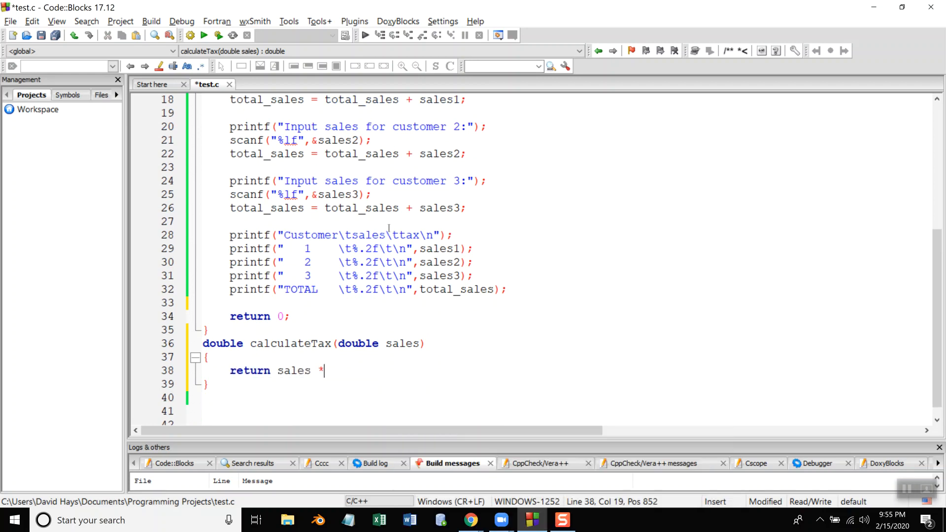
pyautogui.write('0.05;')
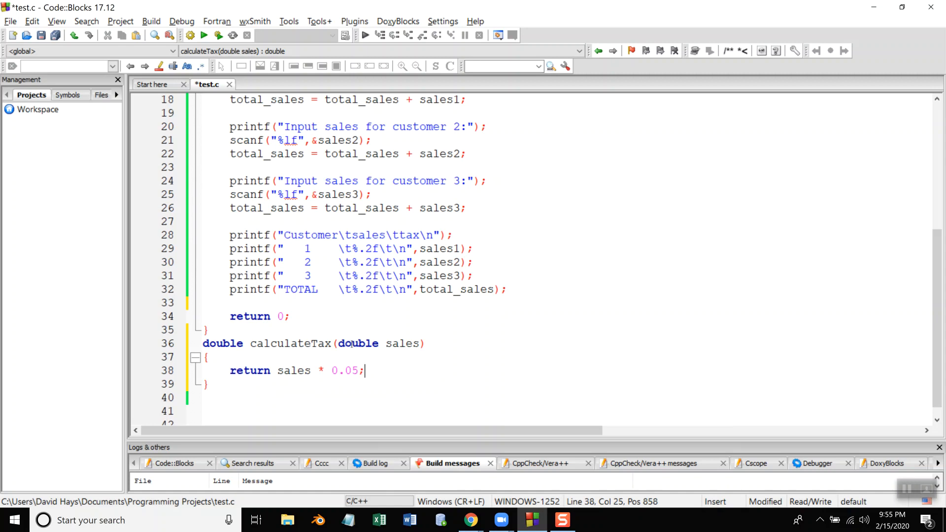
pyautogui.doubleClick(402, 343)
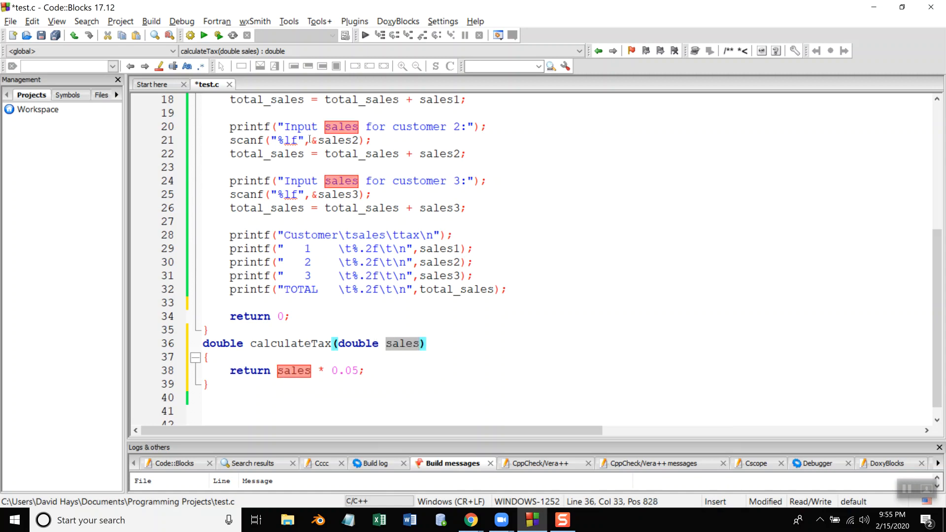
pyautogui.scroll(3)
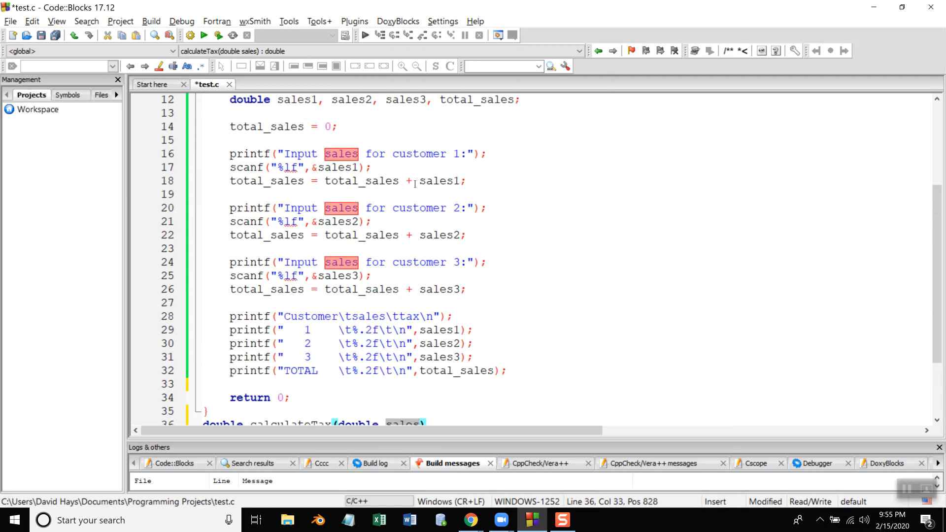
# Step: Change the row and TOTAL format strings to print a second %.2f tax column
pyautogui.scroll(-3)
pyautogui.write(', calculateTax(sales')
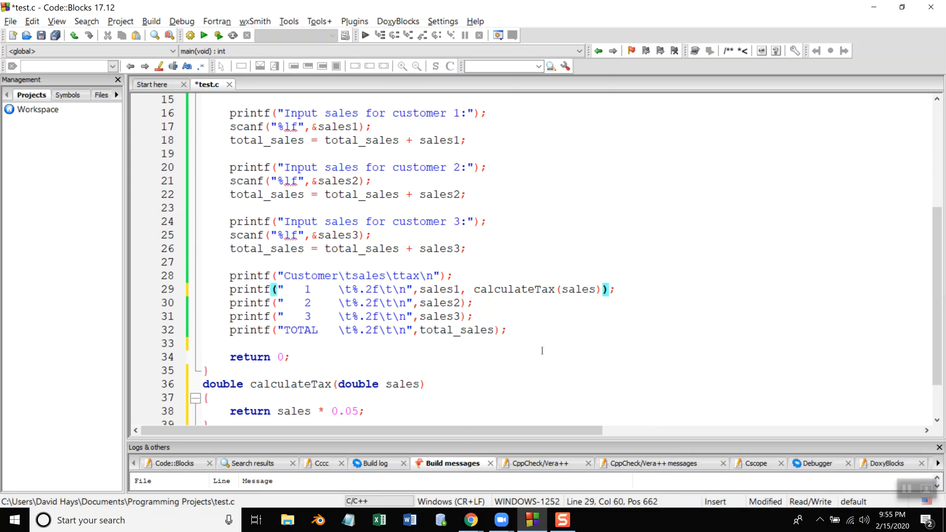
pyautogui.write('1')
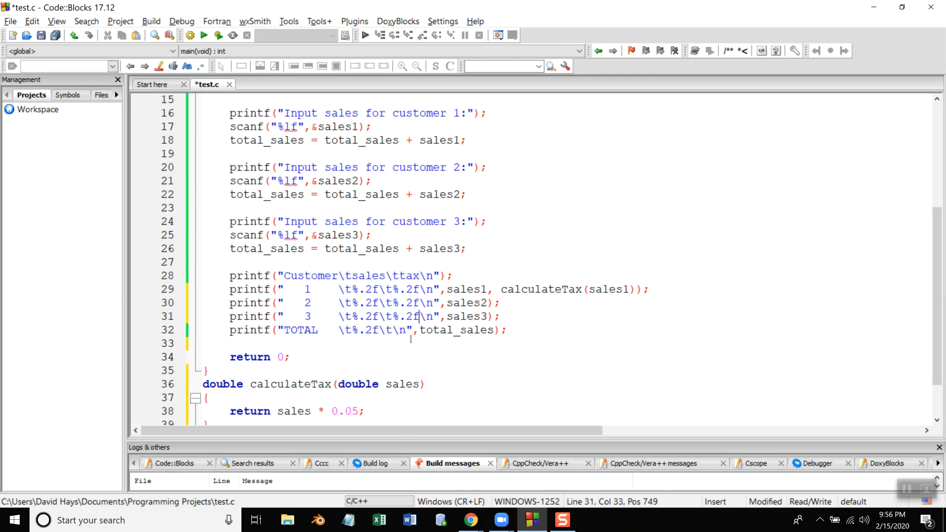
pyautogui.click(403, 330)
pyautogui.write('%.2')
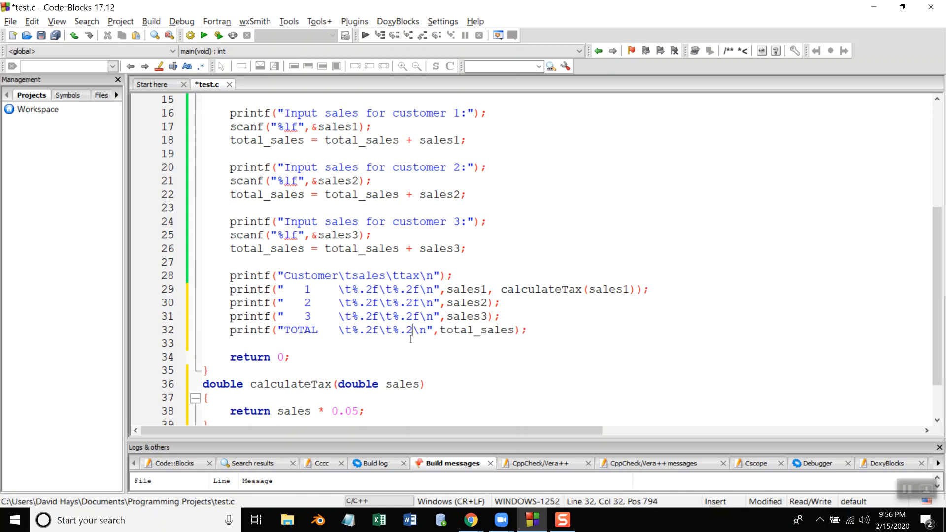
pyautogui.write('f')
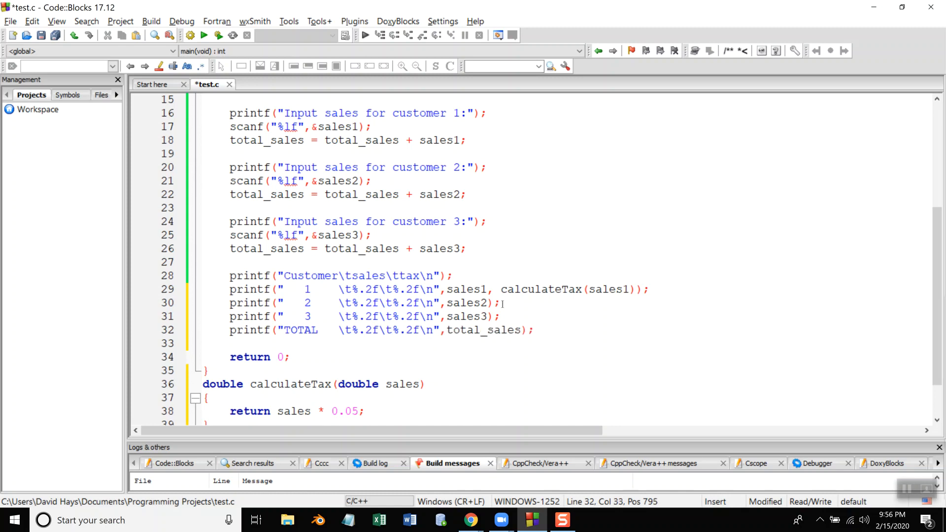
# Step: Add calculateTax(sales2), calculateTax(sales3) and calculateTax(total_sales) as printf arguments
pyautogui.click(492, 303)
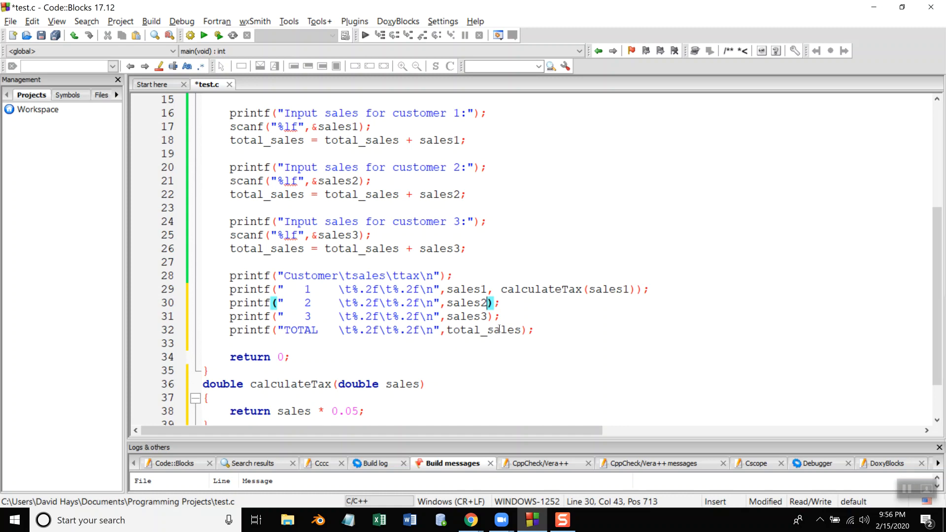
pyautogui.write('calculate')
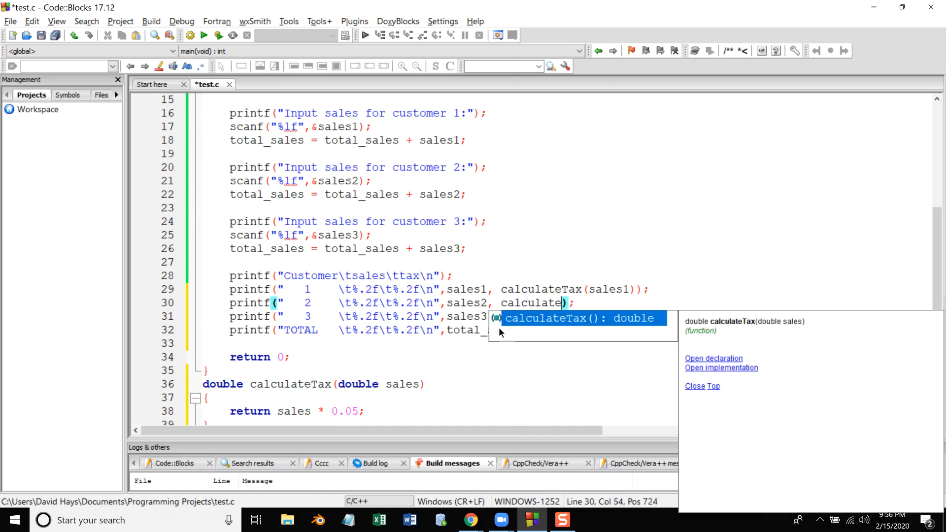
pyautogui.write('sales2')
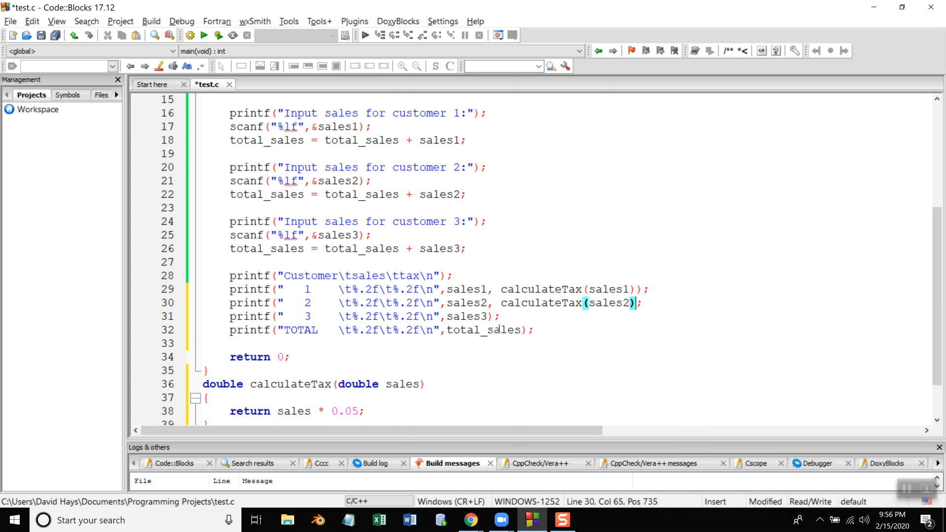
pyautogui.write(')')
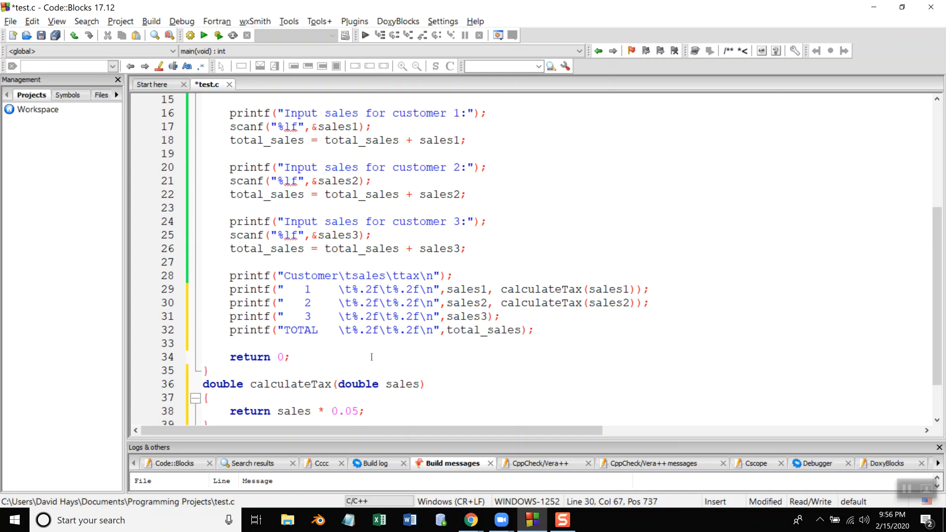
pyautogui.click(491, 316)
pyautogui.write(', calculateTax(s')
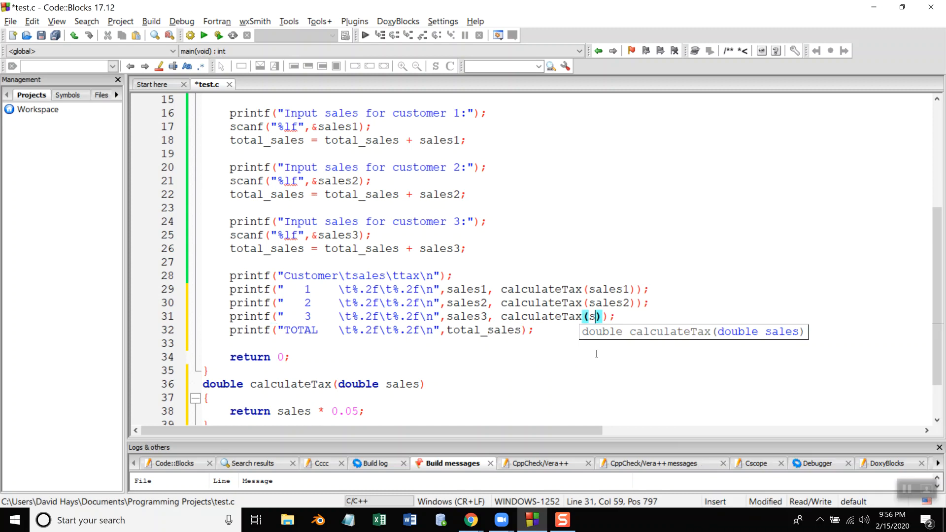
pyautogui.write('ales3)')
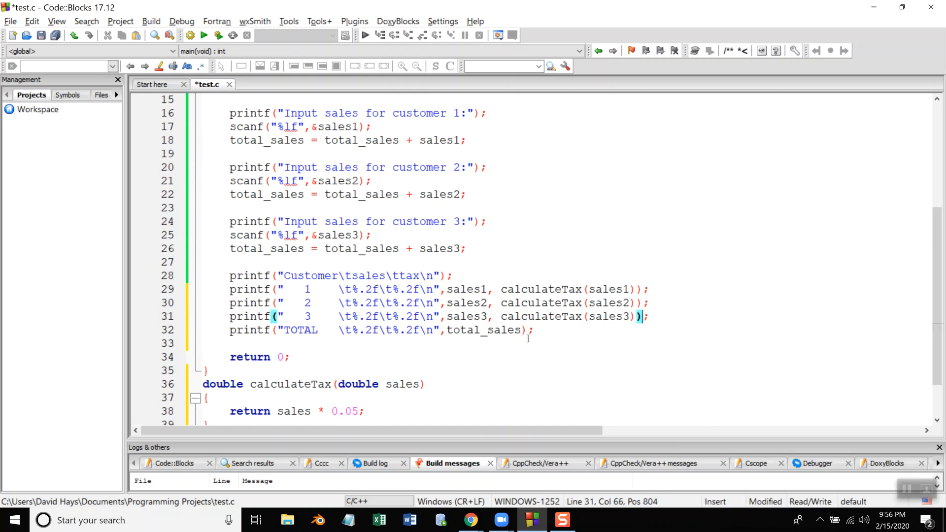
pyautogui.click(519, 330)
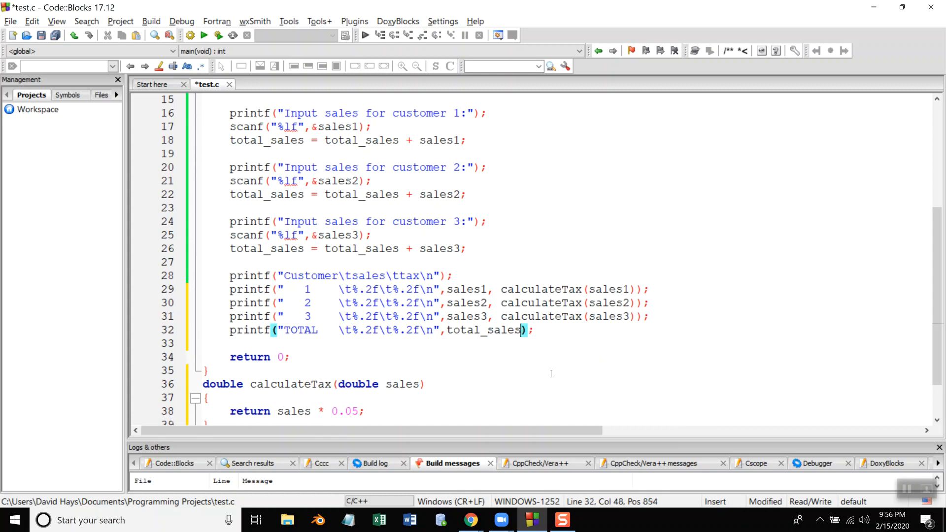
pyautogui.write(', clac')
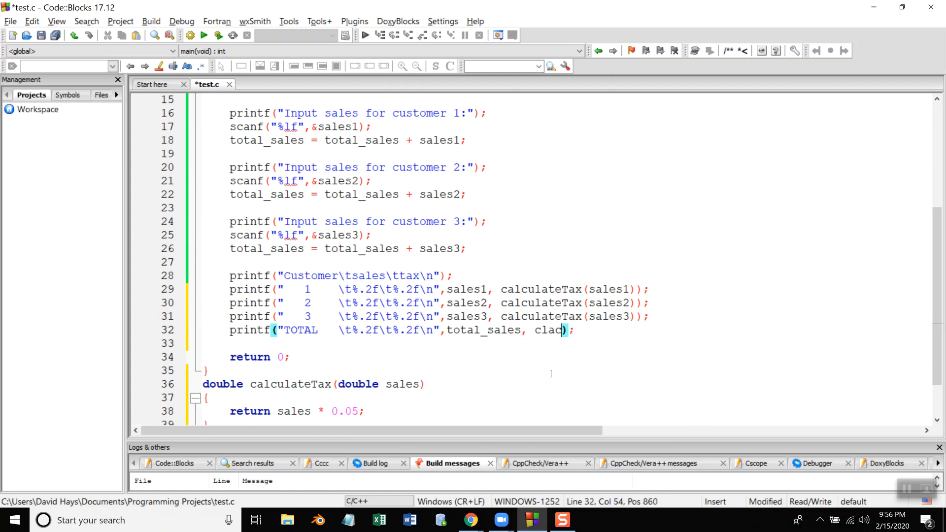
pyautogui.write('u')
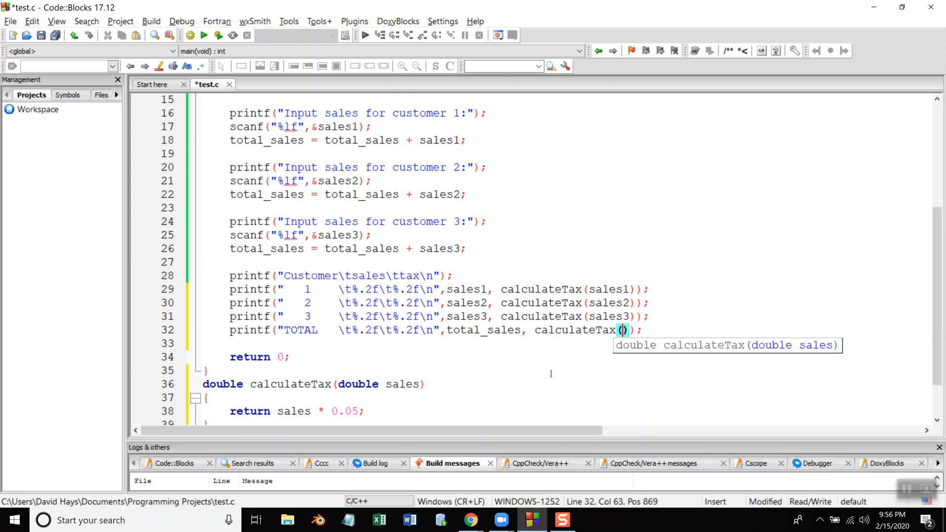
pyautogui.write('total')
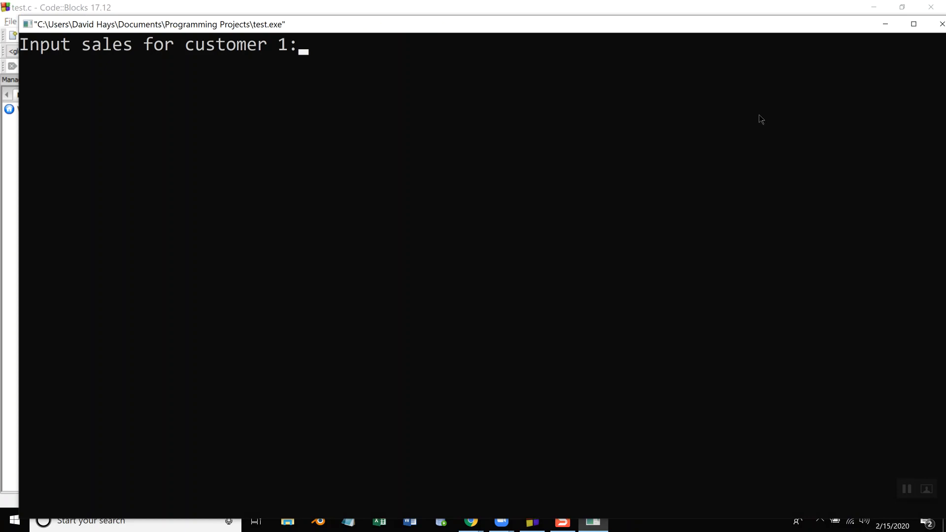
# Step: Run the program and enter 1000 as customer 1's sales
pyautogui.write('1')
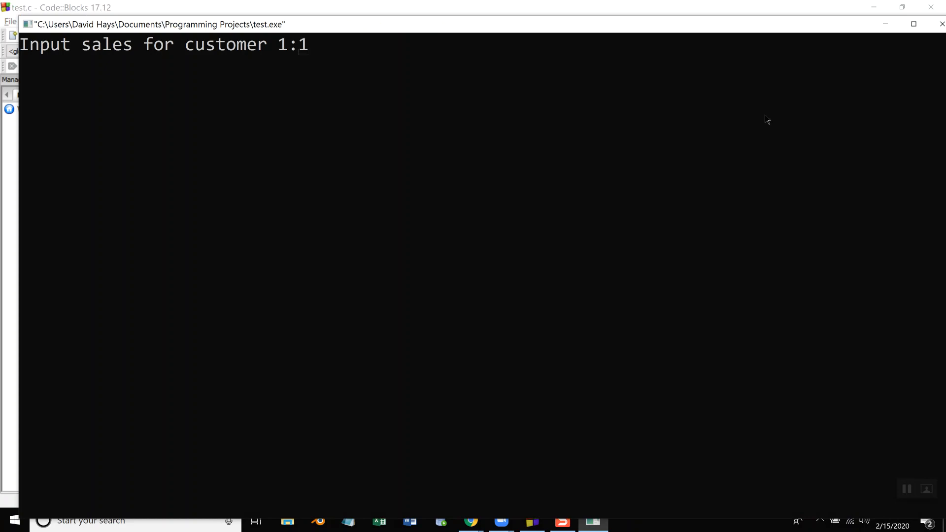
pyautogui.write('000')
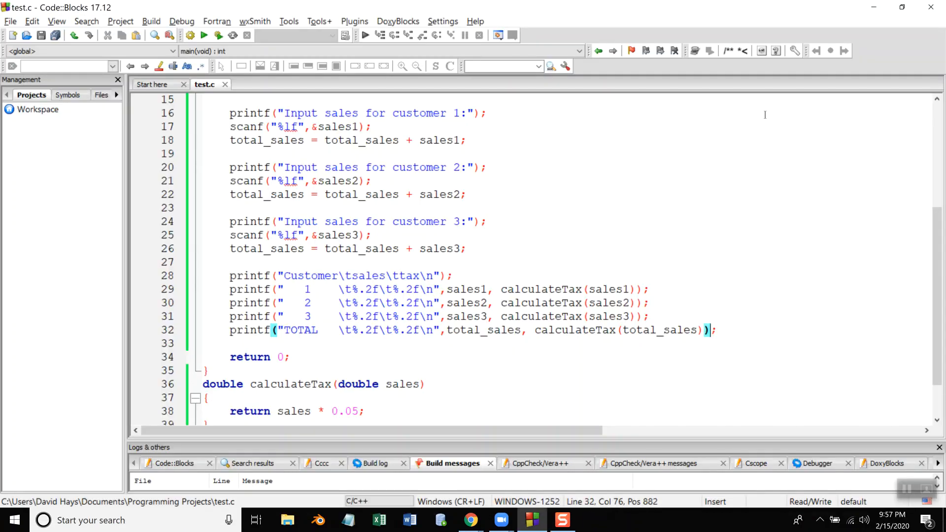
pyautogui.moveTo(884, 102)
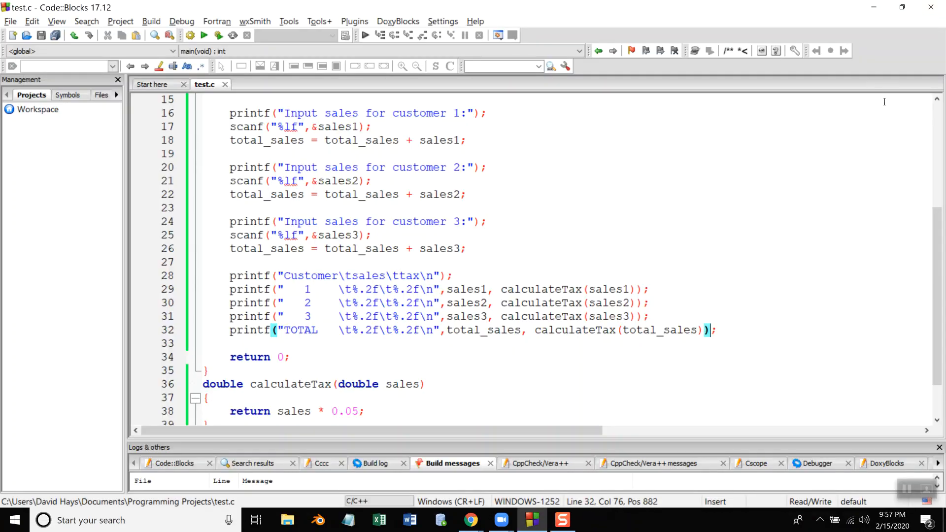
# Step: Switch to the VitalSource textbook showing exercise 5.9 Parking Charges
pyautogui.click(470, 520)
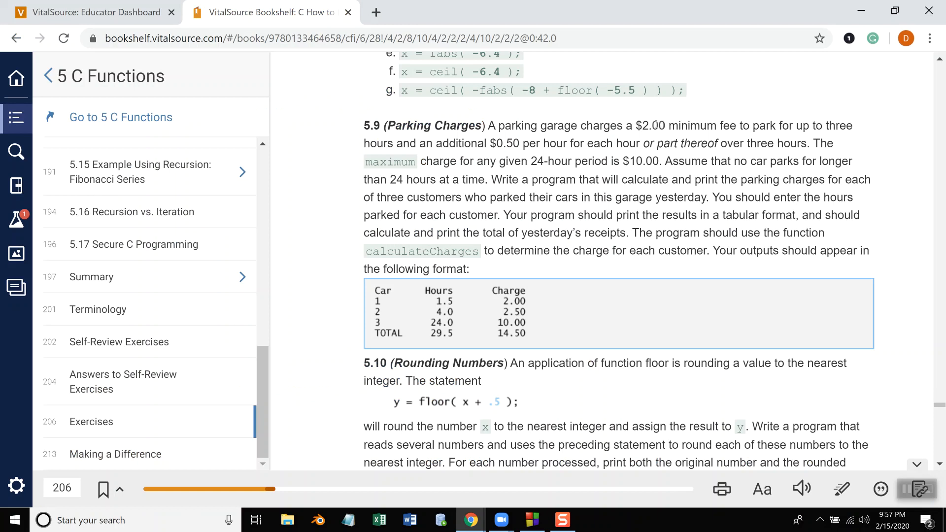
pyautogui.moveTo(611, 227)
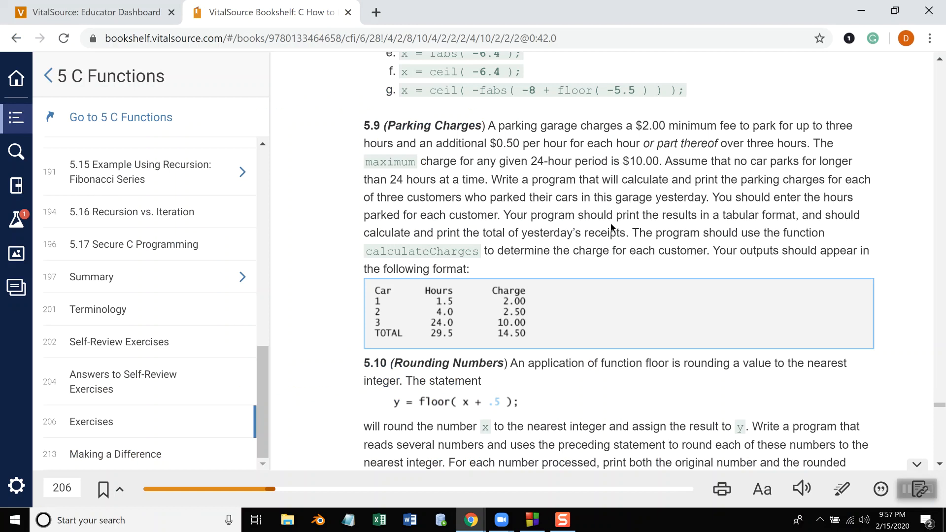